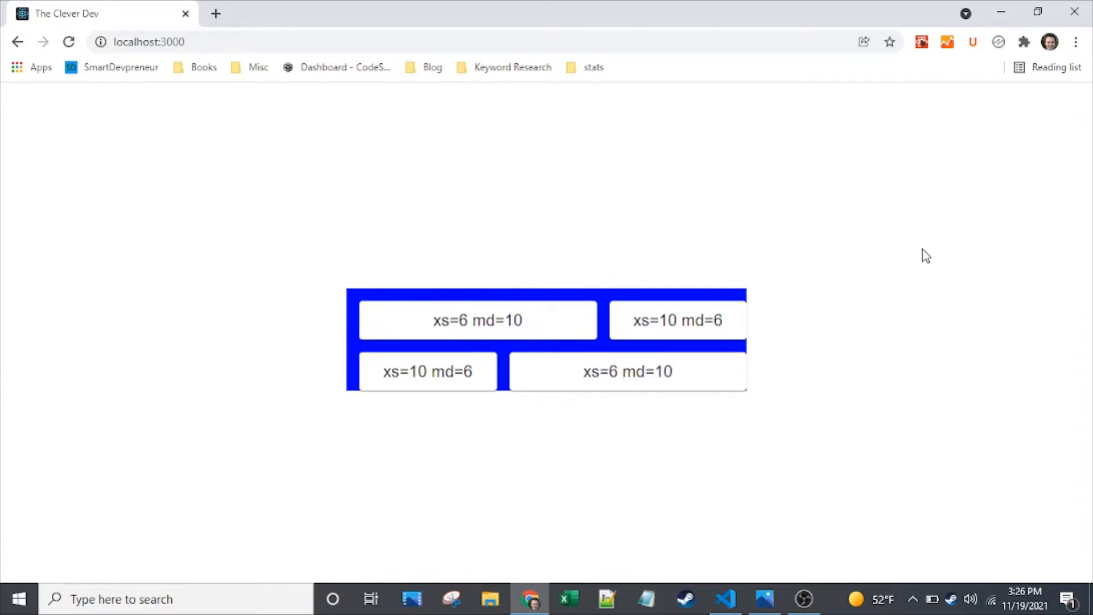
{"action": "mouse_move", "coordinate": [570, 439]}
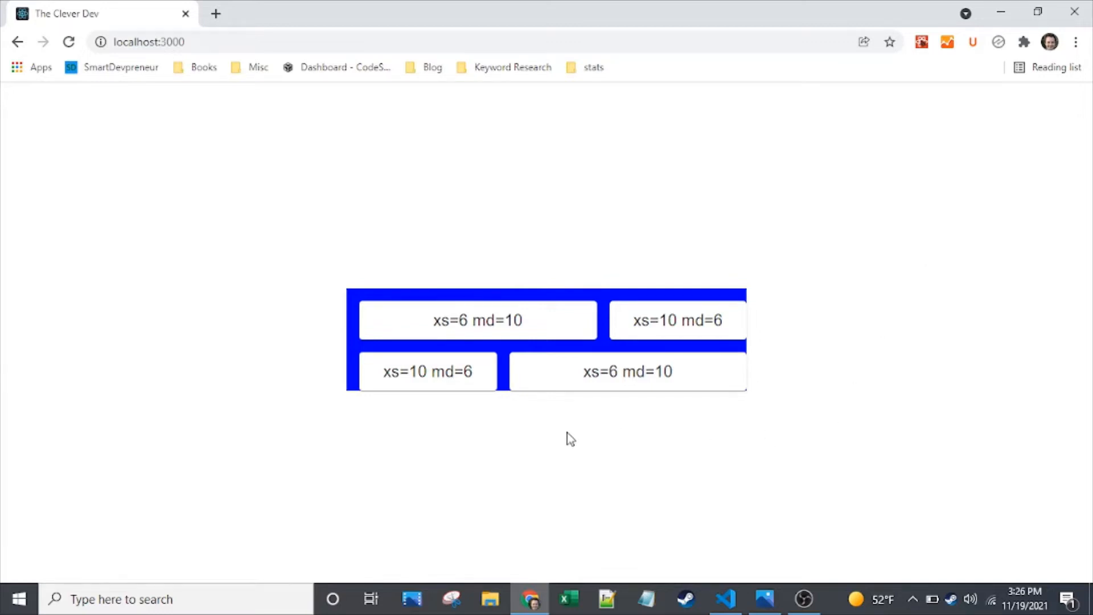
{"action": "mouse_move", "coordinate": [612, 543]}
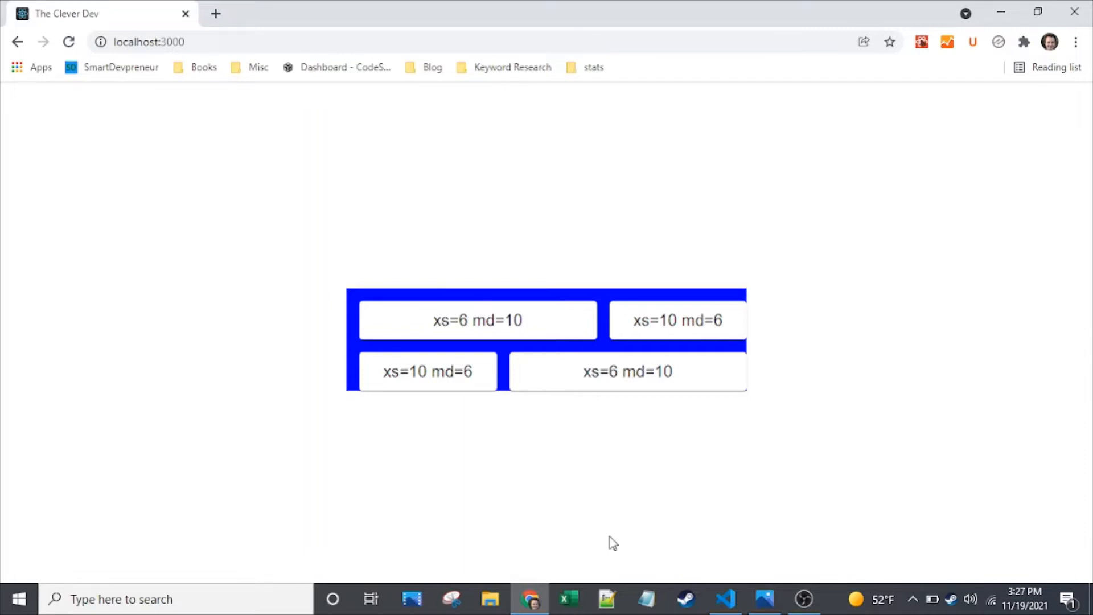
{"action": "mouse_move", "coordinate": [422, 326]}
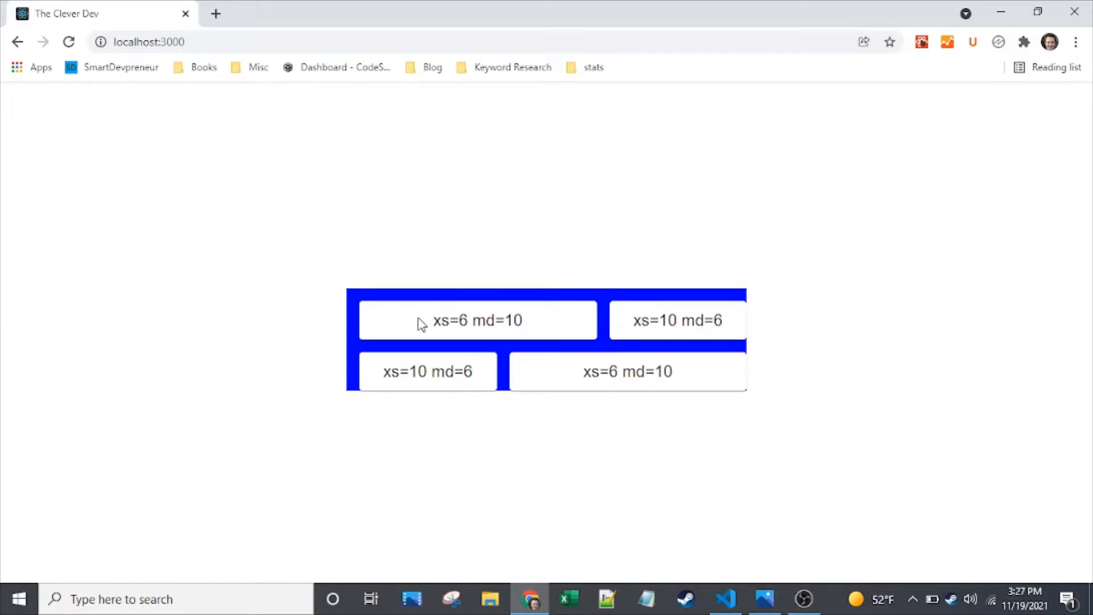
{"action": "mouse_move", "coordinate": [369, 317]}
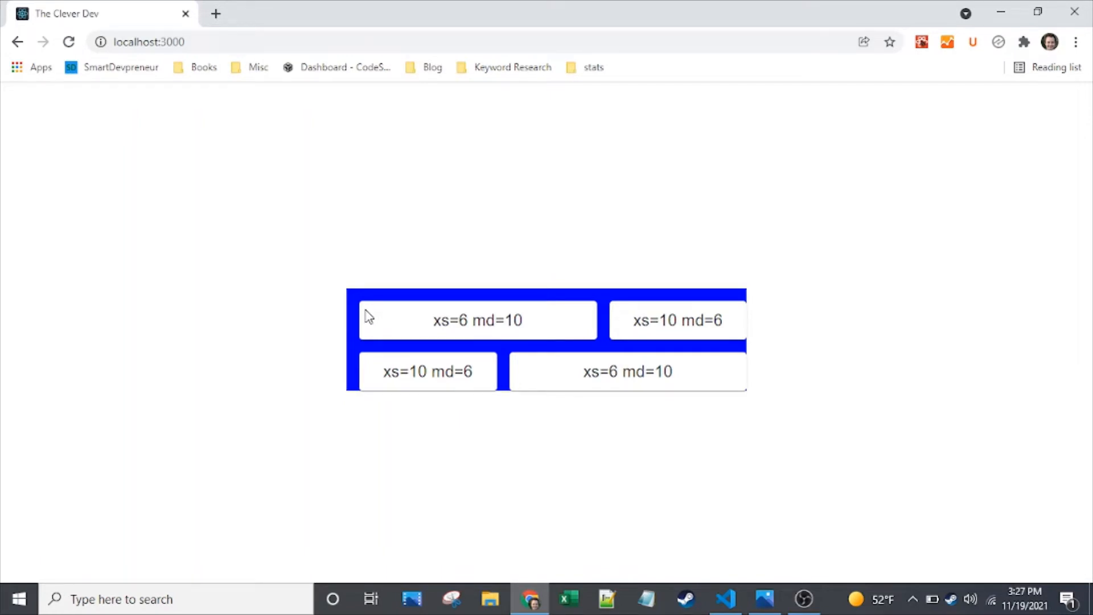
{"action": "mouse_move", "coordinate": [515, 350]}
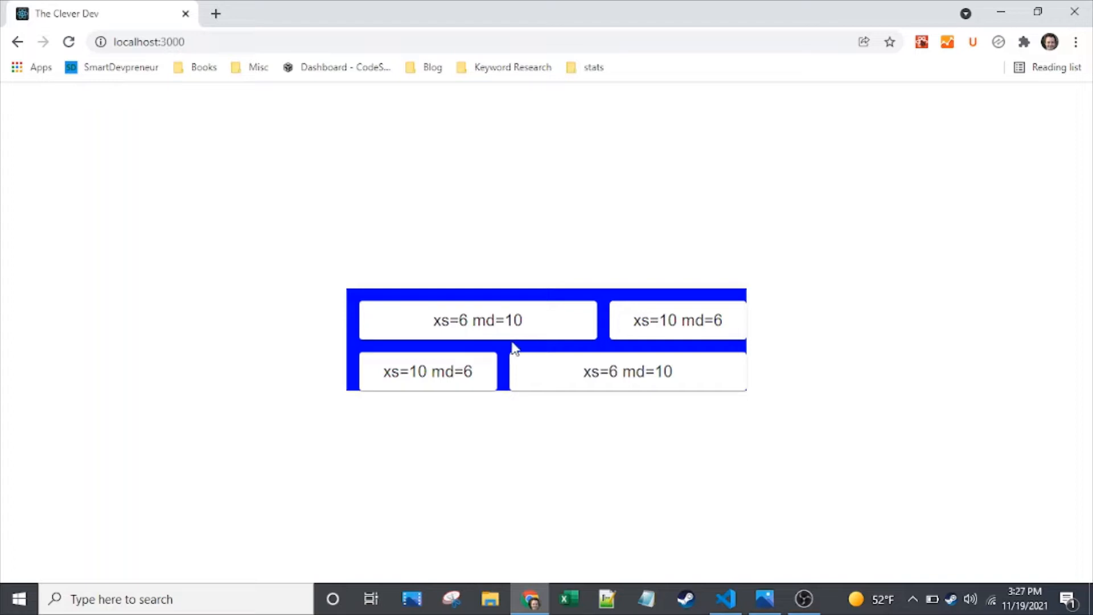
{"action": "mouse_move", "coordinate": [656, 328]}
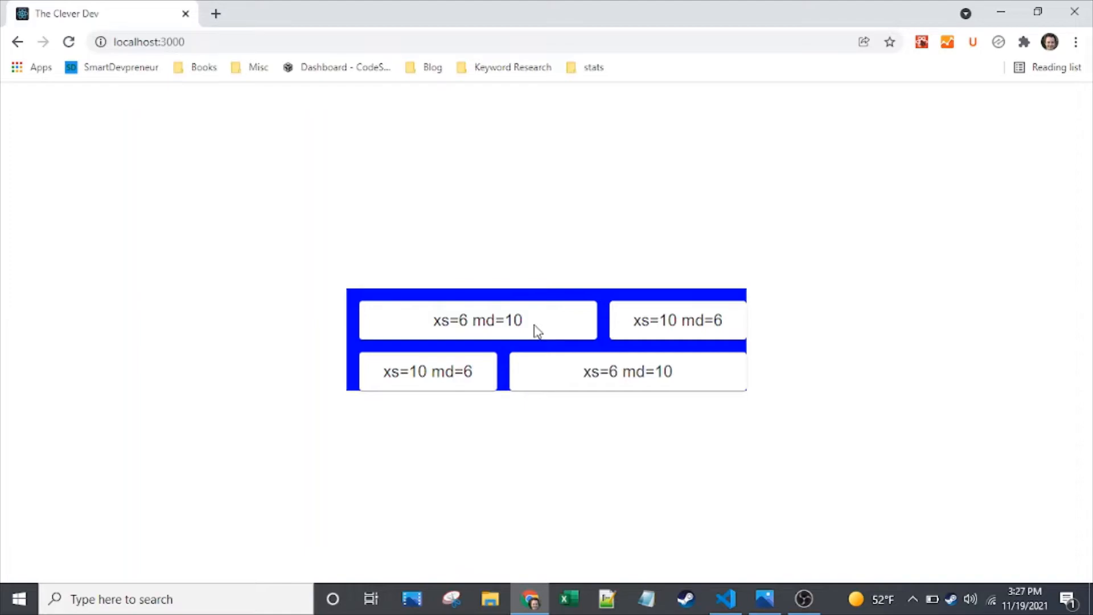
Step: Switch to VS Code and scroll CustomGrid.tsx up to the MUI imports and gridStyles
{"action": "left_click", "coordinate": [725, 599]}
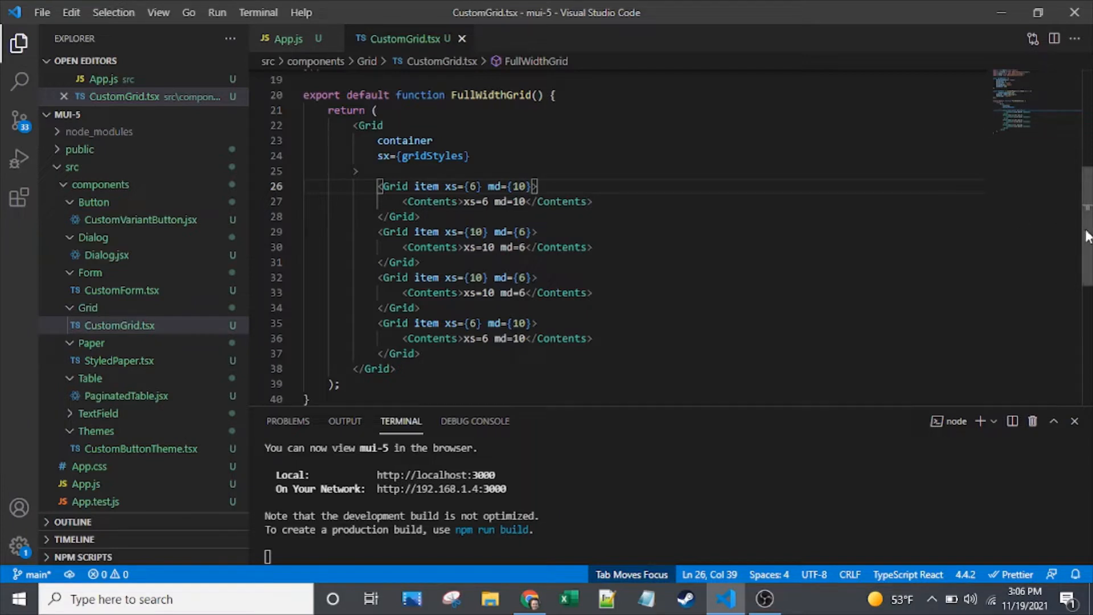
{"action": "double_click", "coordinate": [520, 187]}
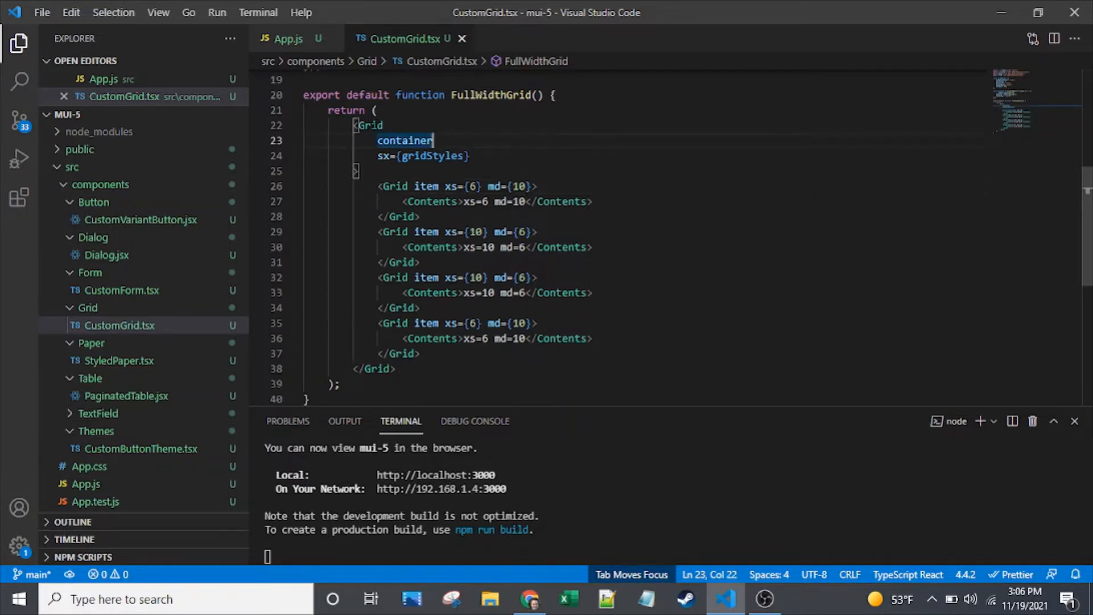
{"action": "double_click", "coordinate": [404, 141]}
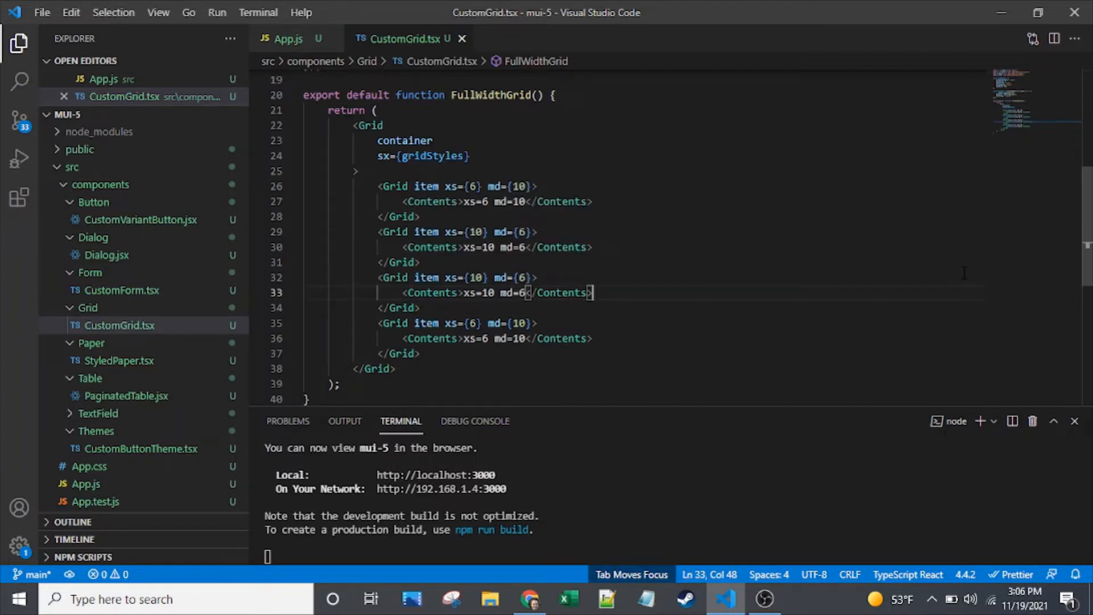
{"action": "mouse_move", "coordinate": [1081, 272]}
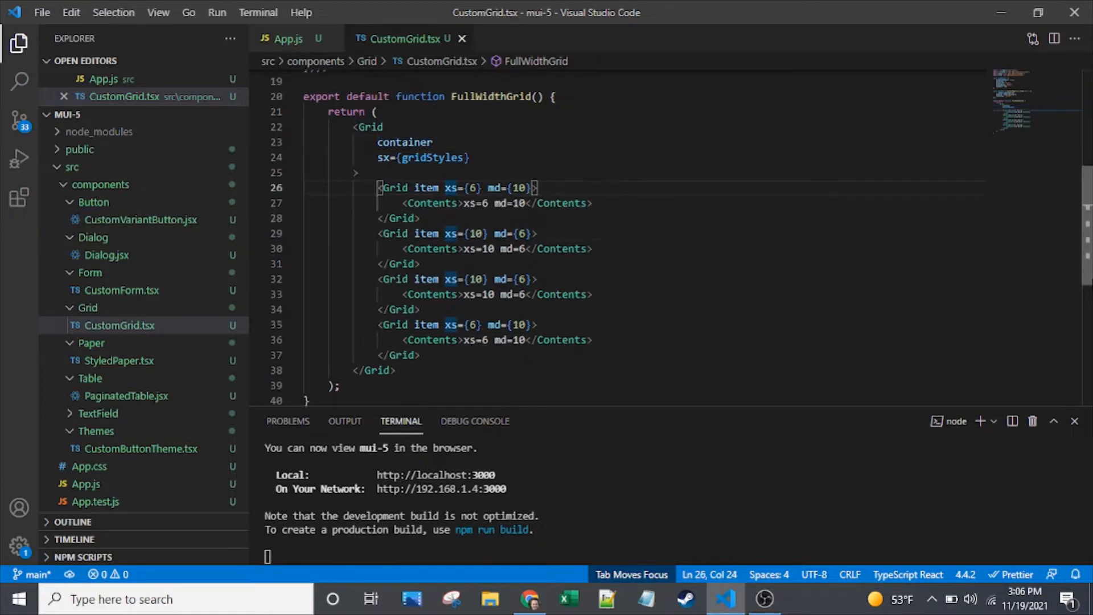
{"action": "scroll", "scroll_direction": "up", "scroll_amount": 3}
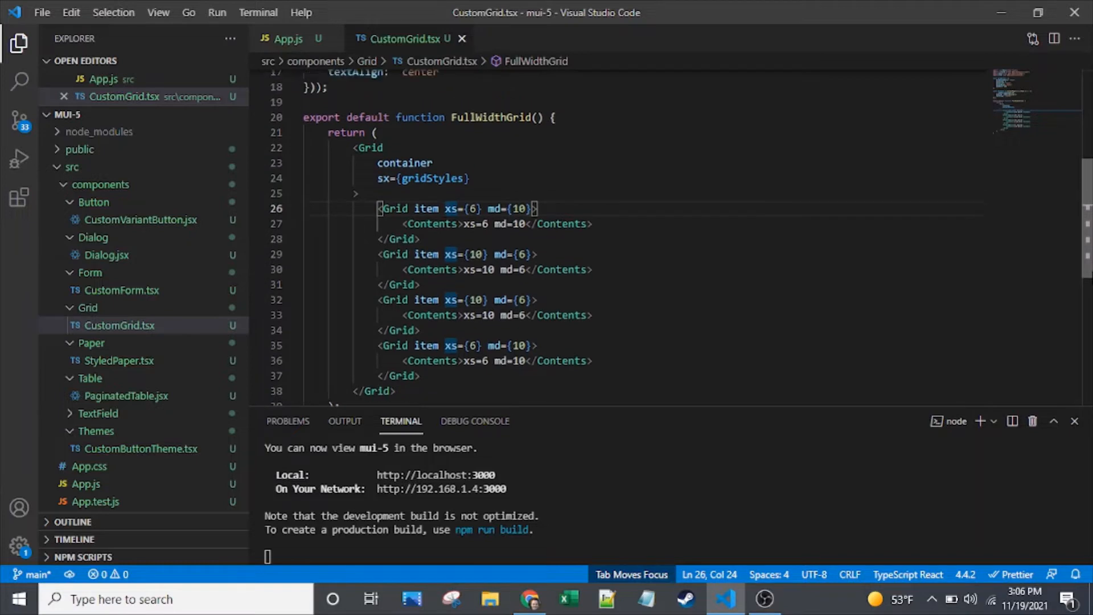
{"action": "scroll", "scroll_direction": "up", "scroll_amount": 3}
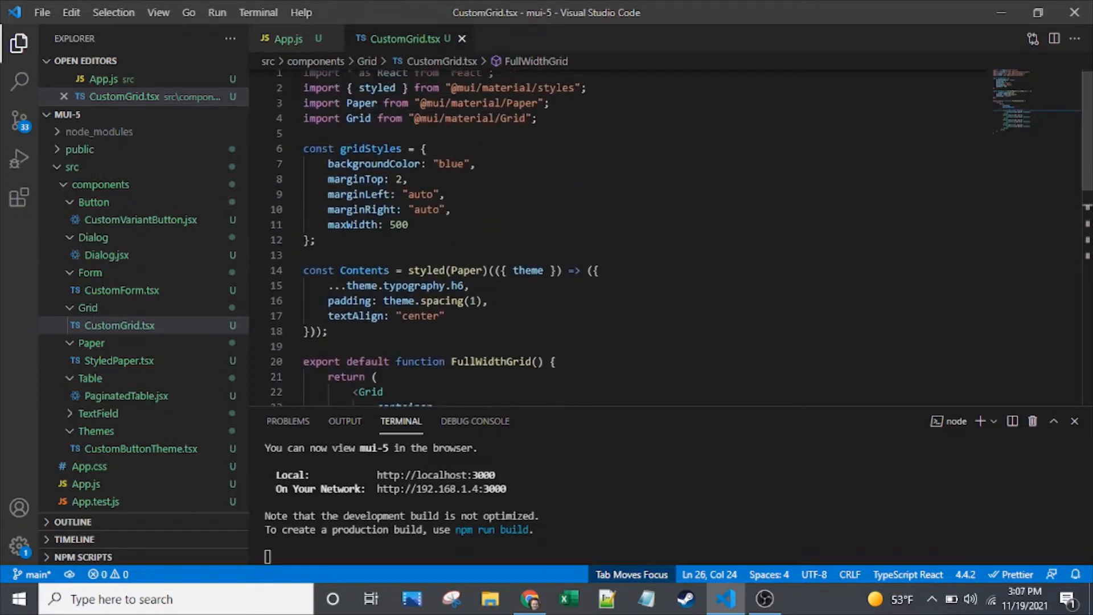
{"action": "left_click", "coordinate": [409, 225]}
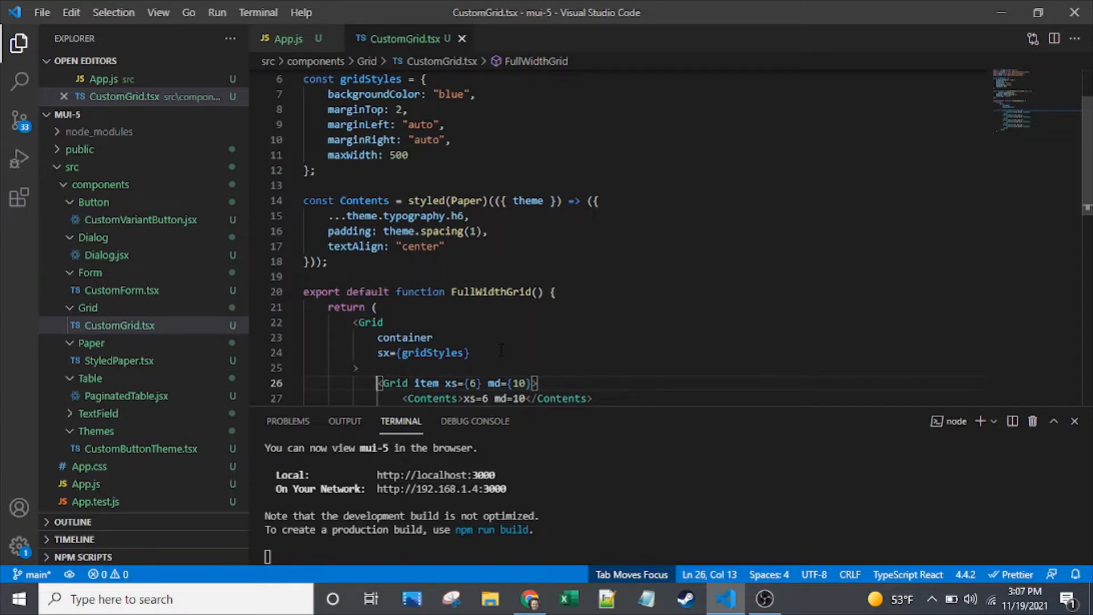
{"action": "left_click", "coordinate": [467, 352]}
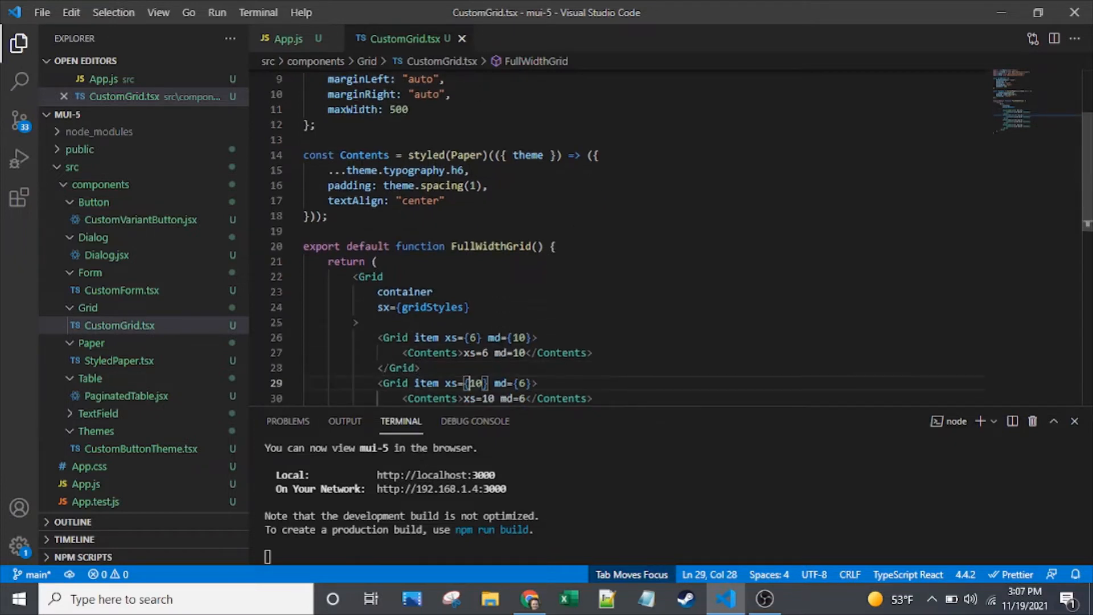
{"action": "scroll", "scroll_direction": "up", "scroll_amount": 3}
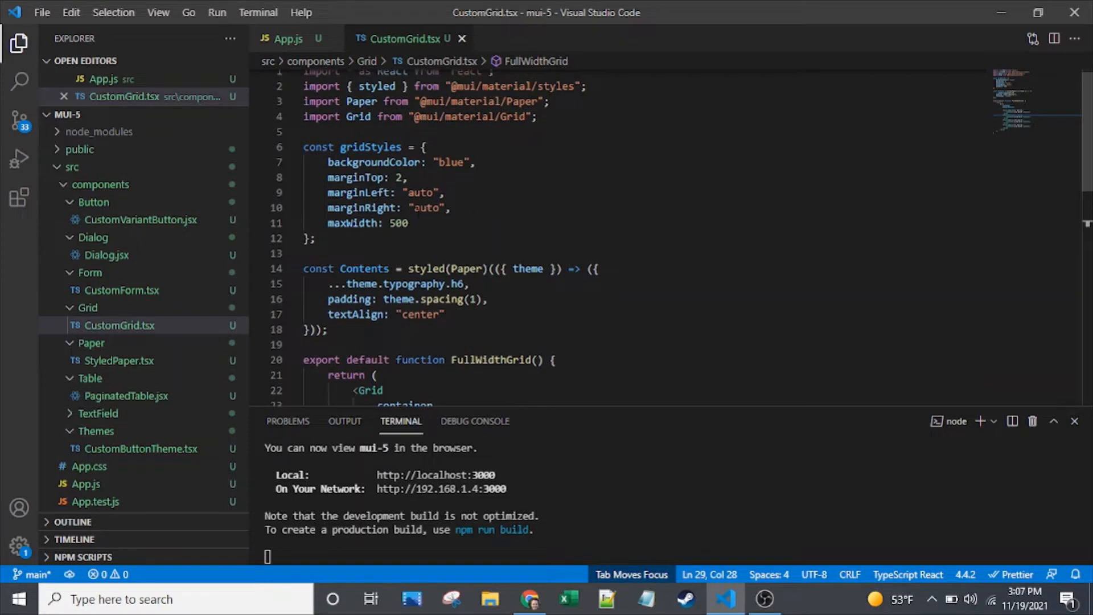
{"action": "scroll", "scroll_direction": "down", "scroll_amount": 3}
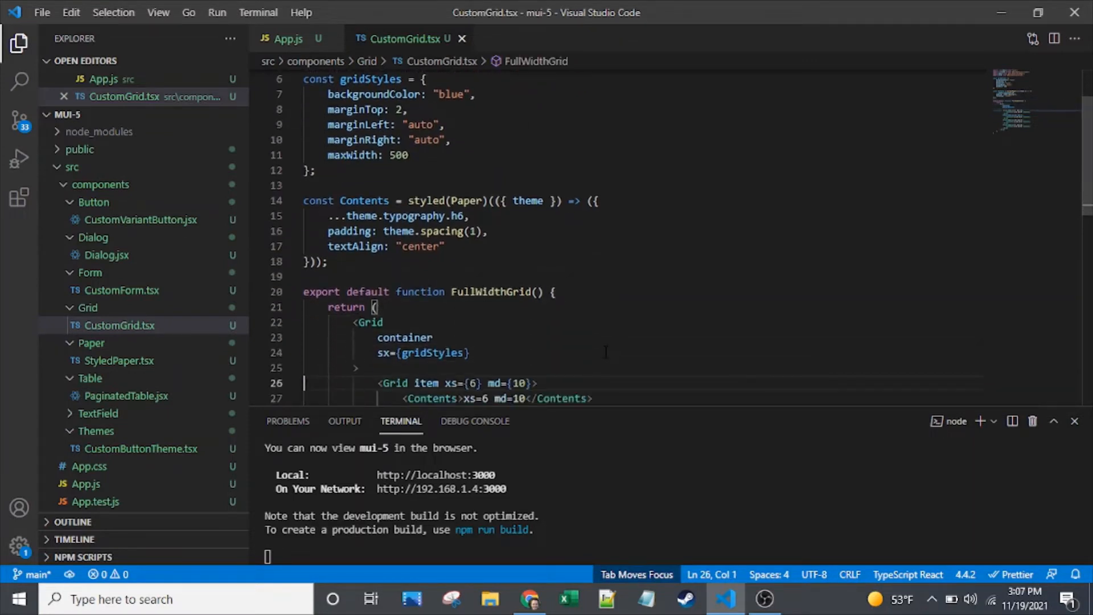
{"action": "scroll", "scroll_direction": "down", "scroll_amount": 3}
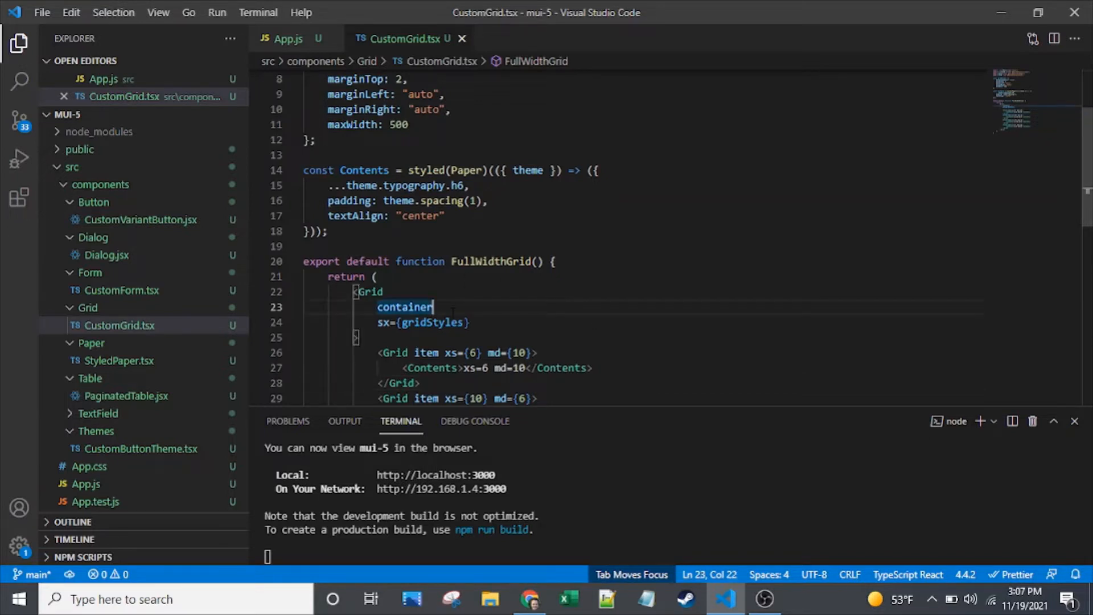
{"action": "mouse_move", "coordinate": [529, 599]}
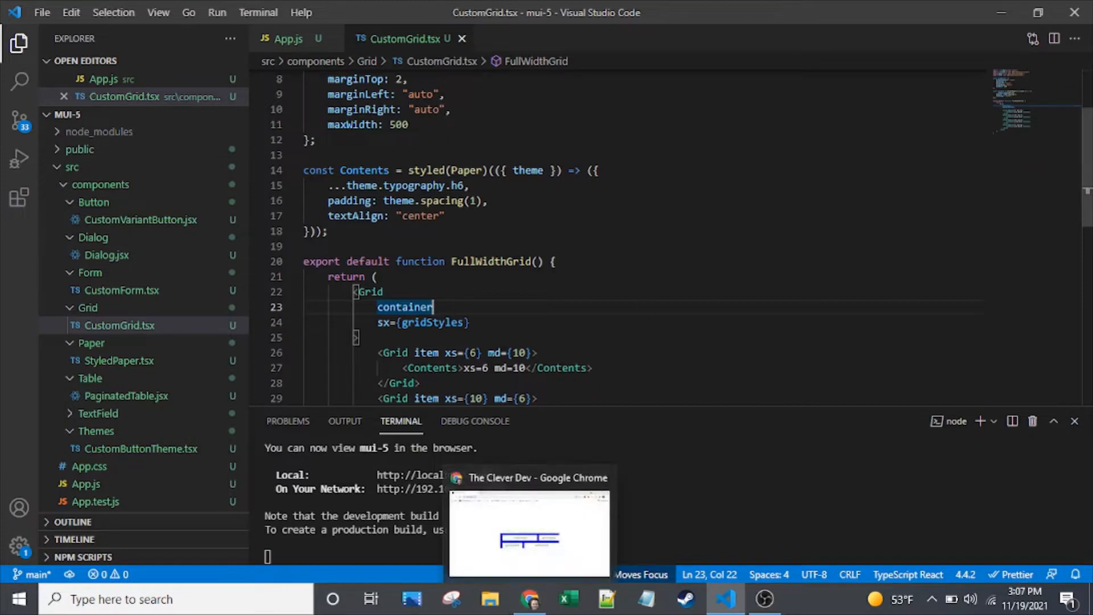
Step: Change the grid items' xs and md width values
{"action": "left_click", "coordinate": [467, 352]}
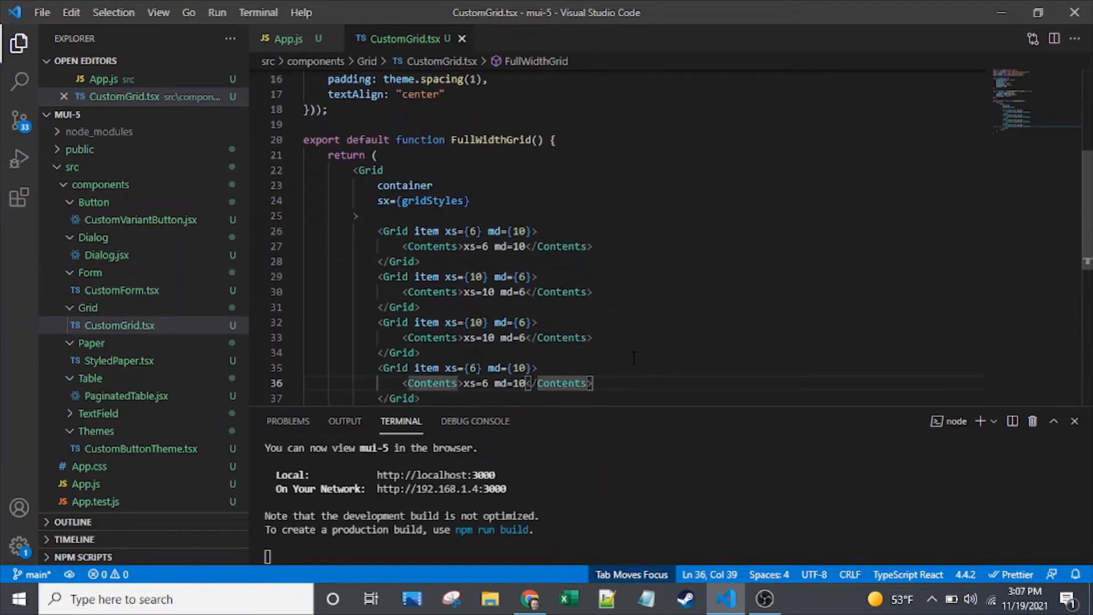
{"action": "type", "text": "4"}
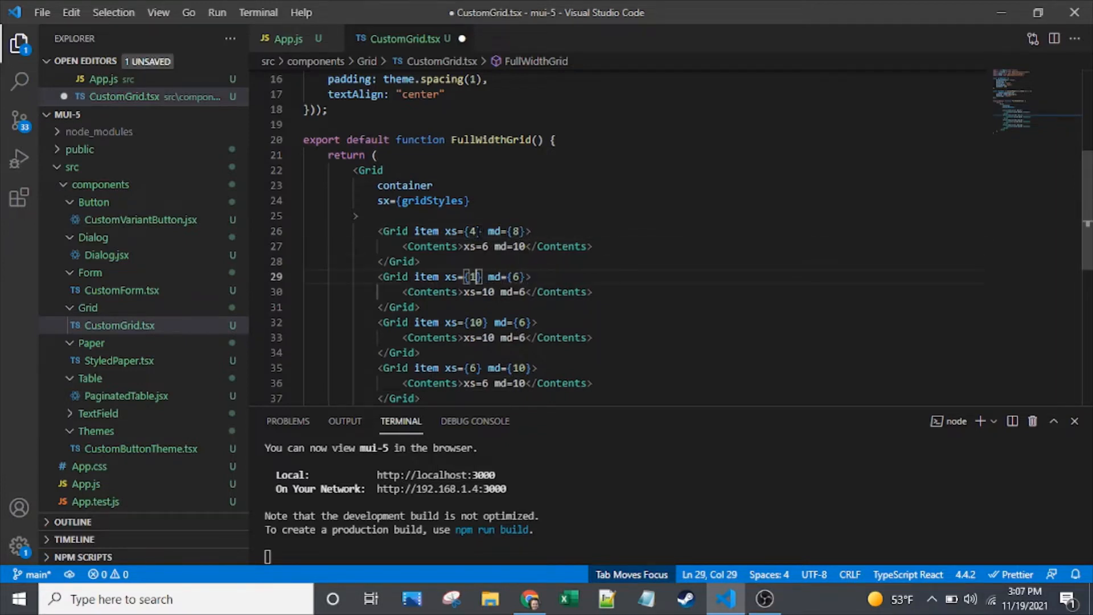
{"action": "type", "text": "8"}
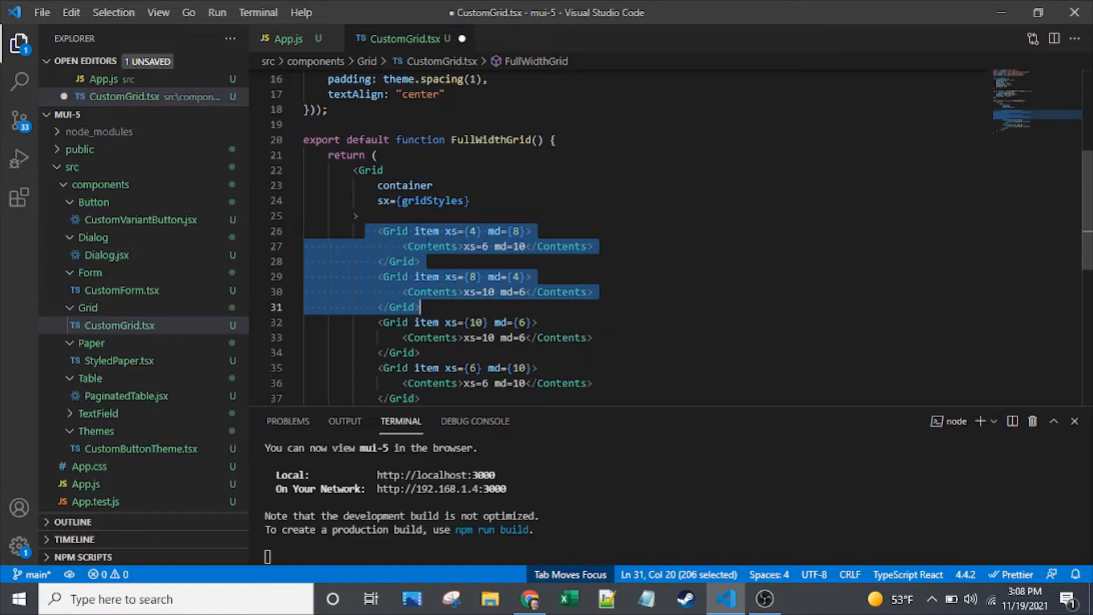
{"action": "mouse_move", "coordinate": [429, 247]}
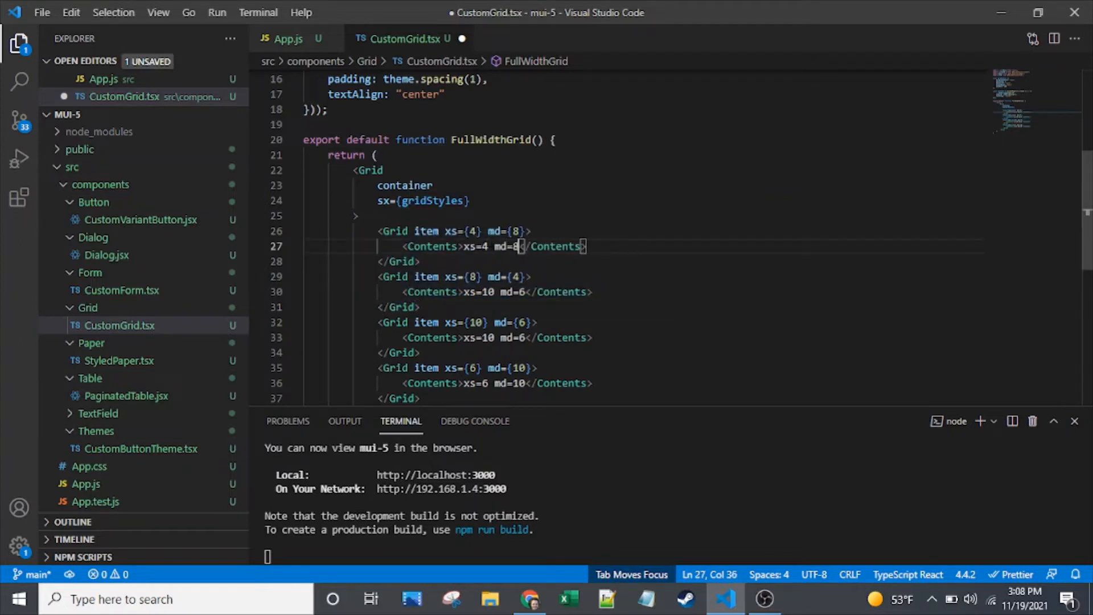
{"action": "left_click", "coordinate": [503, 291]}
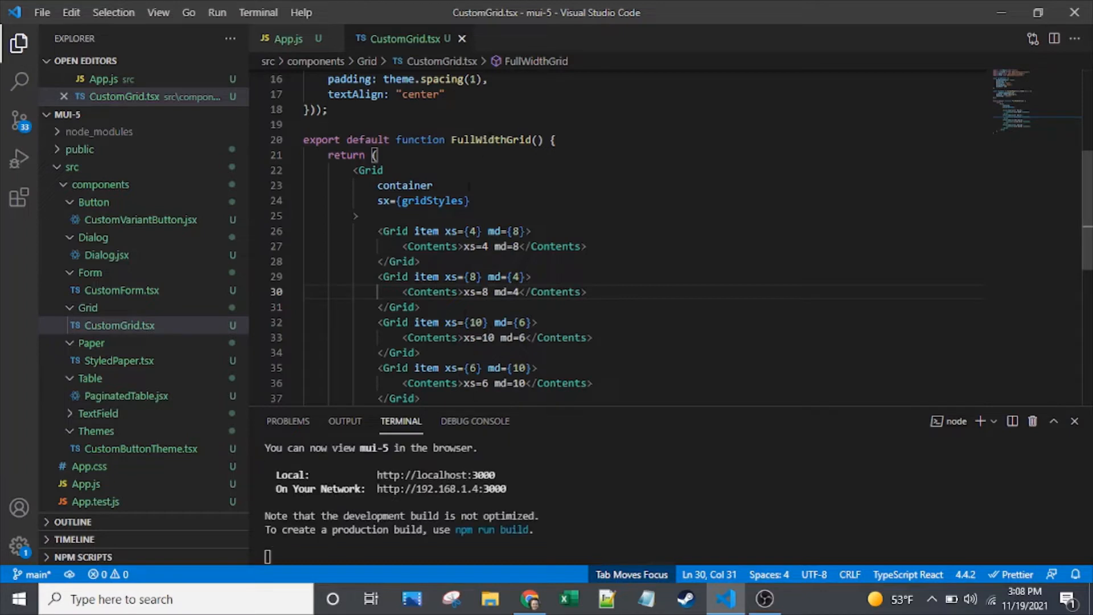
Step: Add columns={16} to the outer Grid container on a new line
{"action": "left_click", "coordinate": [432, 186]}
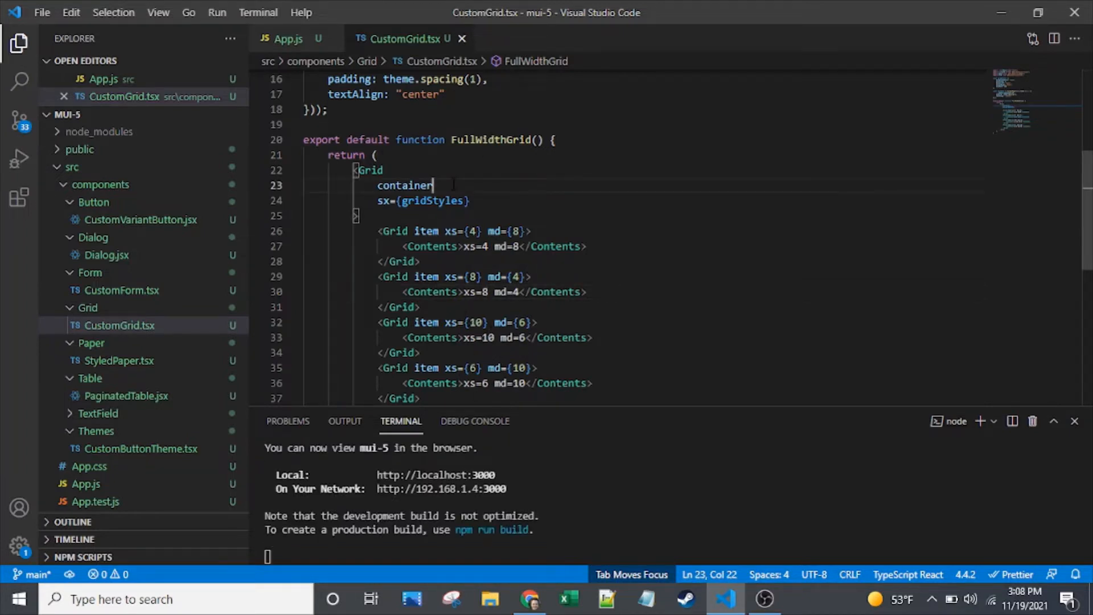
{"action": "key", "text": "Enter"}
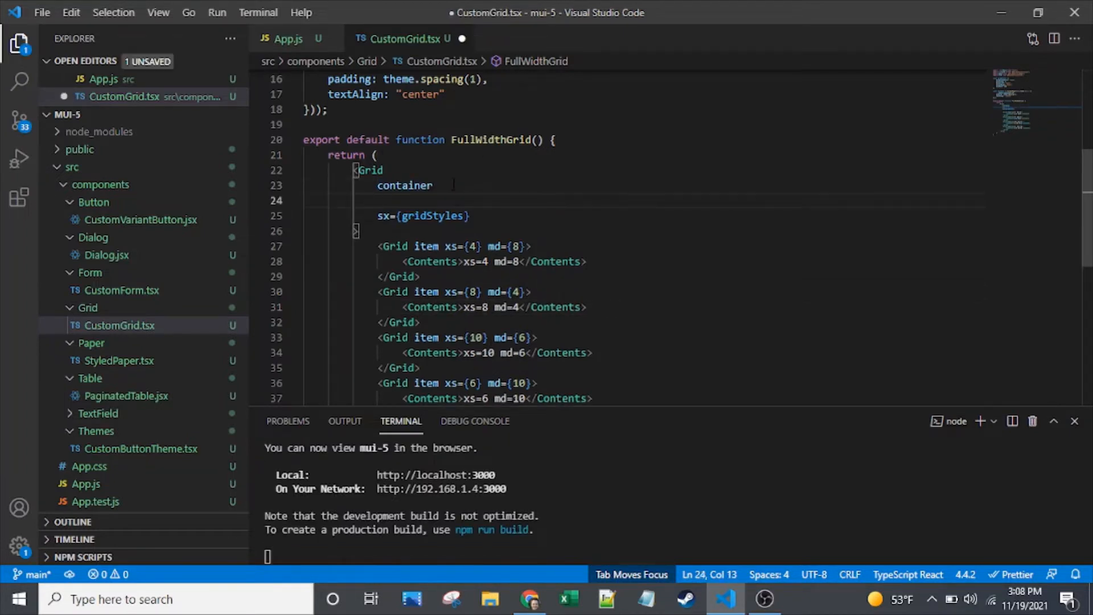
{"action": "type", "text": "co"}
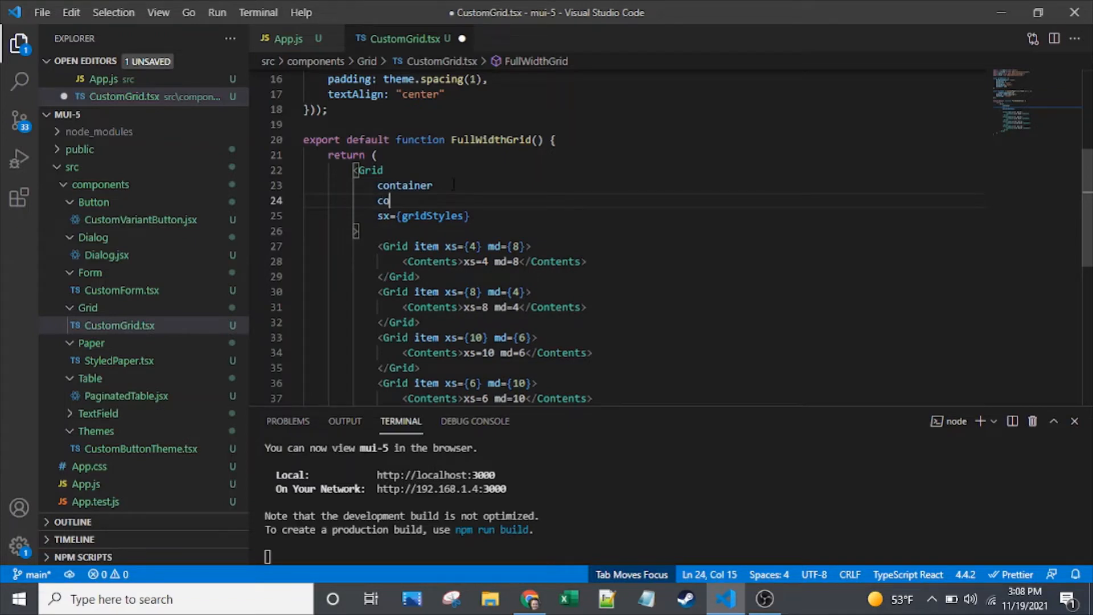
{"action": "type", "text": "lumns"}
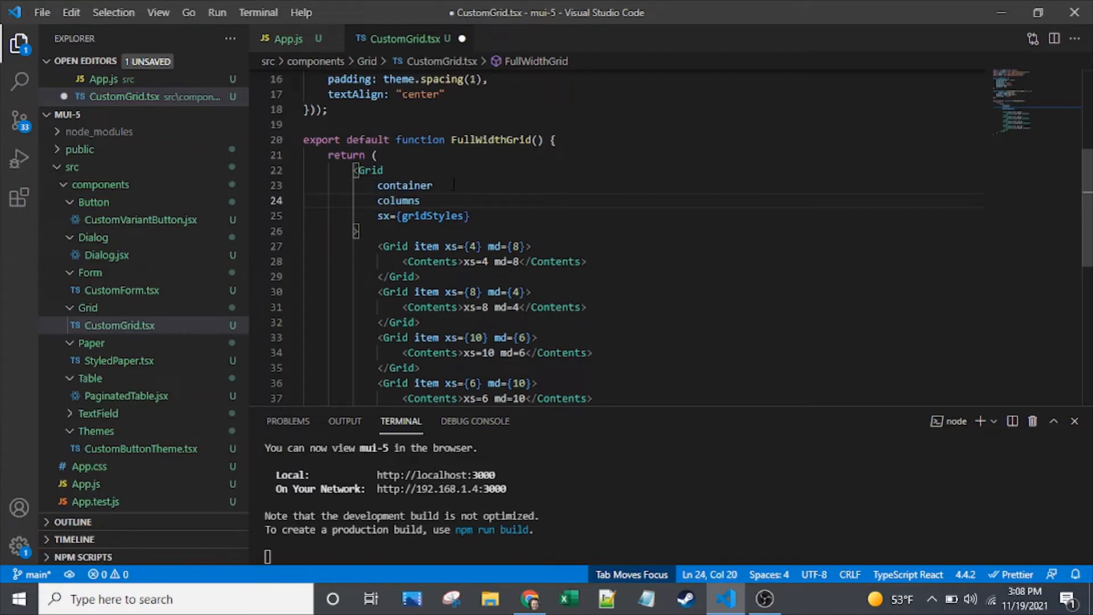
{"action": "type", "text": "-"}
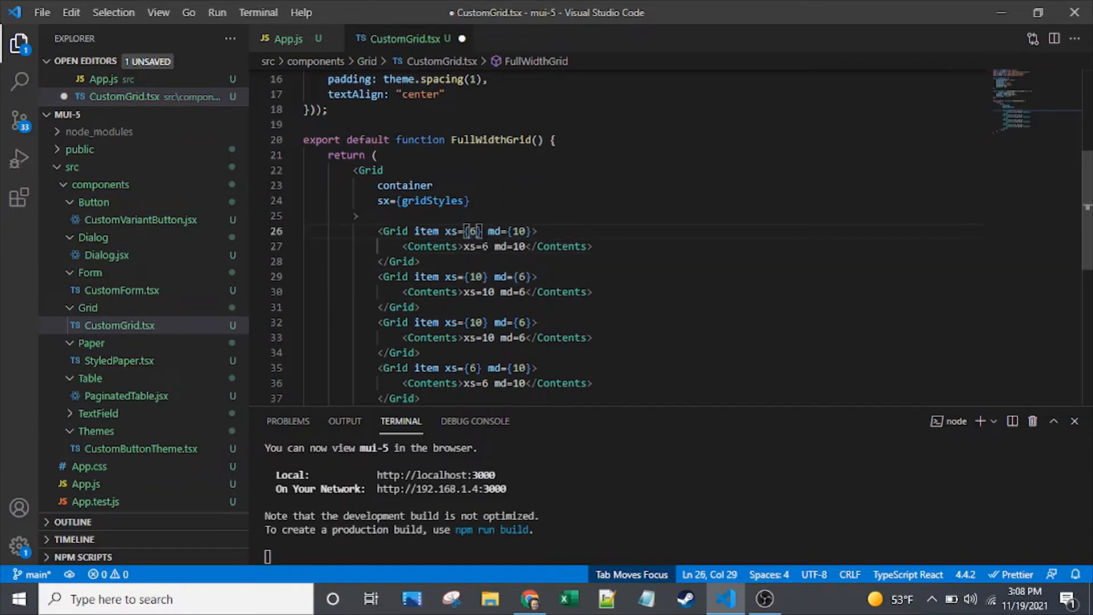
{"action": "key", "text": "Enter"}
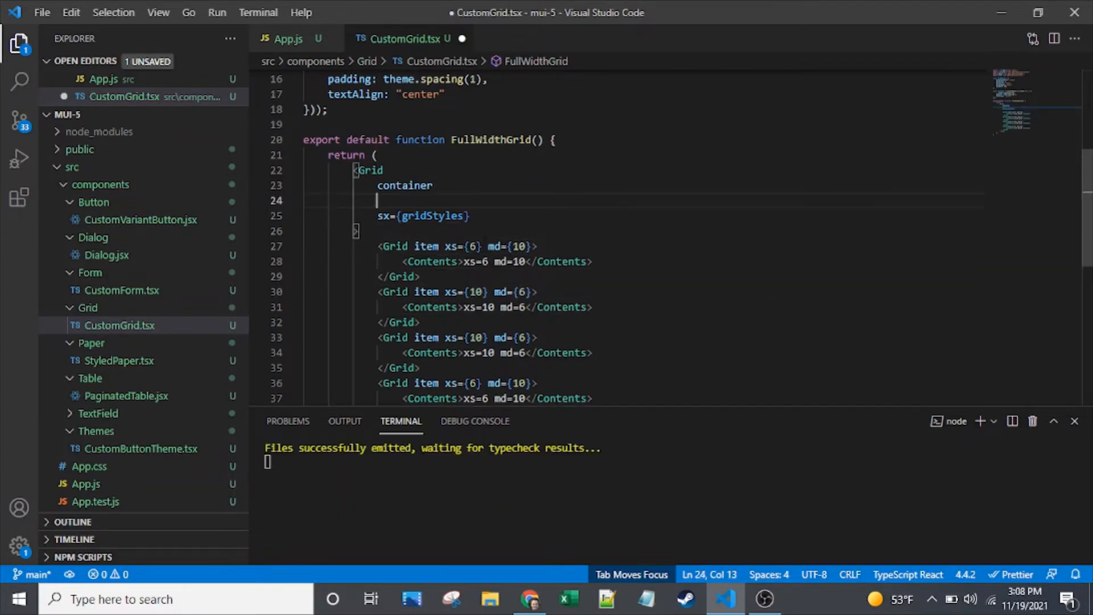
{"action": "type", "text": "columns={"}
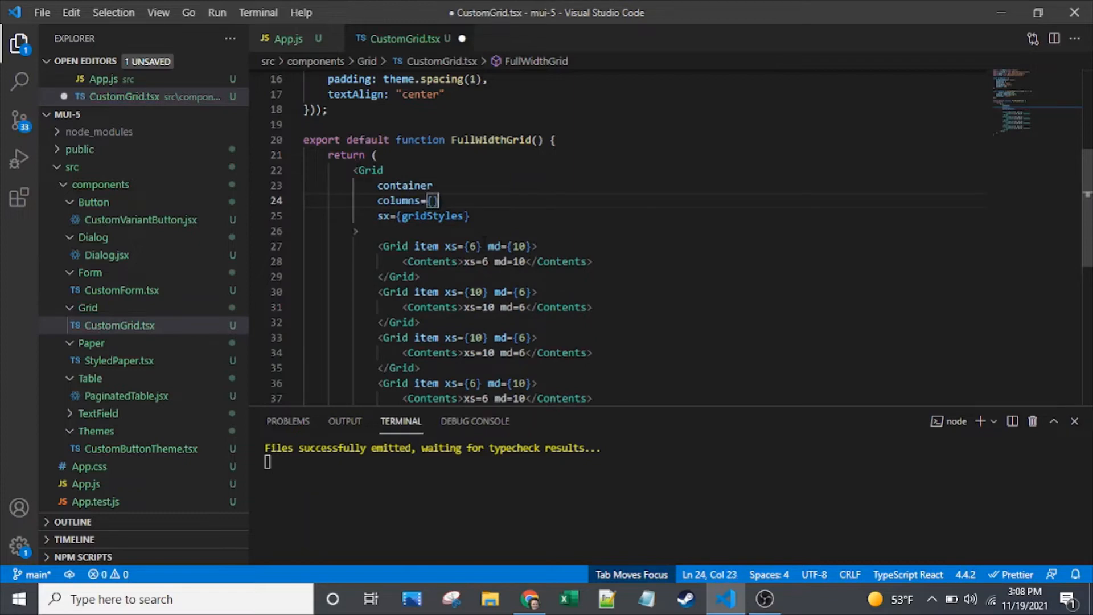
{"action": "type", "text": "16"}
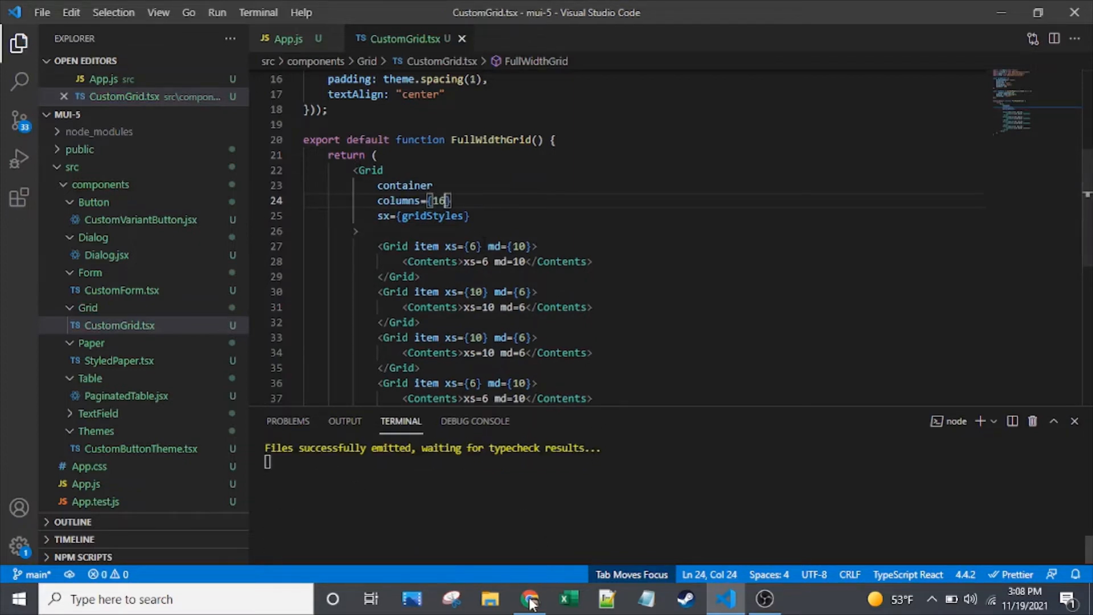
Step: View the four items on the 16-column grid in Chrome, then return to the code
{"action": "left_click", "coordinate": [530, 599]}
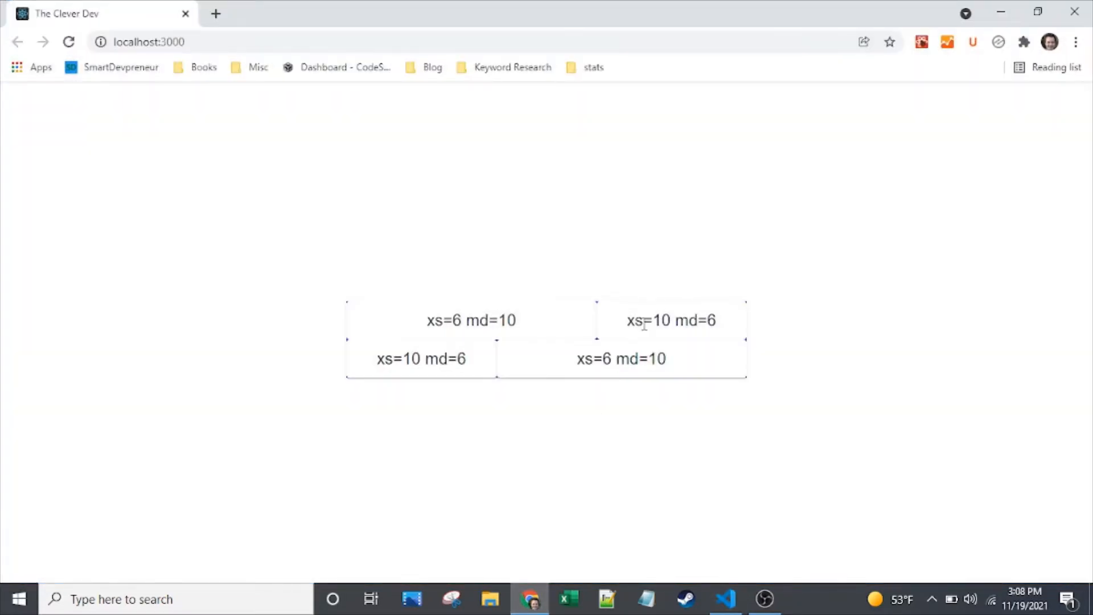
{"action": "mouse_move", "coordinate": [749, 311]}
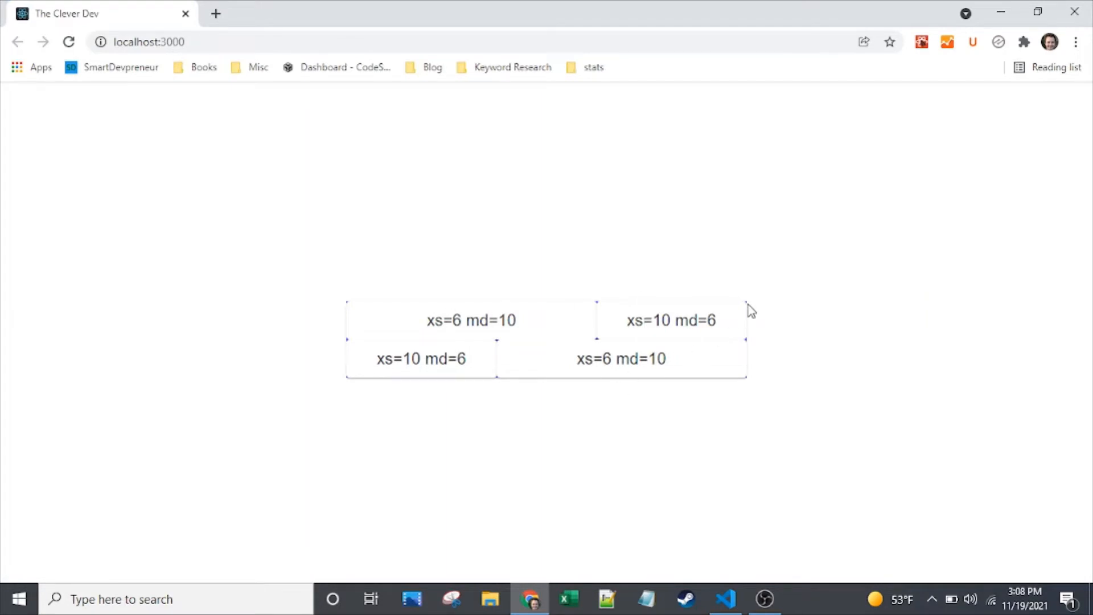
{"action": "mouse_move", "coordinate": [773, 565]}
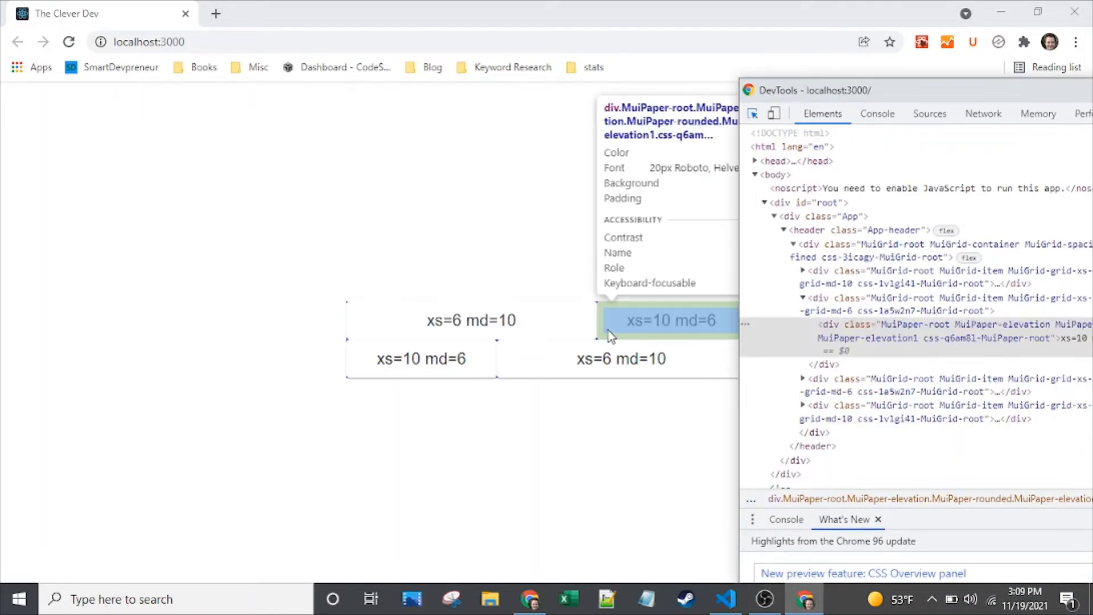
{"action": "mouse_move", "coordinate": [631, 342]}
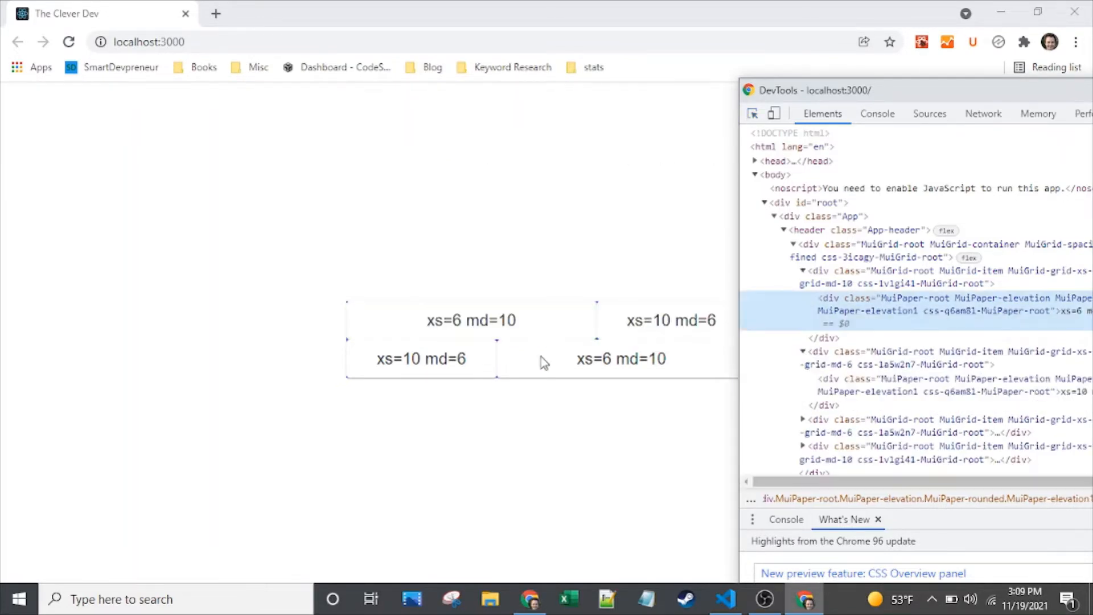
{"action": "left_click", "coordinate": [725, 599]}
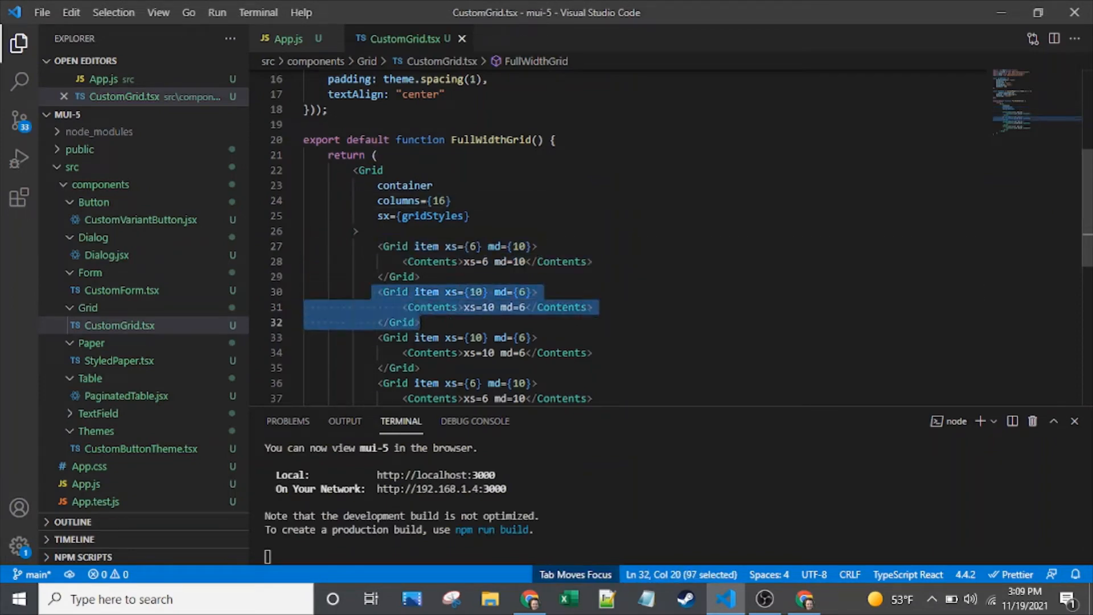
{"action": "left_click", "coordinate": [431, 262]}
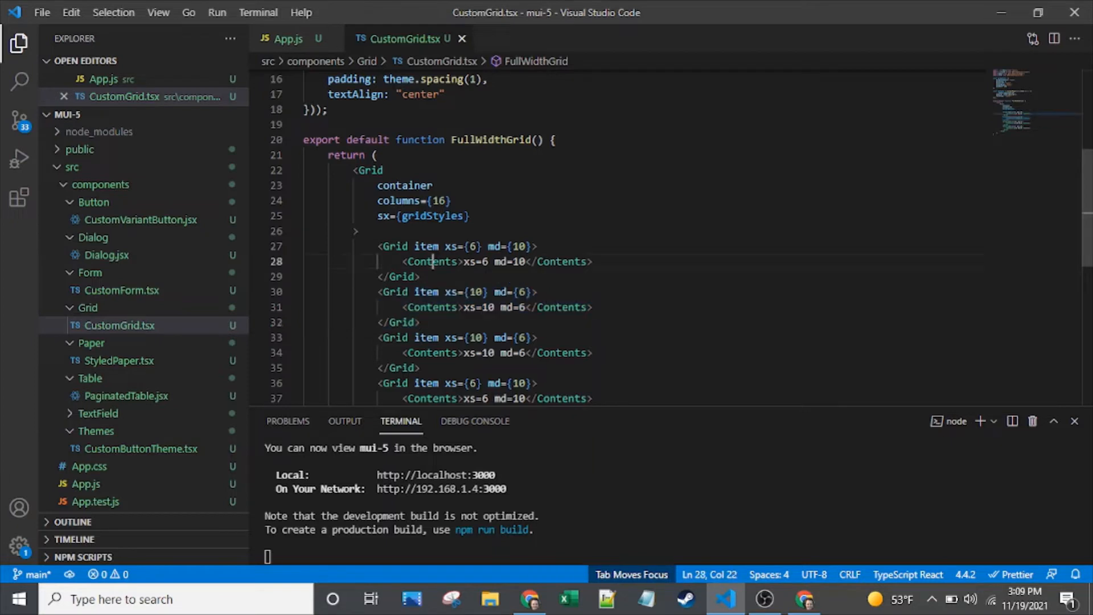
{"action": "double_click", "coordinate": [432, 261]}
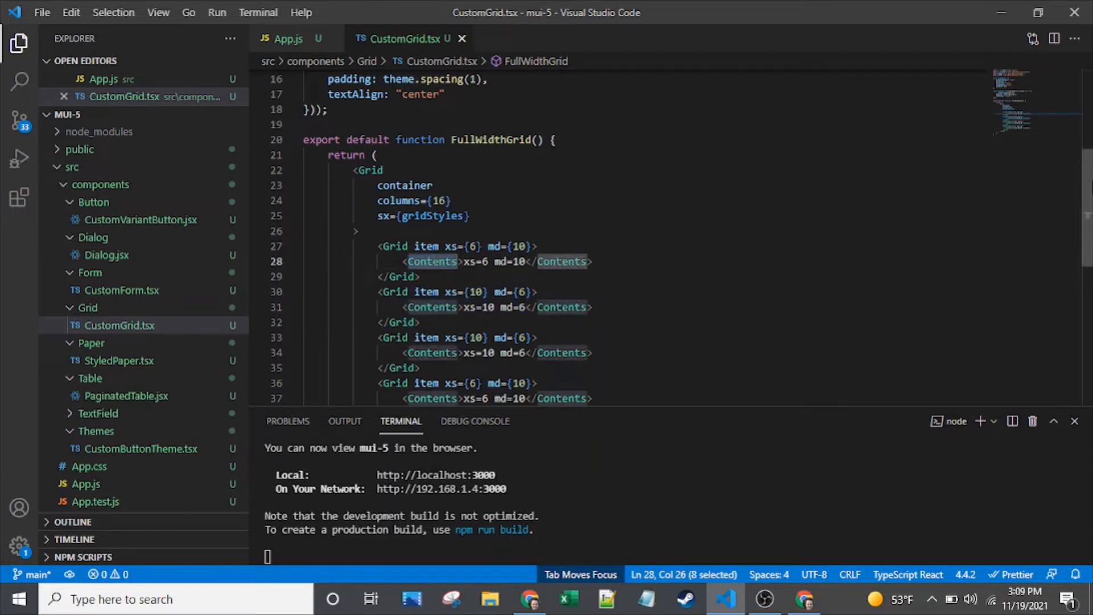
{"action": "scroll", "scroll_direction": "up", "scroll_amount": 3}
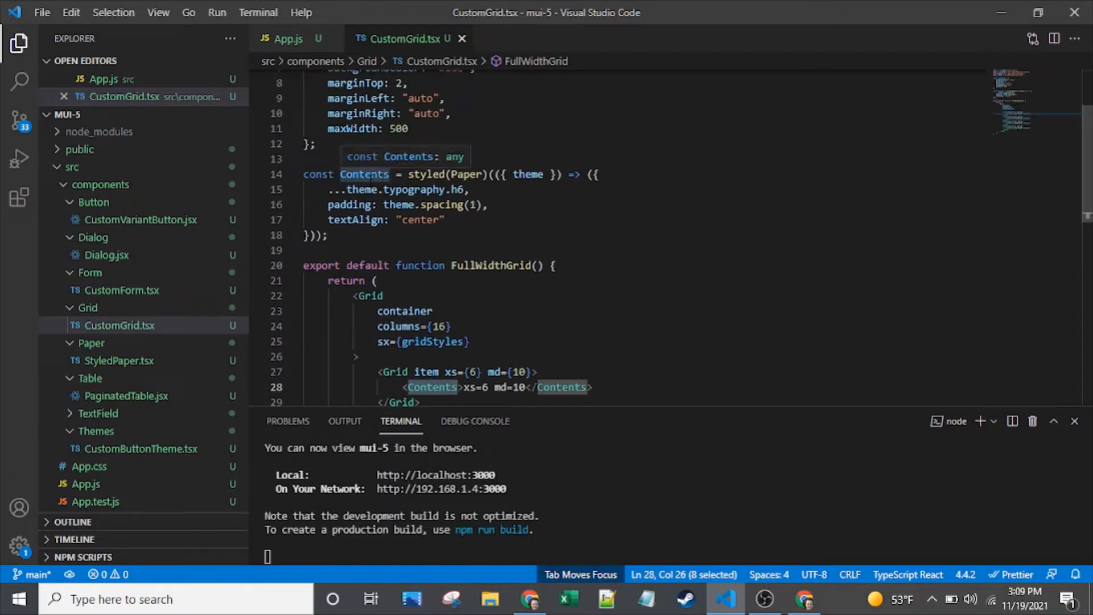
{"action": "left_click", "coordinate": [363, 174]}
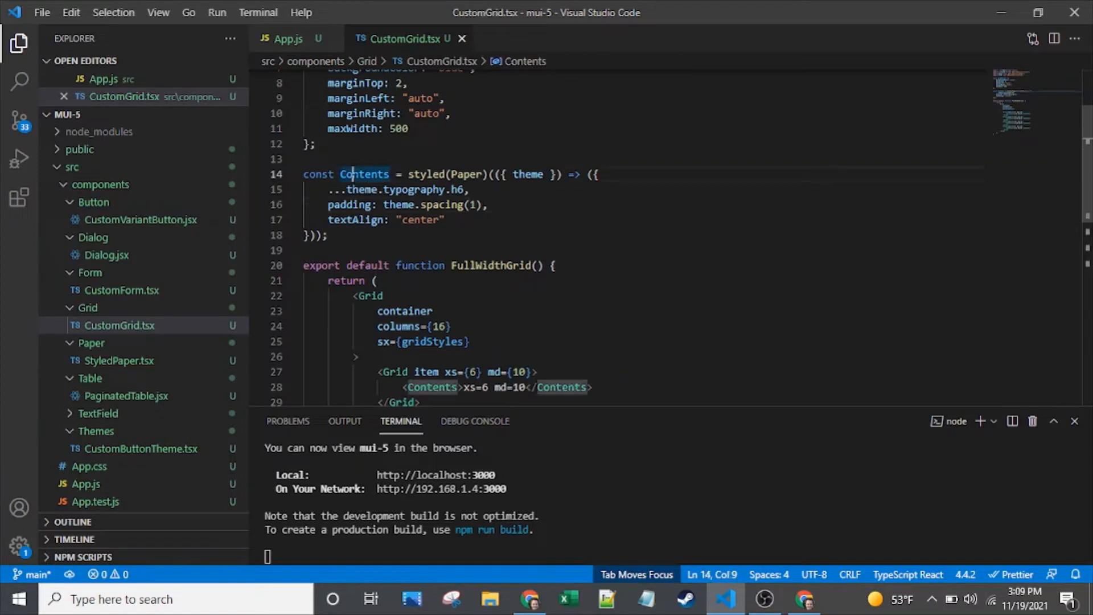
{"action": "double_click", "coordinate": [363, 175]}
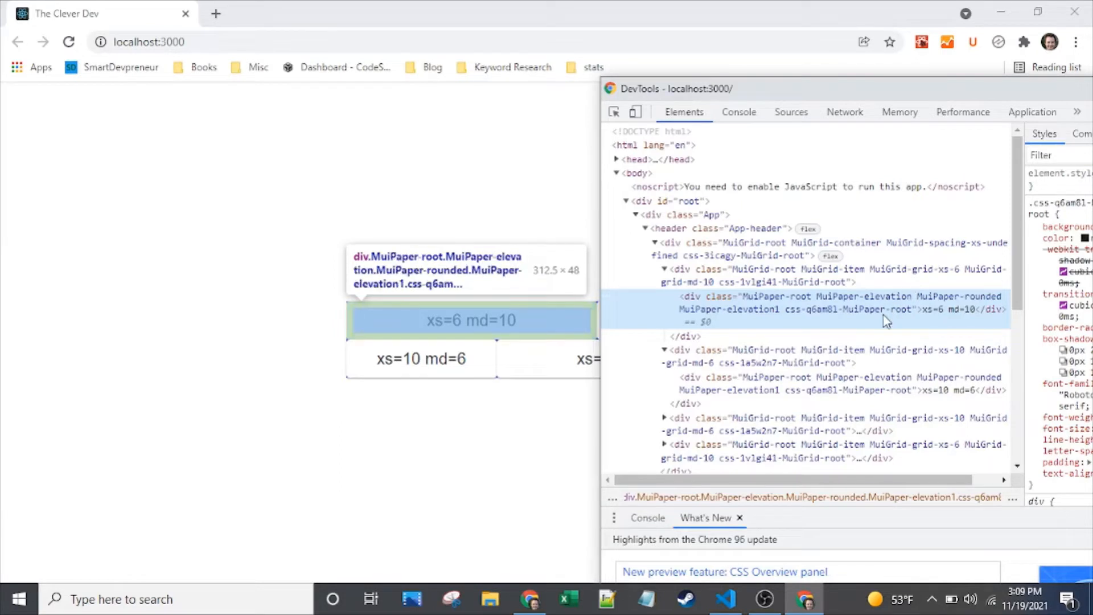
{"action": "left_click", "coordinate": [767, 249]}
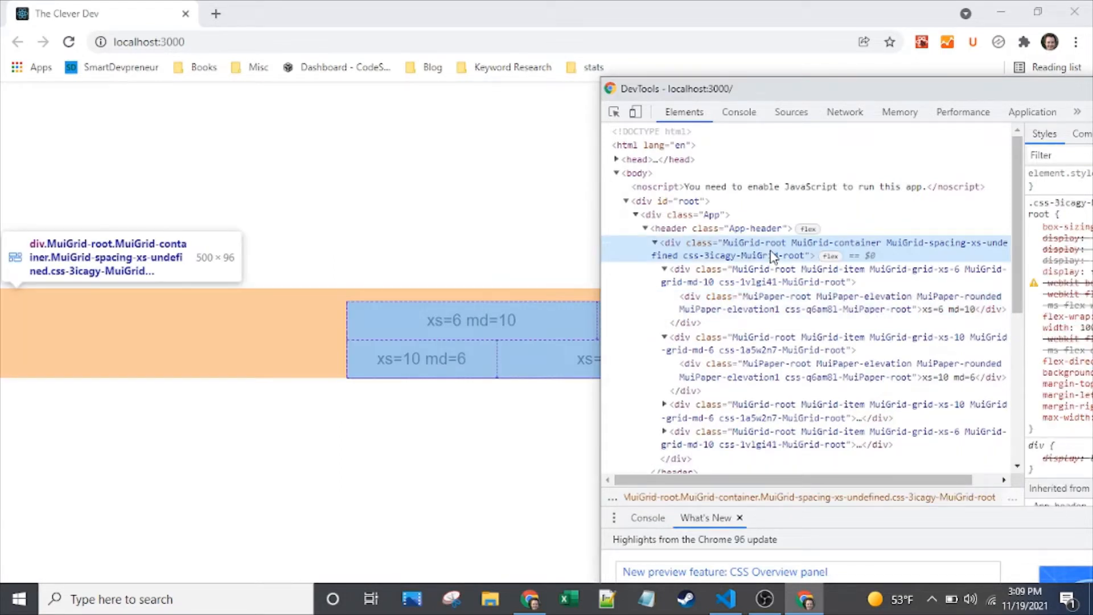
{"action": "mouse_move", "coordinate": [848, 250]}
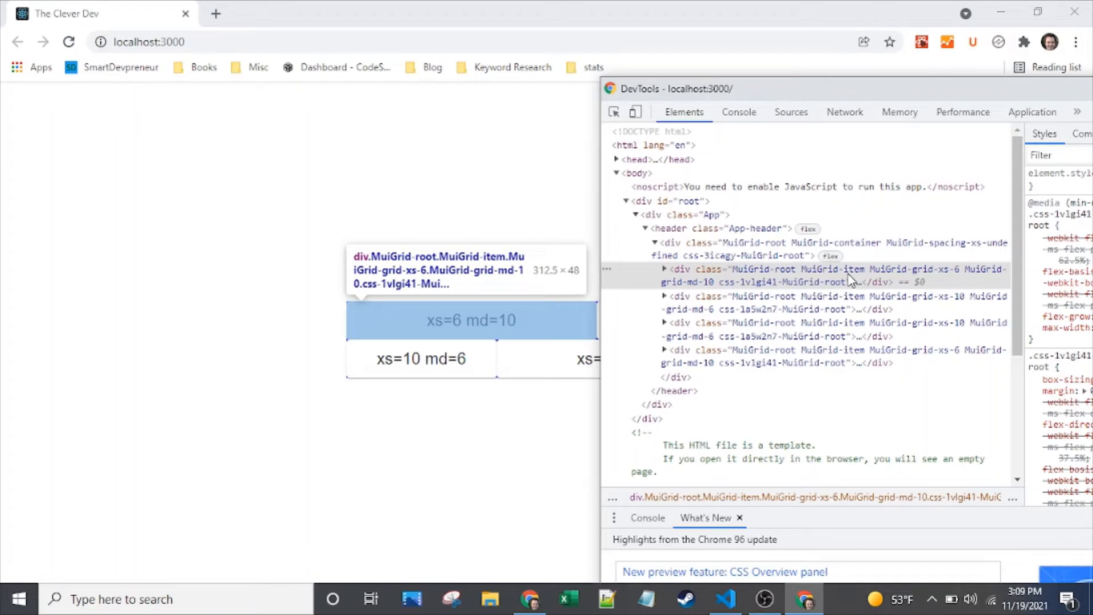
{"action": "mouse_move", "coordinate": [848, 280]}
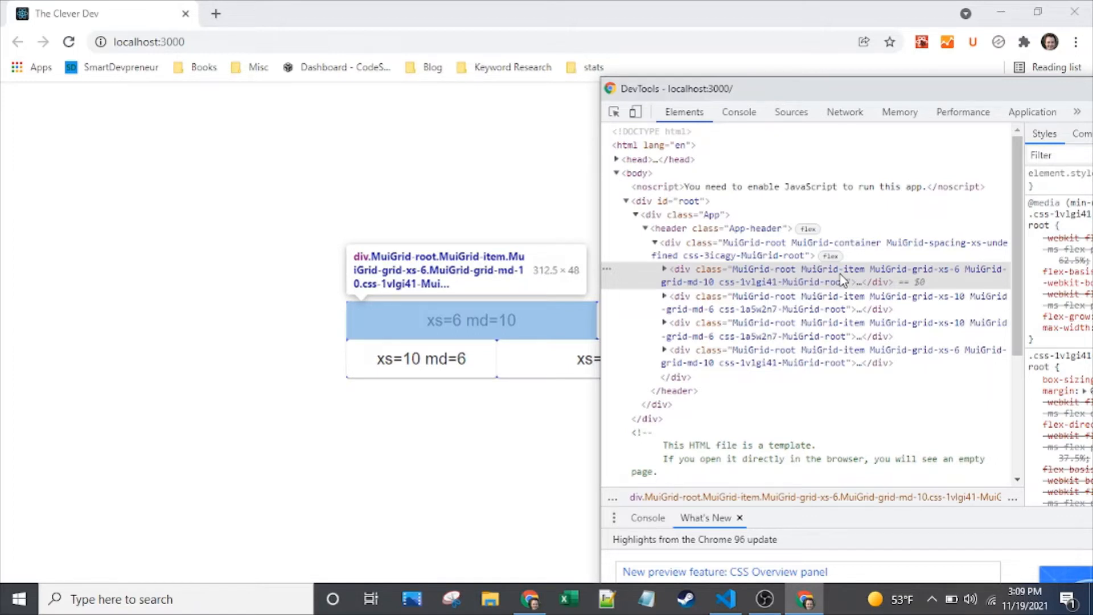
{"action": "mouse_move", "coordinate": [863, 243]}
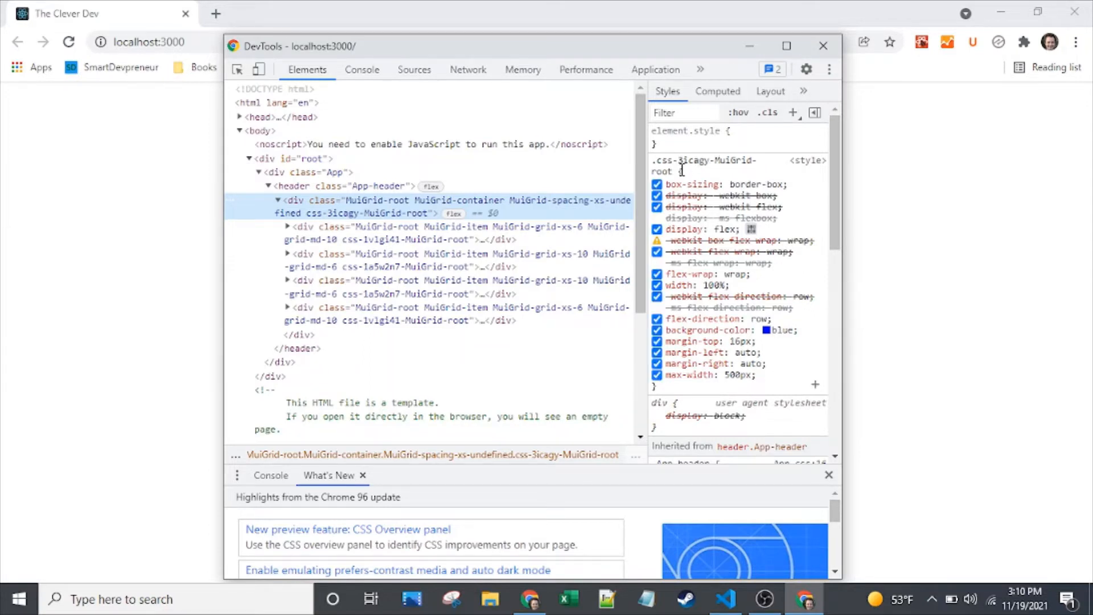
{"action": "mouse_move", "coordinate": [708, 375]}
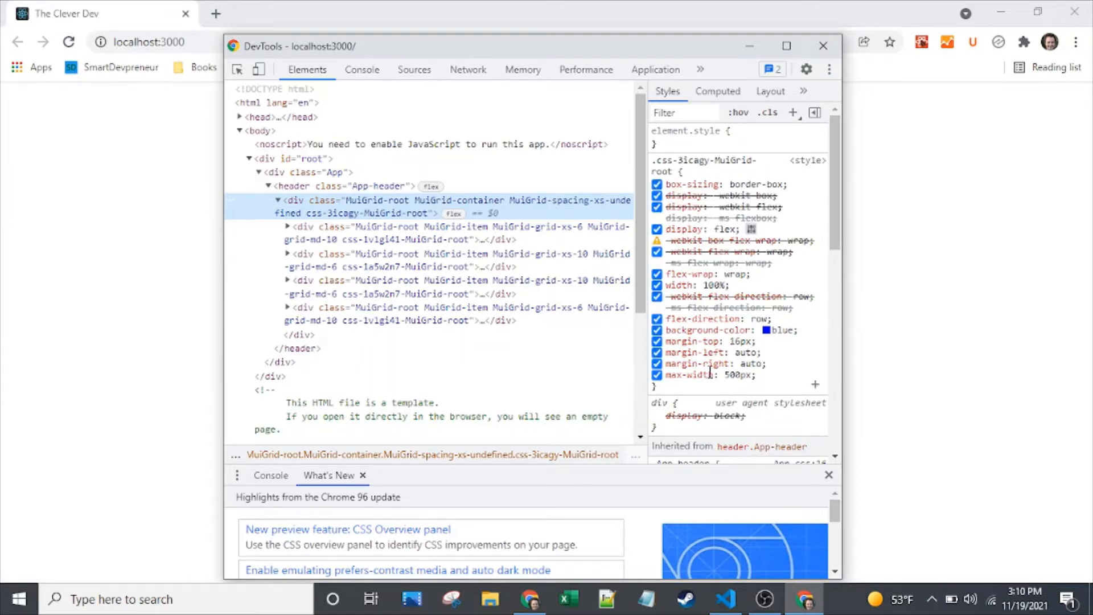
{"action": "scroll", "scroll_direction": "down", "scroll_amount": 3}
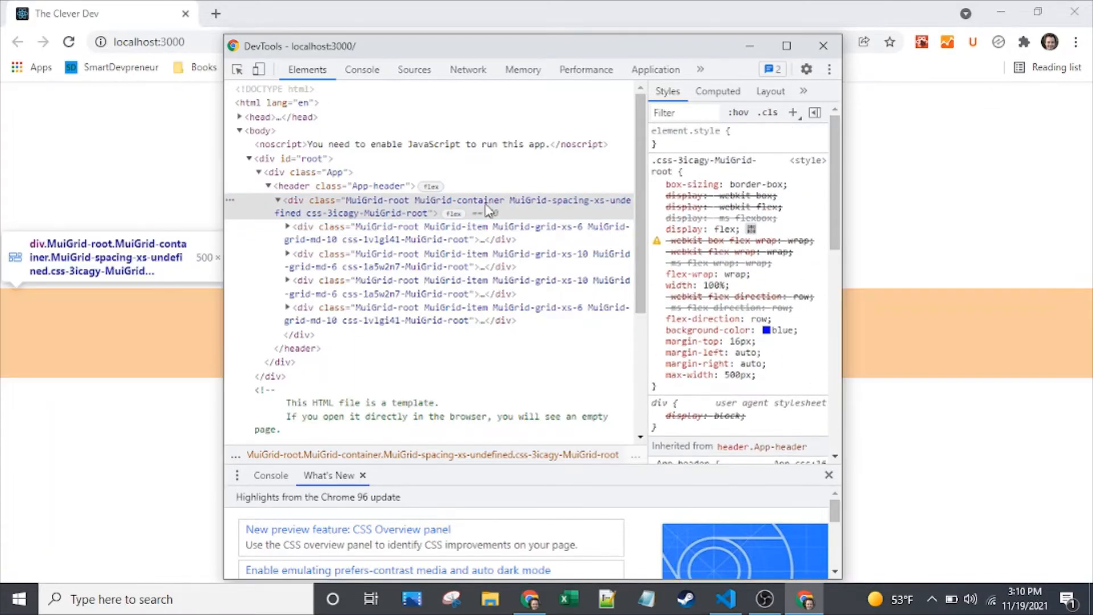
{"action": "left_click", "coordinate": [461, 233]}
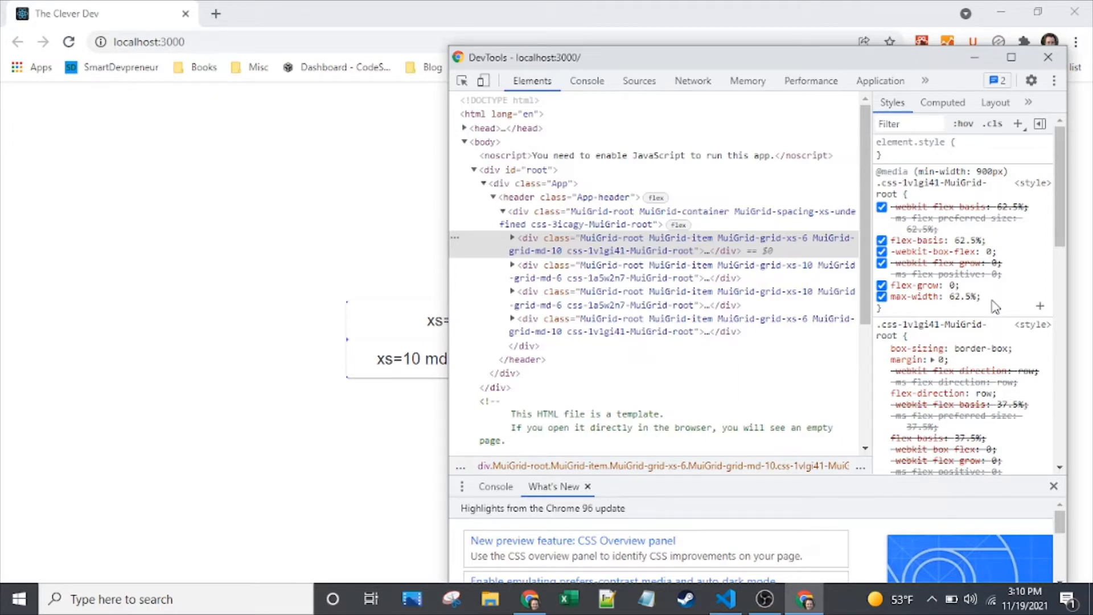
{"action": "mouse_move", "coordinate": [979, 255]}
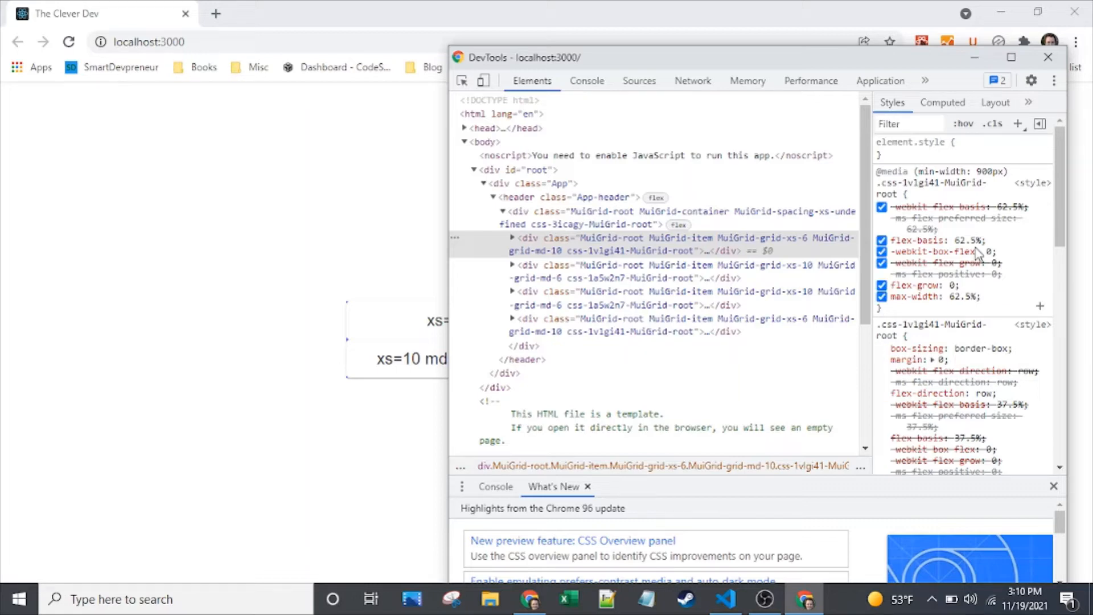
{"action": "mouse_move", "coordinate": [928, 211]}
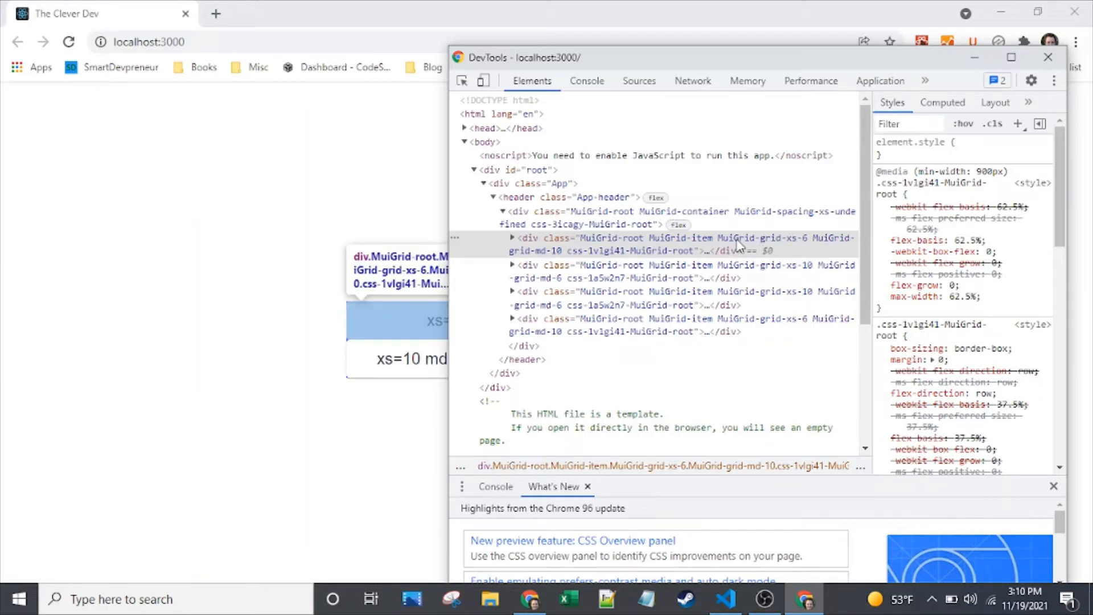
{"action": "left_click", "coordinate": [628, 271]}
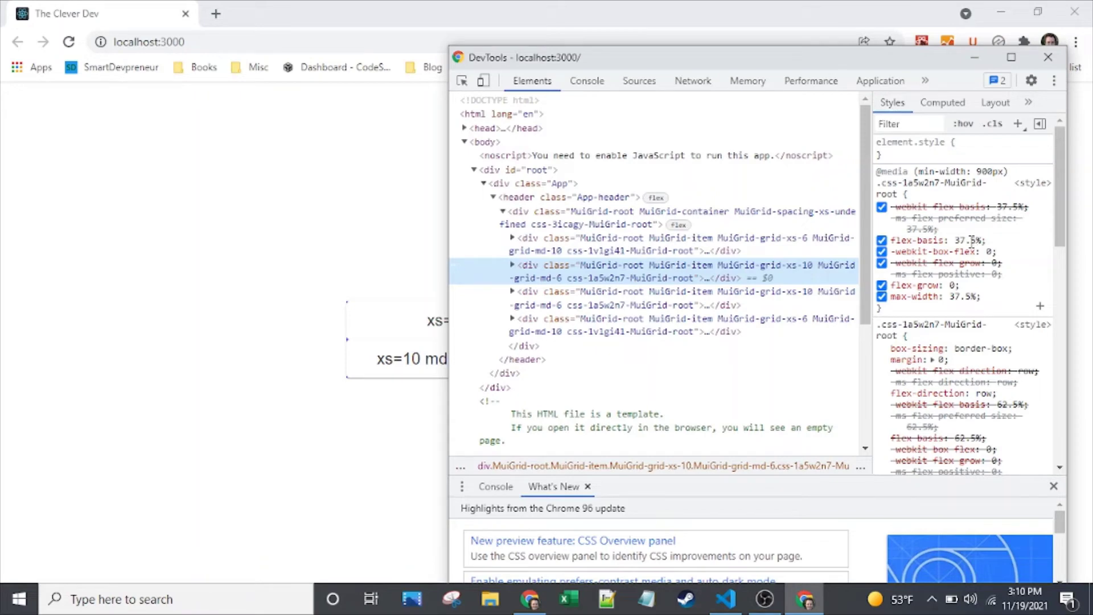
{"action": "left_click", "coordinate": [683, 245]}
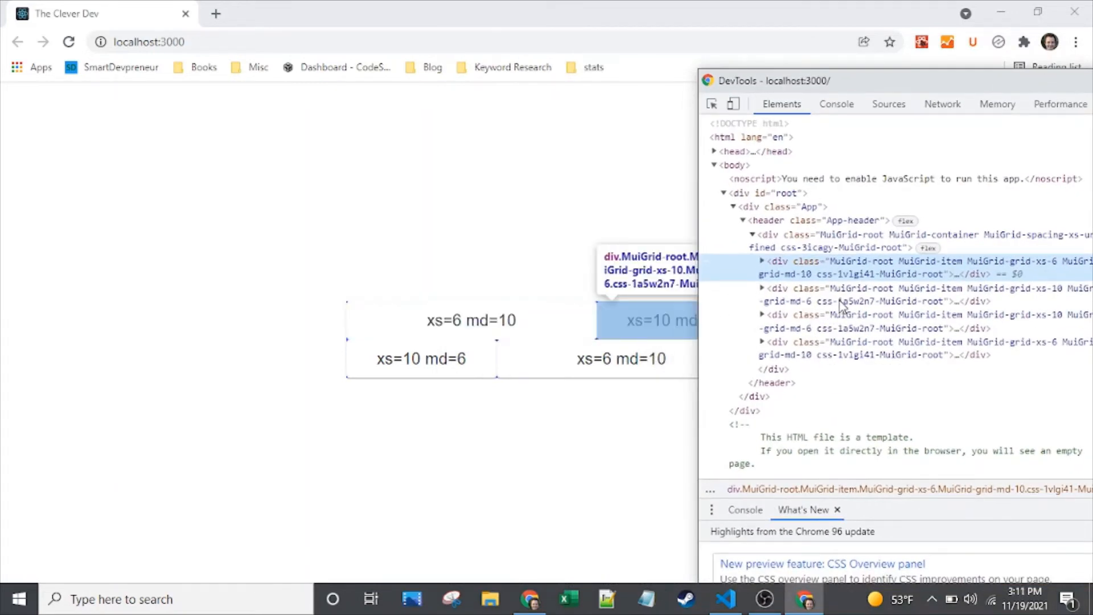
{"action": "mouse_move", "coordinate": [865, 286]}
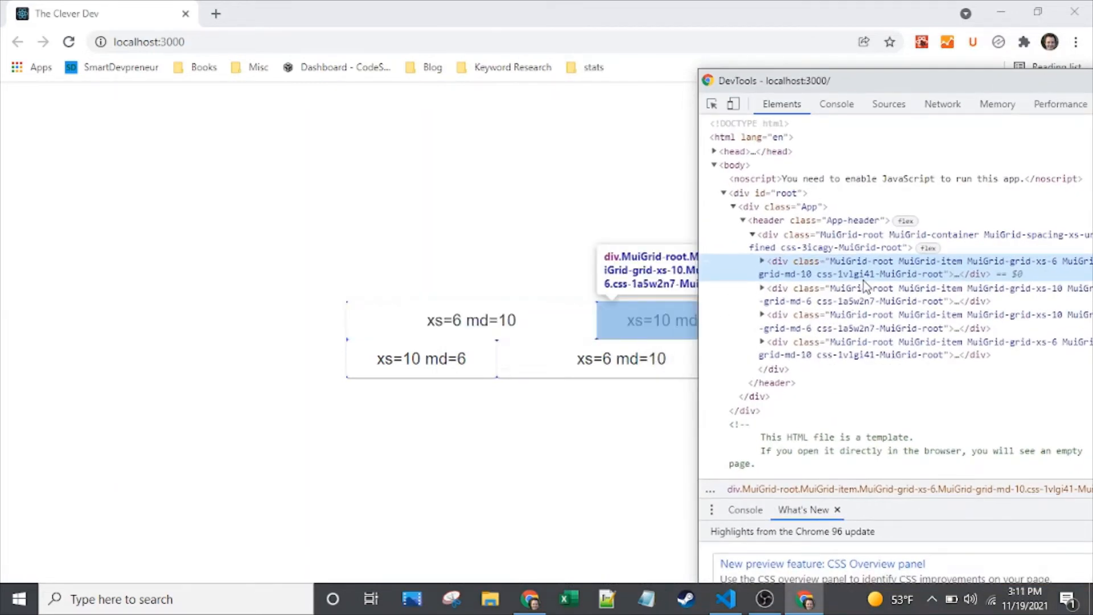
{"action": "left_click", "coordinate": [725, 599]}
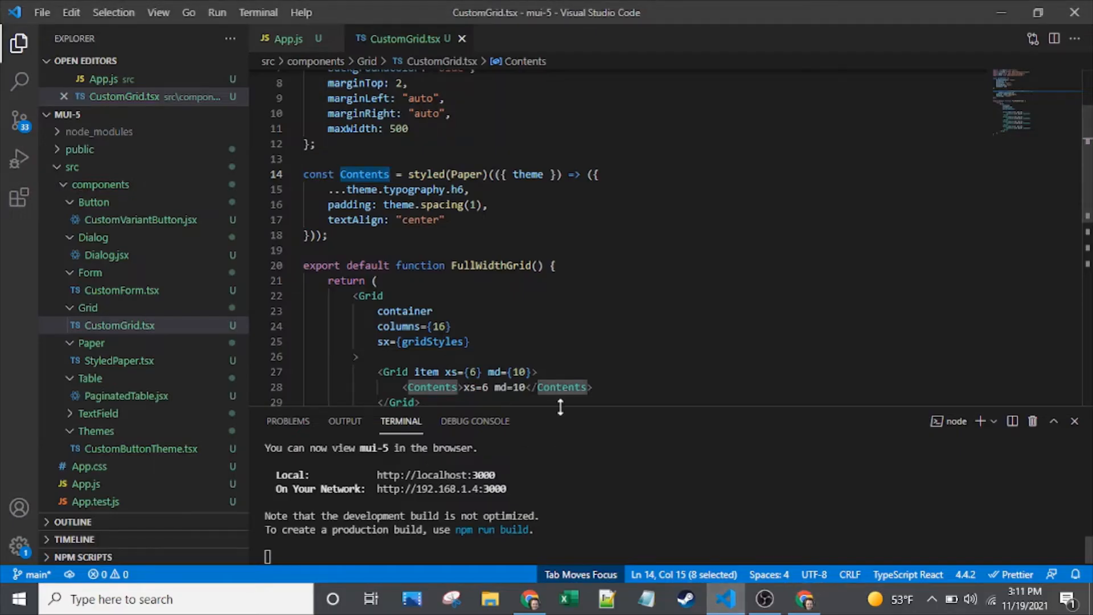
Step: Check the first item's 62.5% flex-basis and max-width in DevTools, then close DevTools
{"action": "left_click", "coordinate": [534, 372]}
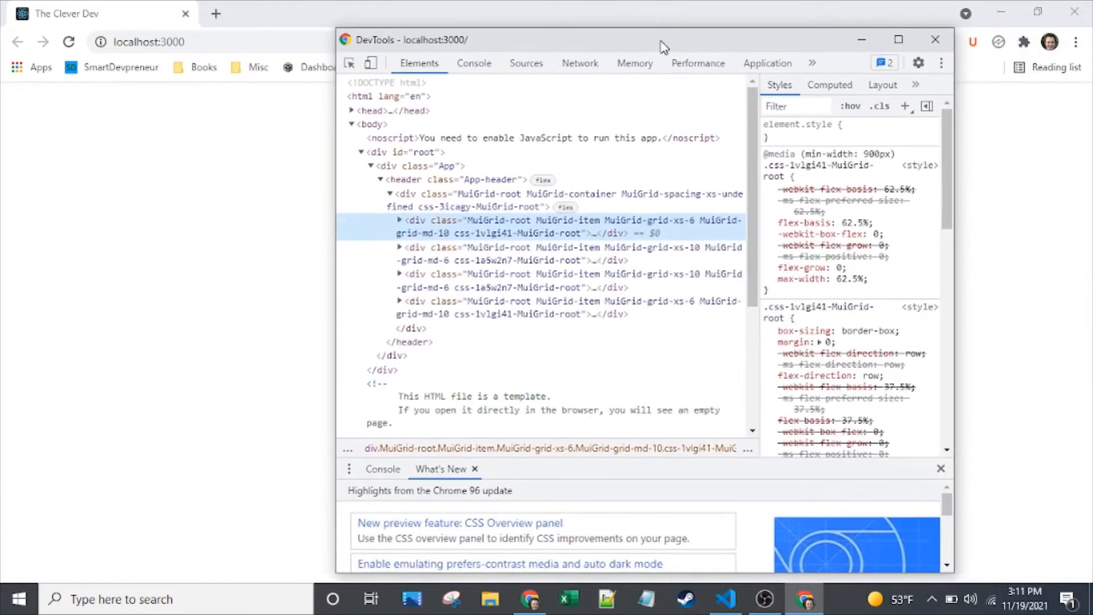
{"action": "mouse_move", "coordinate": [849, 228]}
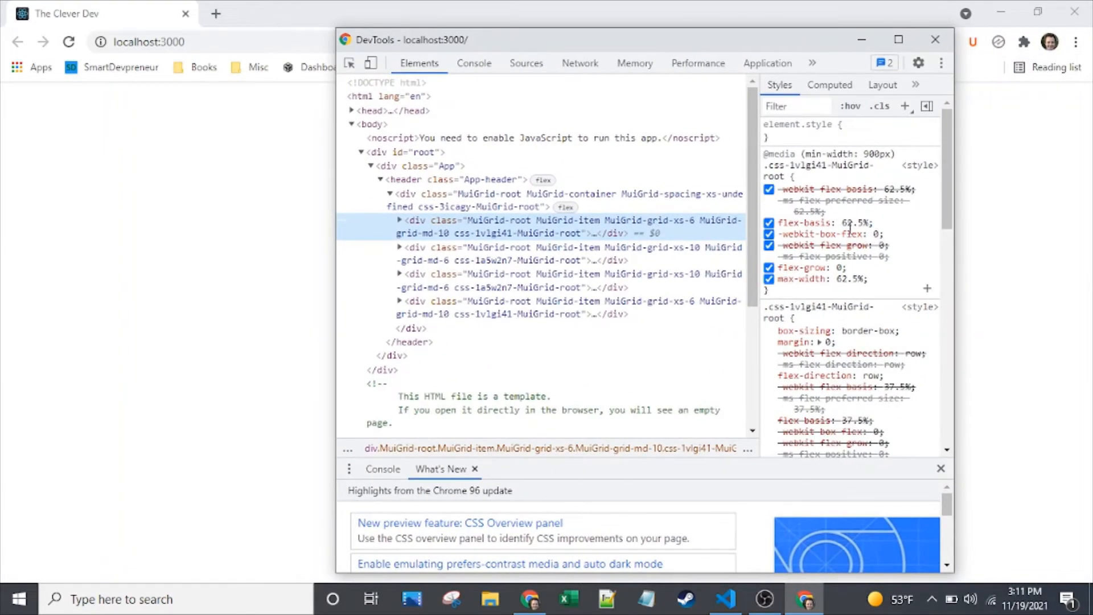
{"action": "mouse_move", "coordinate": [905, 233]}
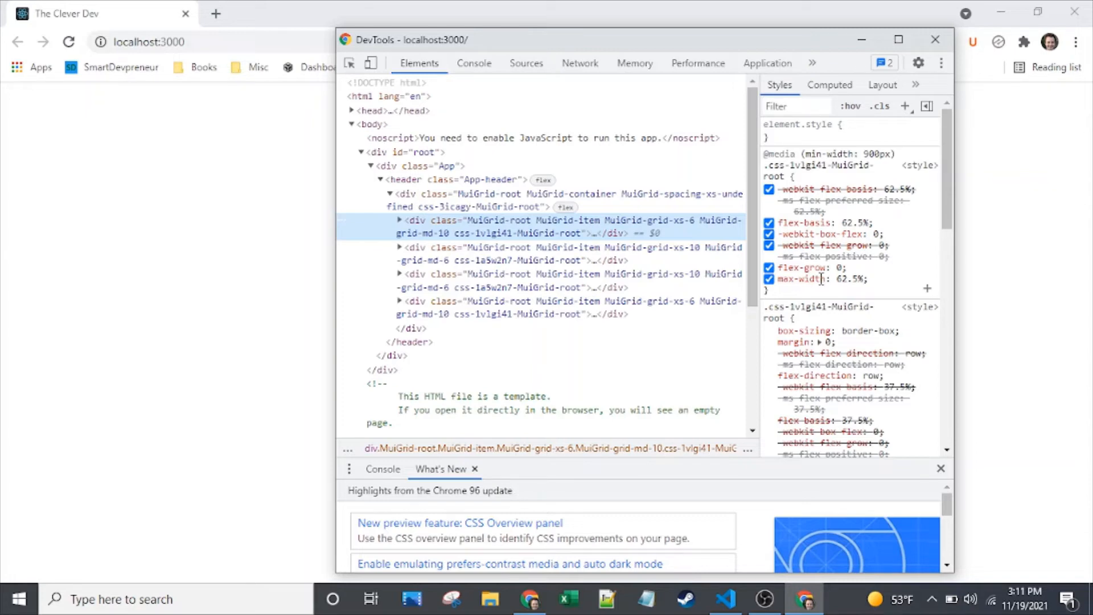
{"action": "mouse_move", "coordinate": [858, 249]}
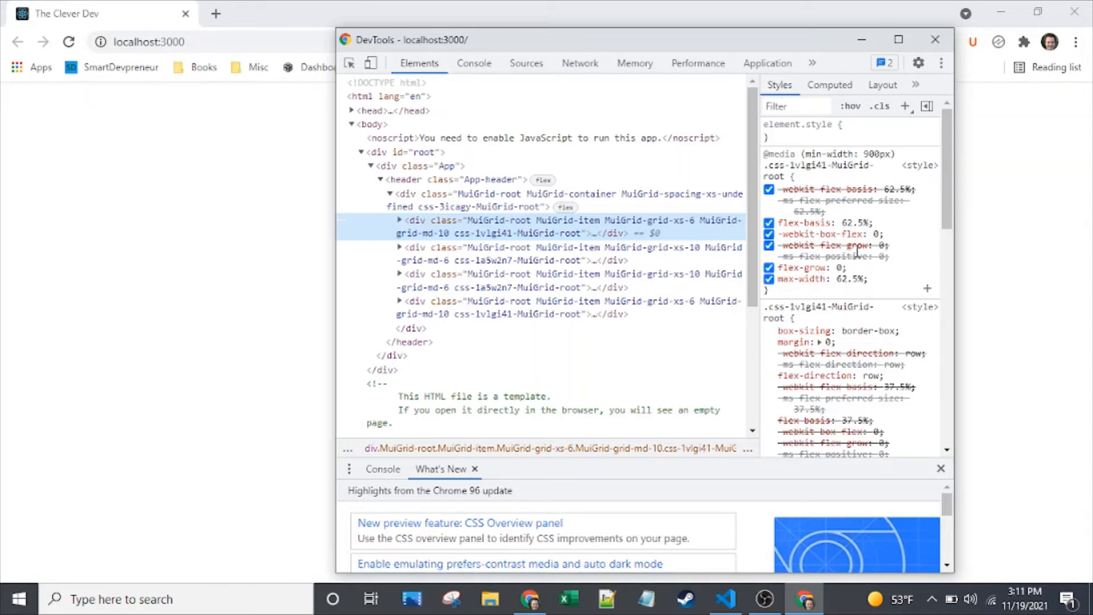
{"action": "left_click", "coordinate": [935, 40]}
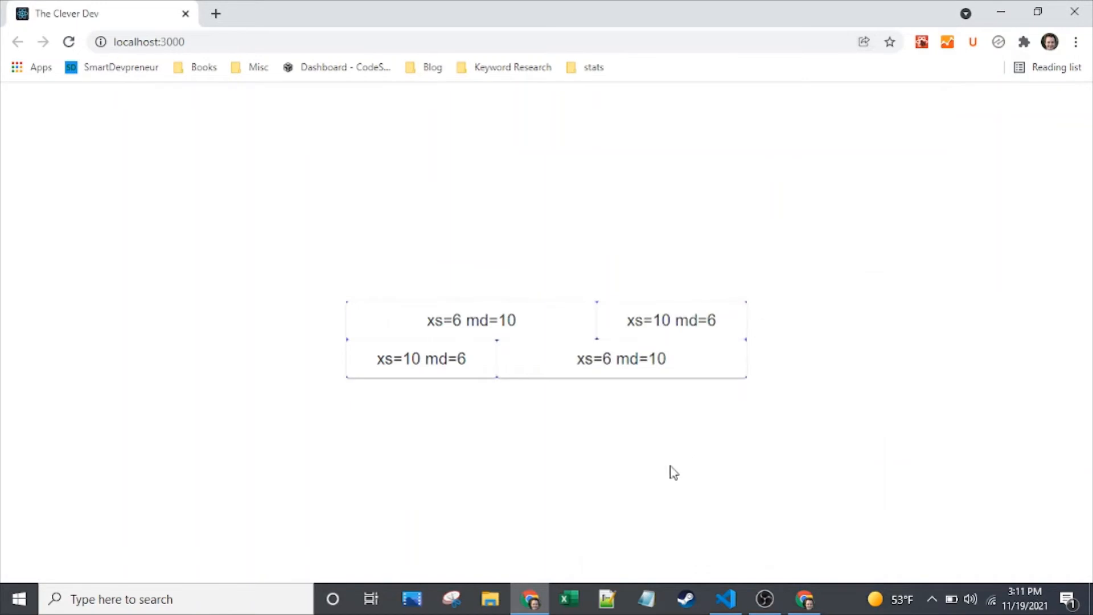
Step: Add spacing={2} below columns={16} and view the spaced grid in Chrome
{"action": "left_click", "coordinate": [725, 599]}
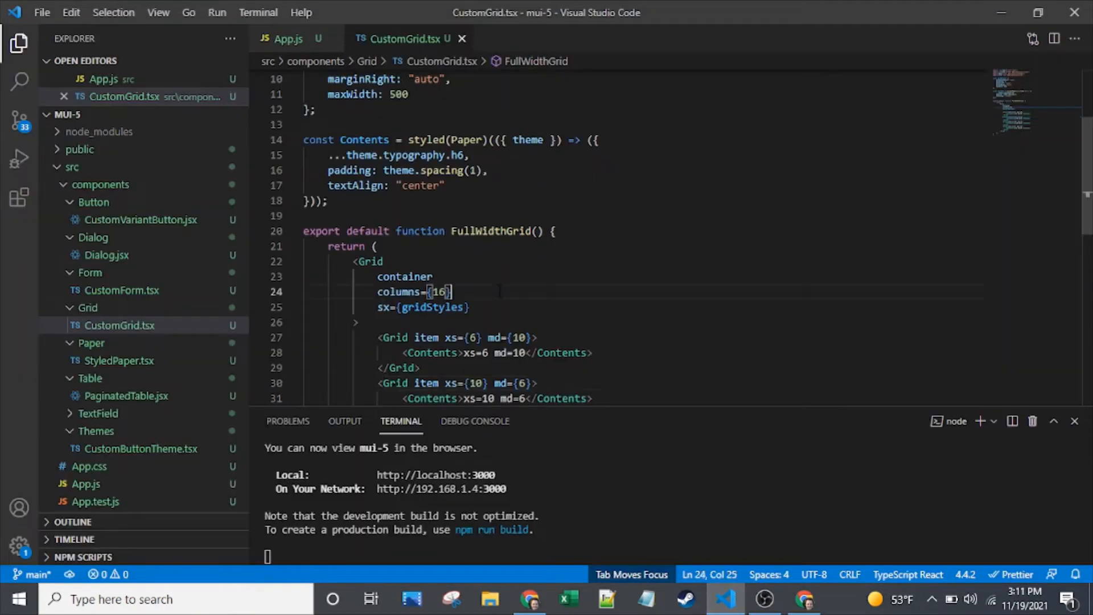
{"action": "key", "text": "enter"}
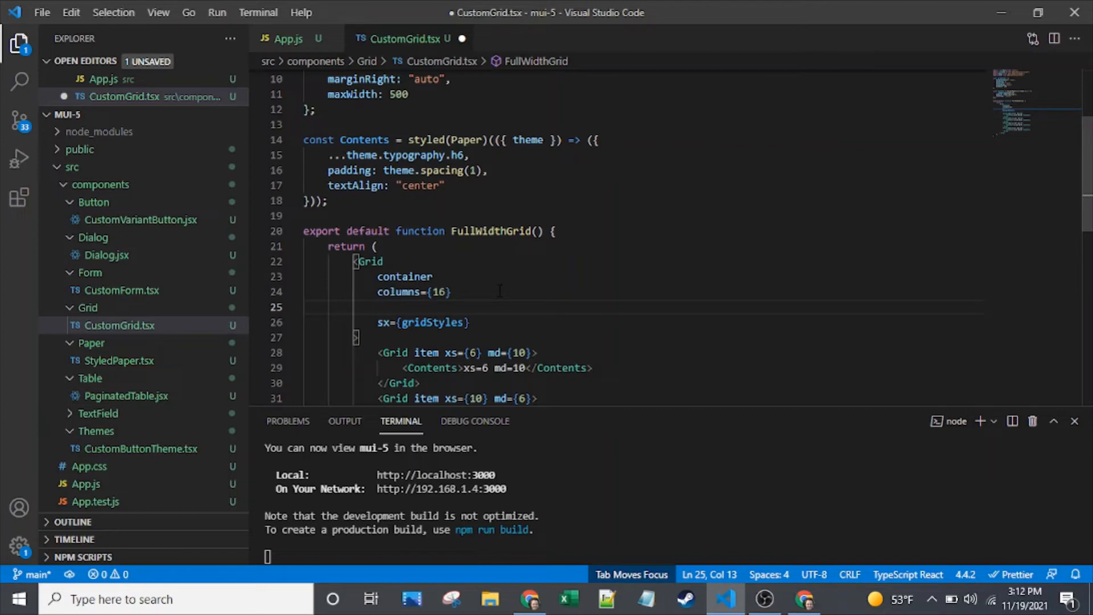
{"action": "type", "text": "spacing={2"}
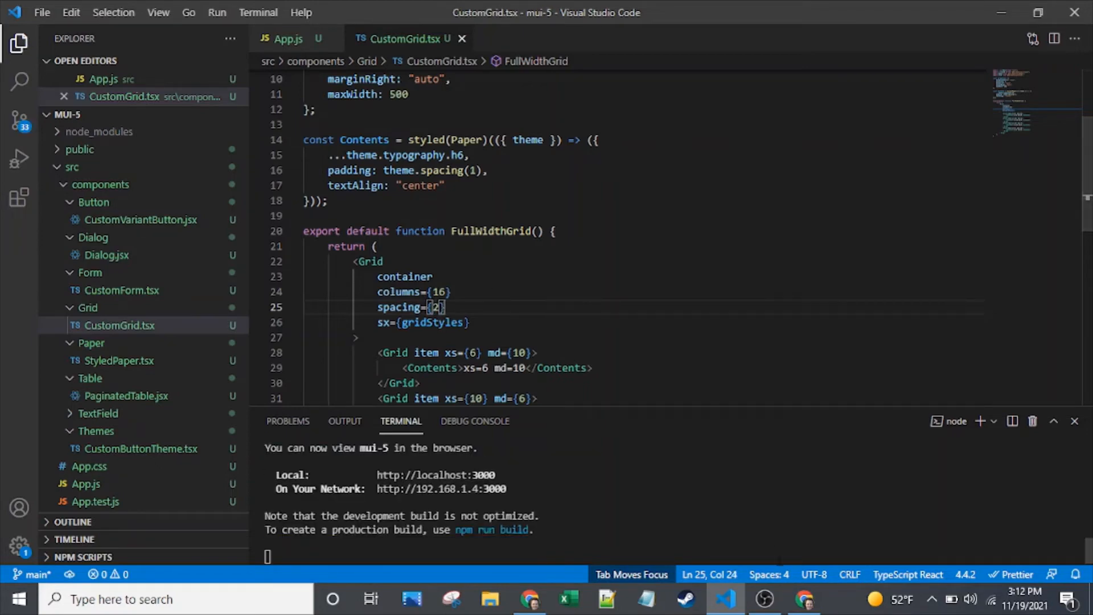
{"action": "left_click", "coordinate": [805, 599]}
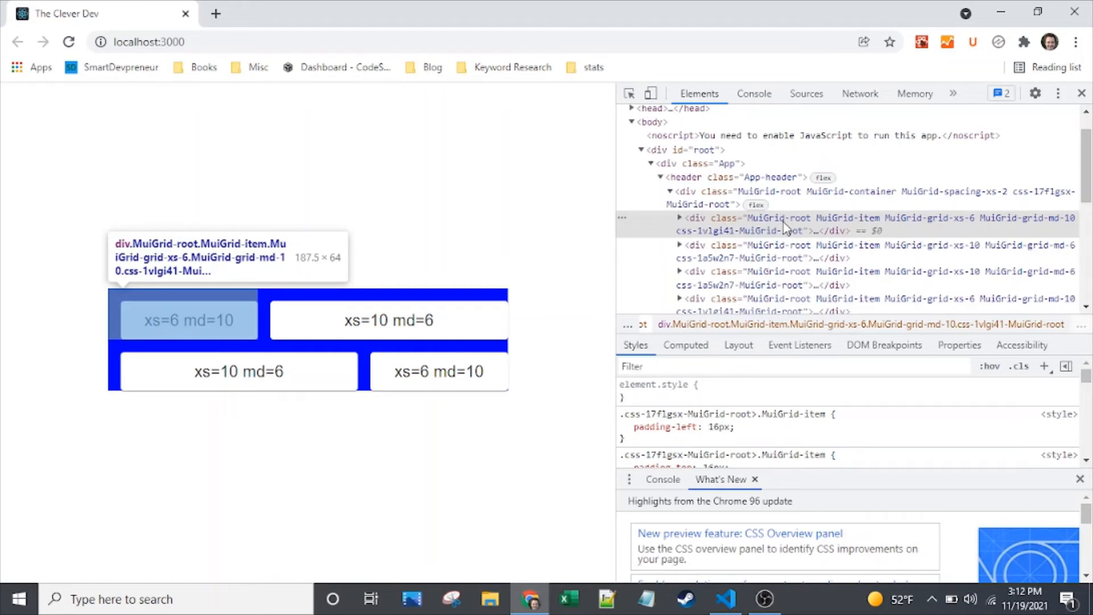
{"action": "mouse_move", "coordinate": [616, 253]}
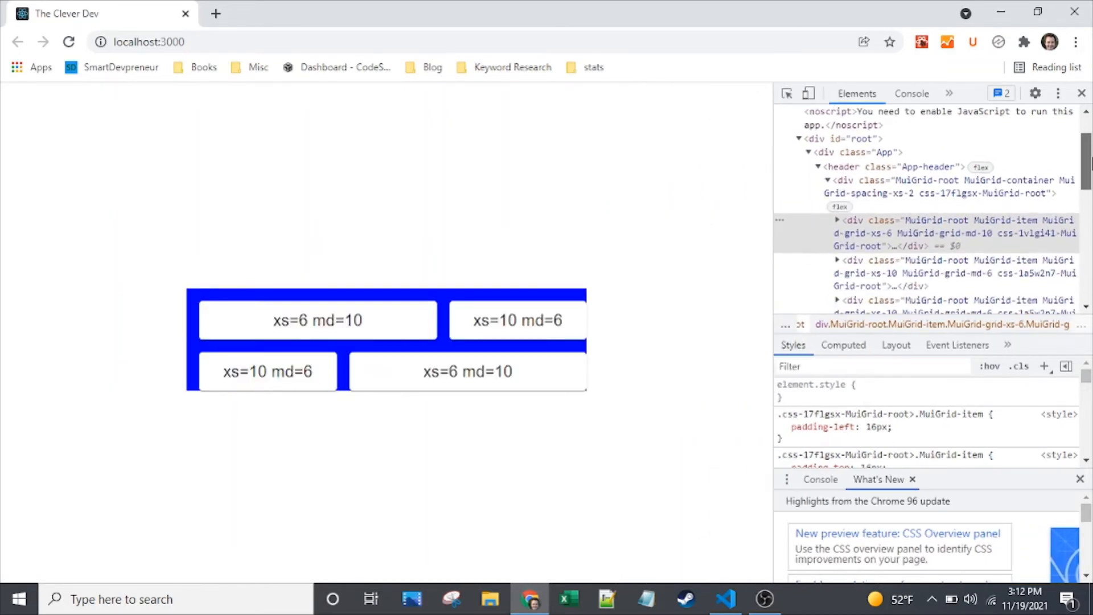
Step: Inspect the grid items' 16px left padding in DevTools, then return to CustomGrid.tsx
{"action": "left_click", "coordinate": [782, 426]}
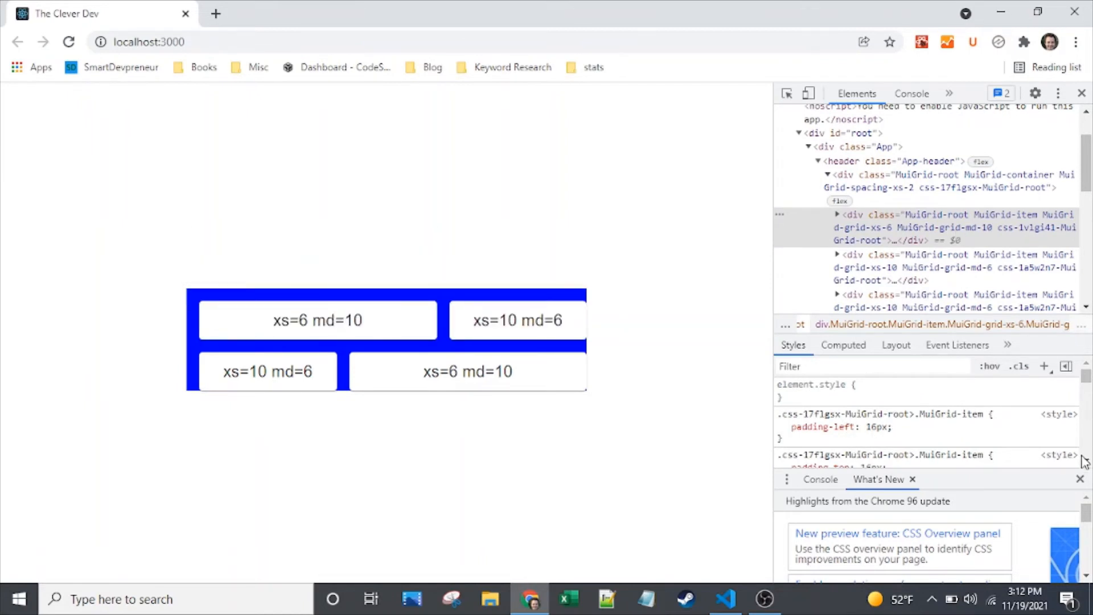
{"action": "scroll", "scroll_direction": "down", "scroll_amount": 3}
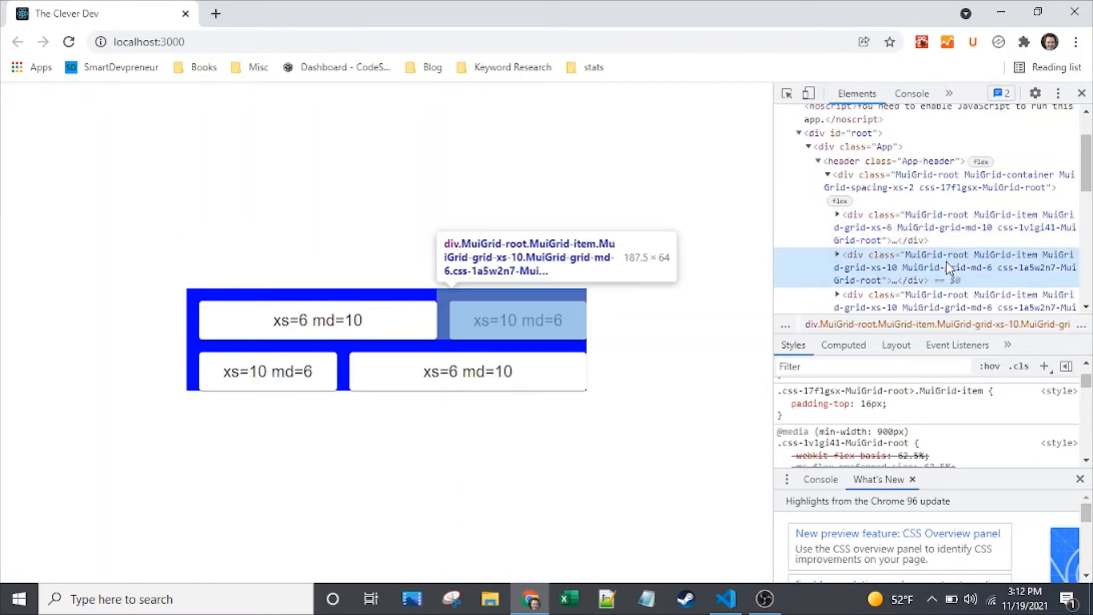
{"action": "left_click", "coordinate": [941, 267]}
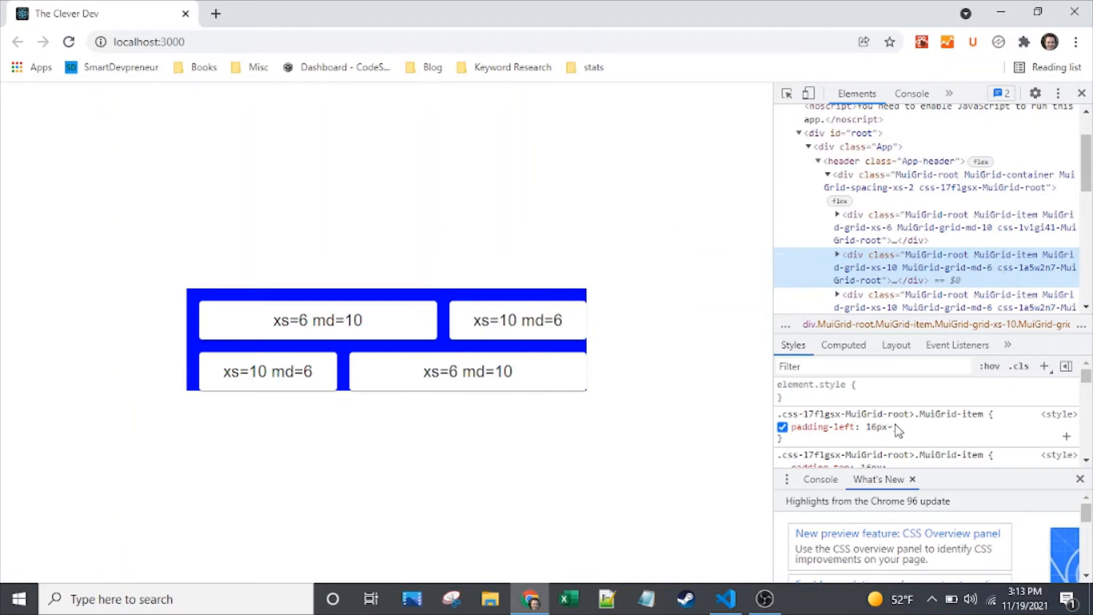
{"action": "mouse_move", "coordinate": [653, 403]}
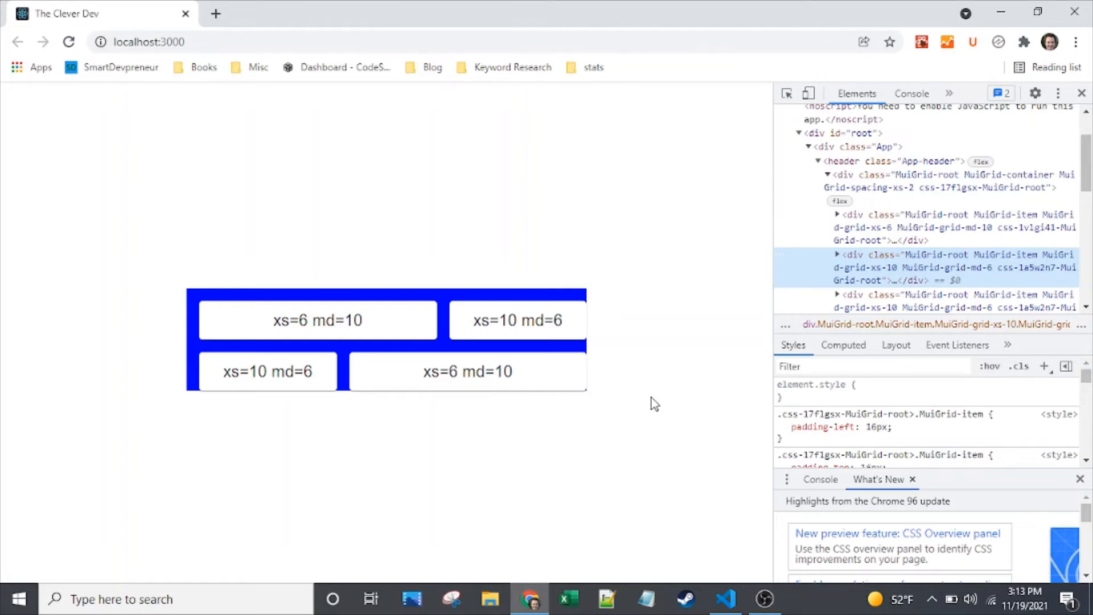
{"action": "mouse_move", "coordinate": [906, 268]}
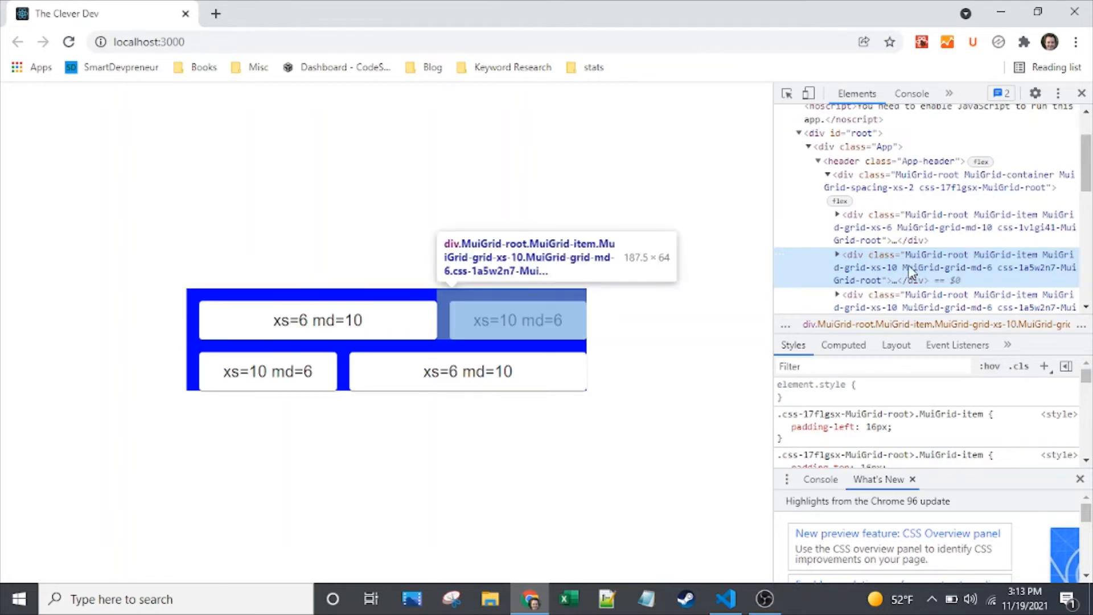
{"action": "mouse_move", "coordinate": [658, 417]}
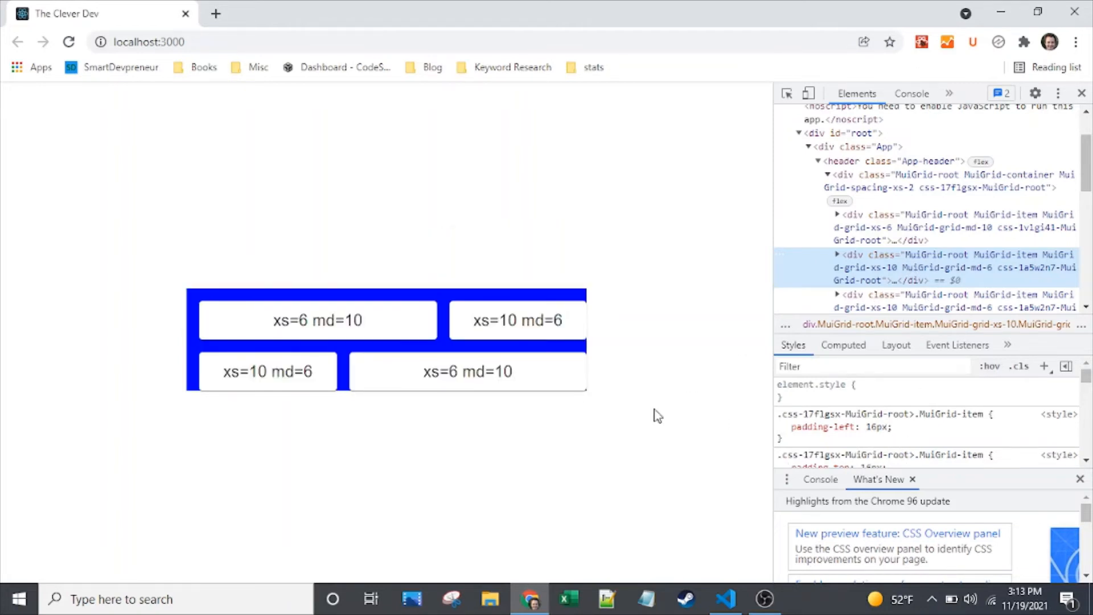
{"action": "mouse_move", "coordinate": [730, 581]}
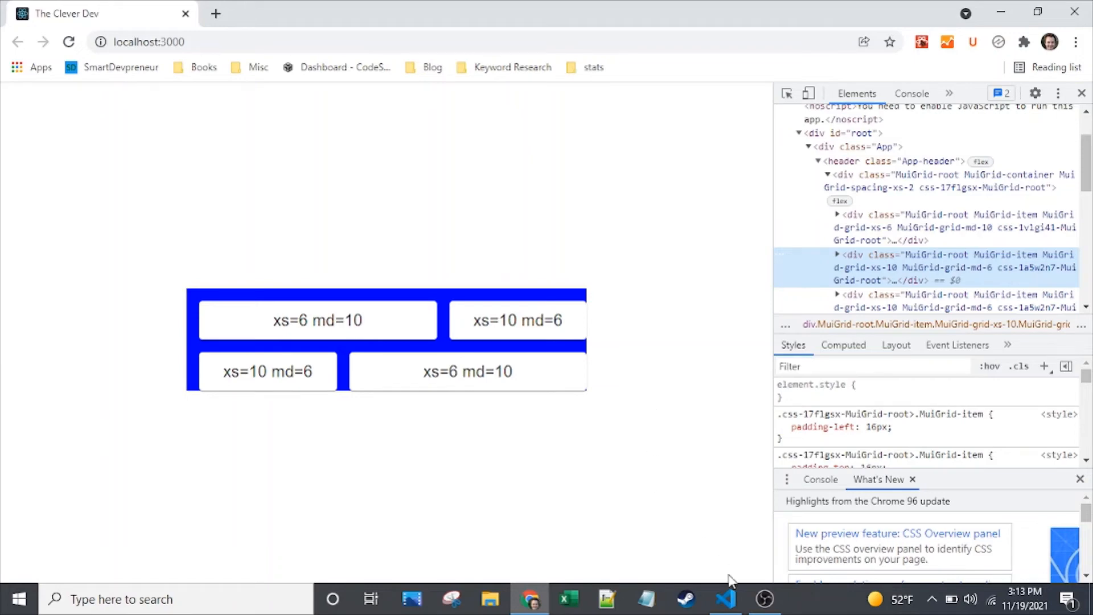
{"action": "left_click", "coordinate": [724, 599]}
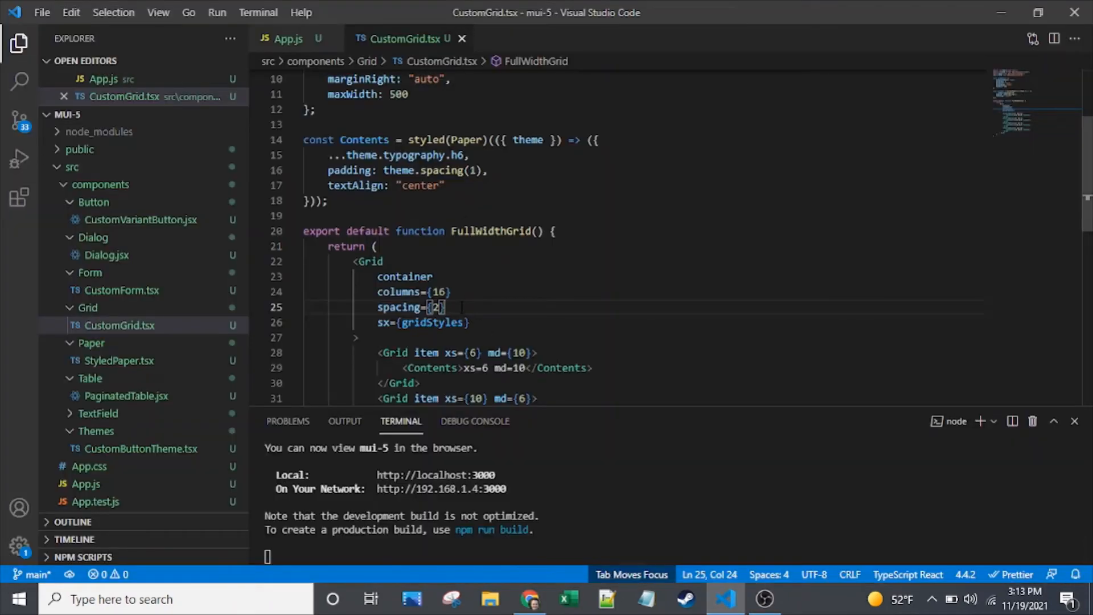
{"action": "left_click", "coordinate": [530, 599]}
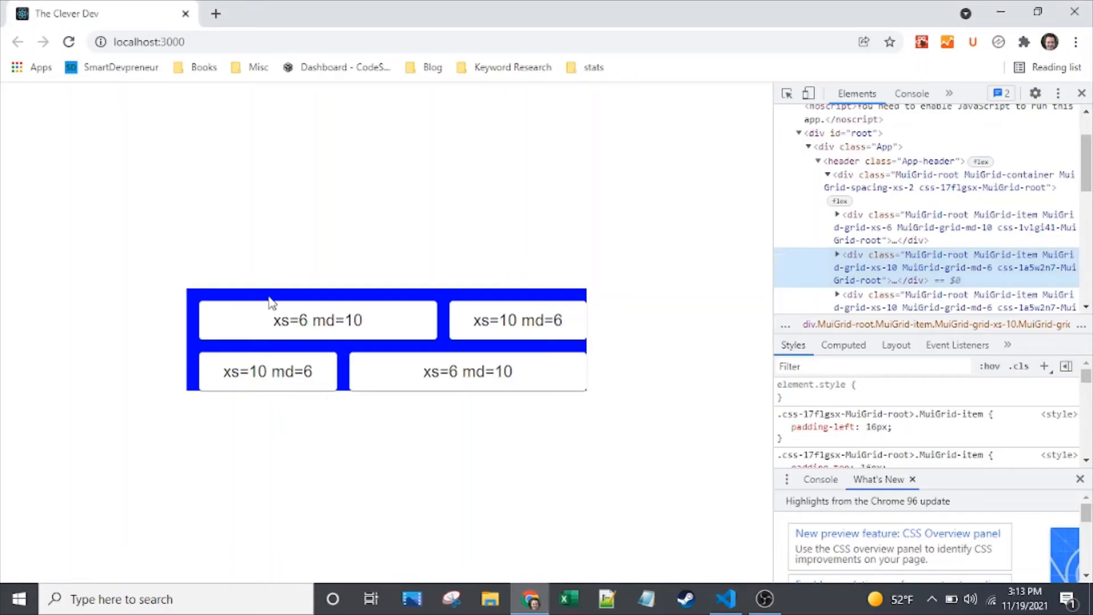
{"action": "mouse_move", "coordinate": [205, 326]}
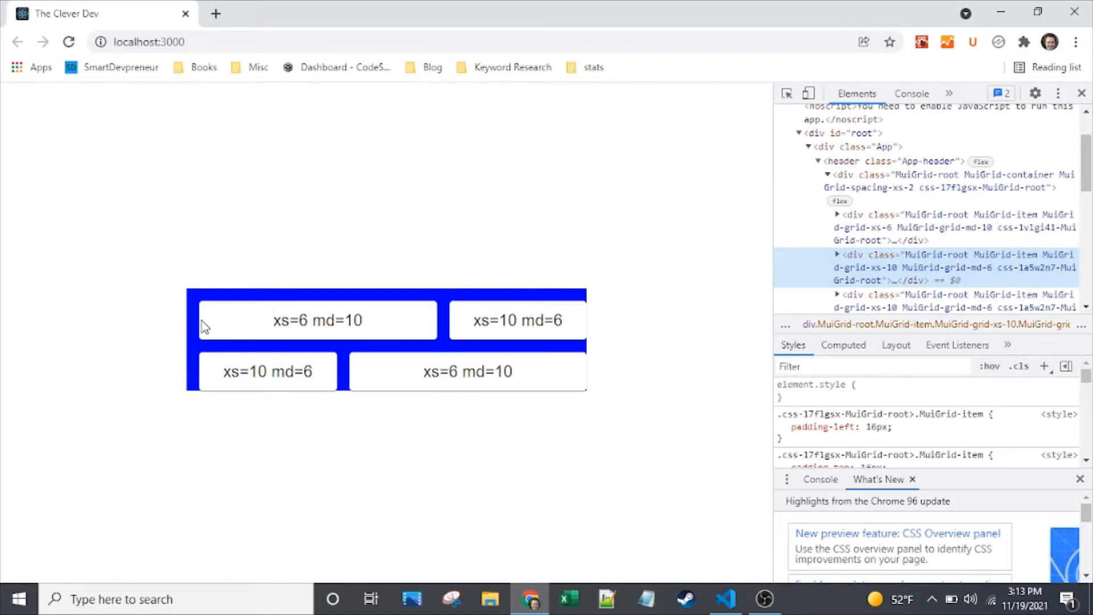
{"action": "mouse_move", "coordinate": [322, 393]}
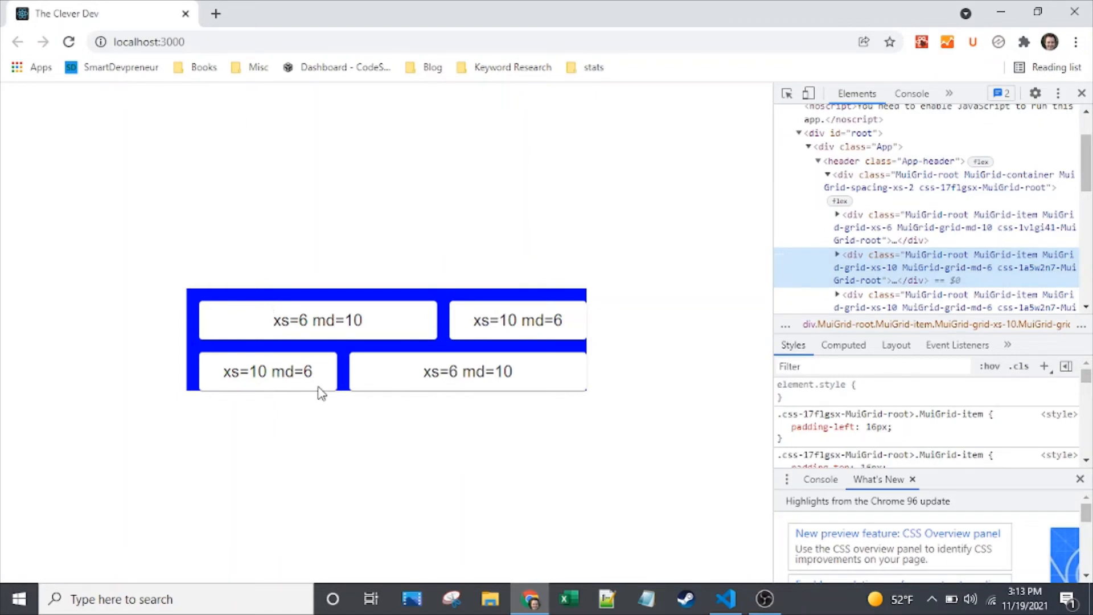
{"action": "mouse_move", "coordinate": [590, 394]}
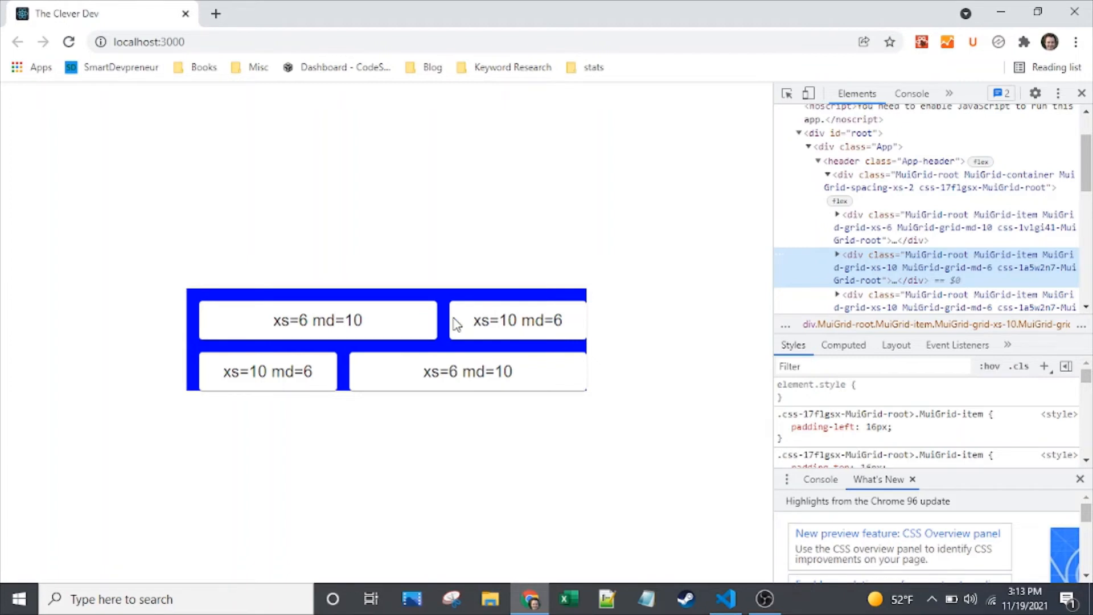
{"action": "mouse_move", "coordinate": [446, 328]}
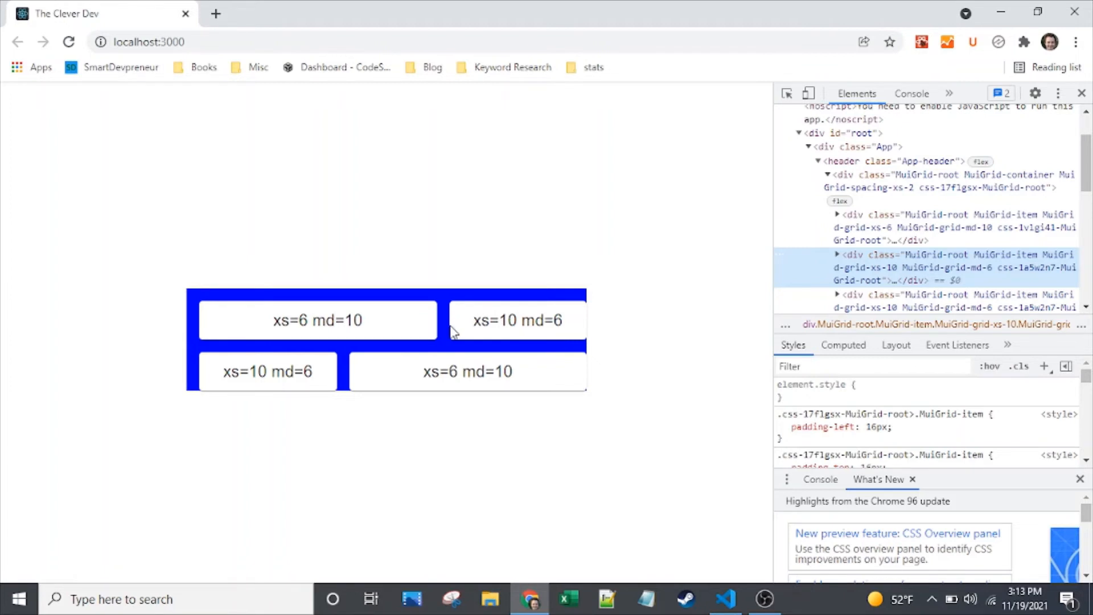
{"action": "mouse_move", "coordinate": [195, 327]}
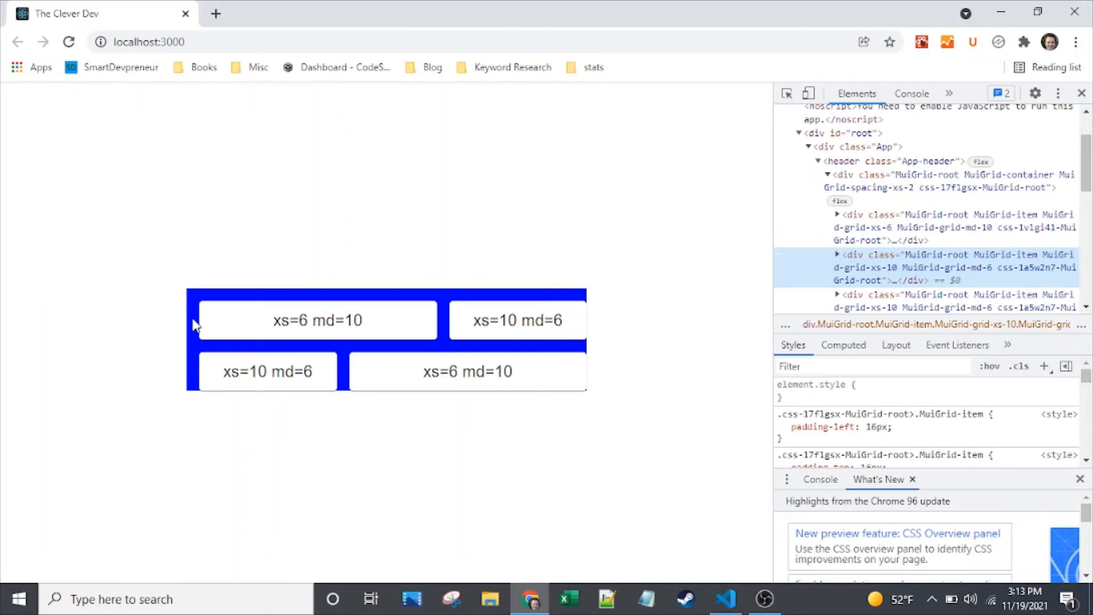
{"action": "mouse_move", "coordinate": [446, 339]}
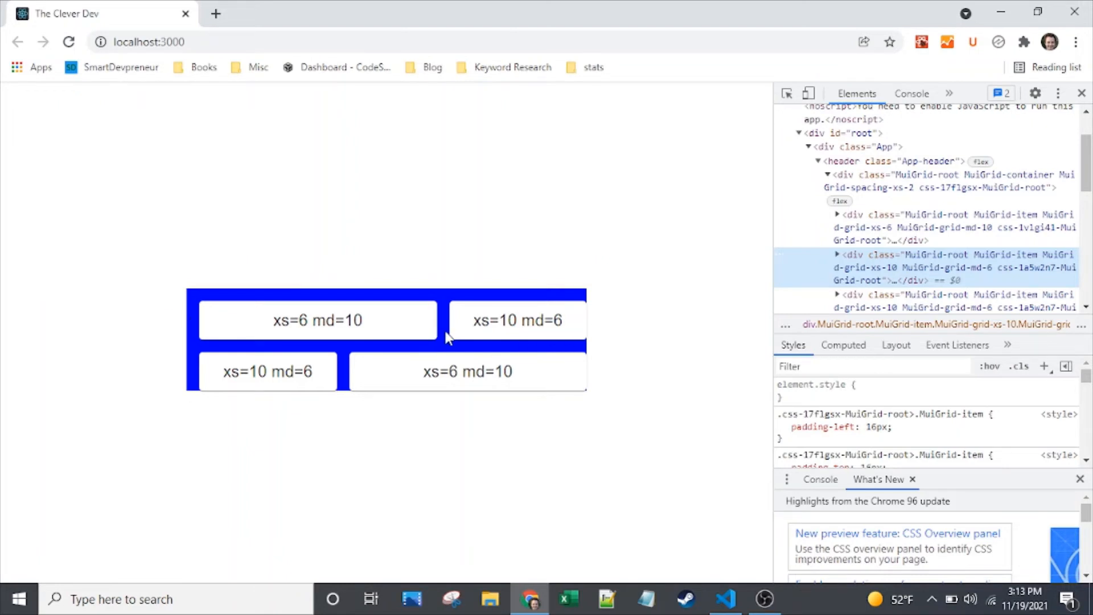
{"action": "mouse_move", "coordinate": [419, 541]}
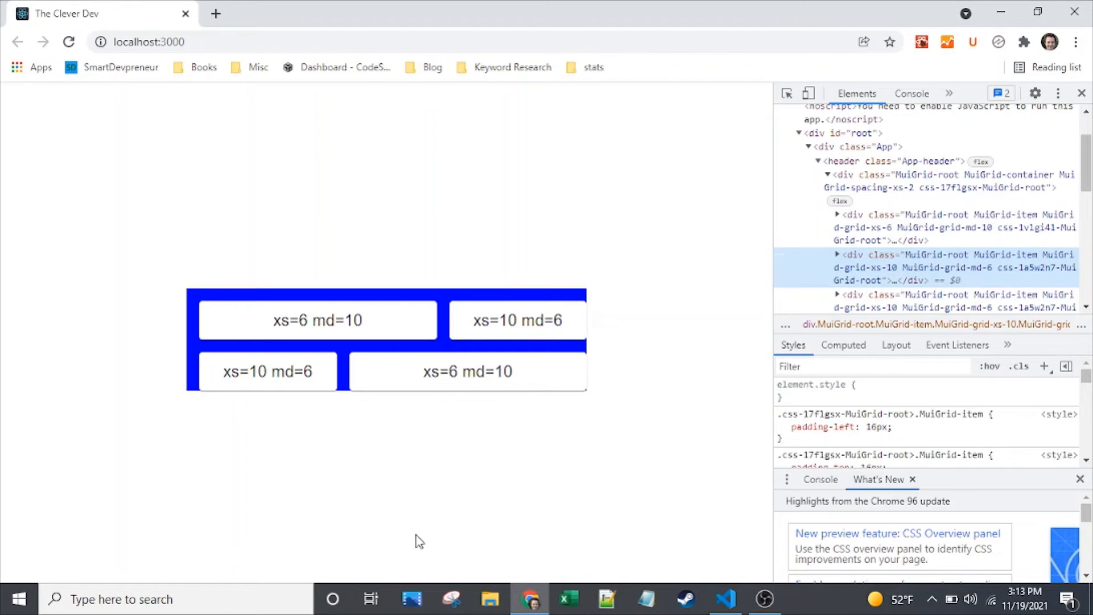
{"action": "mouse_move", "coordinate": [584, 490]}
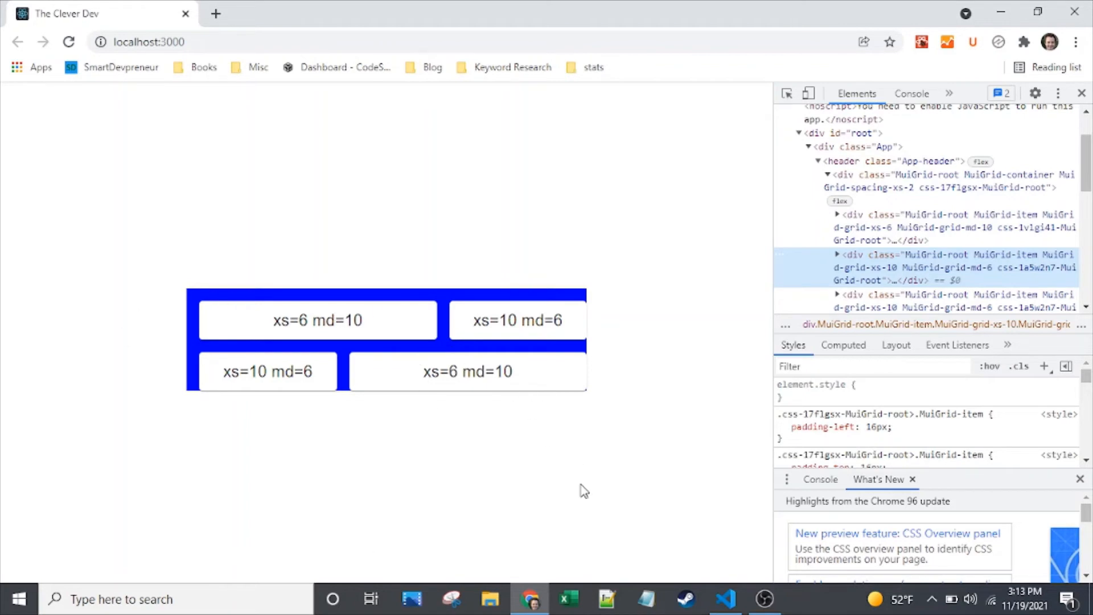
{"action": "left_click", "coordinate": [725, 599]}
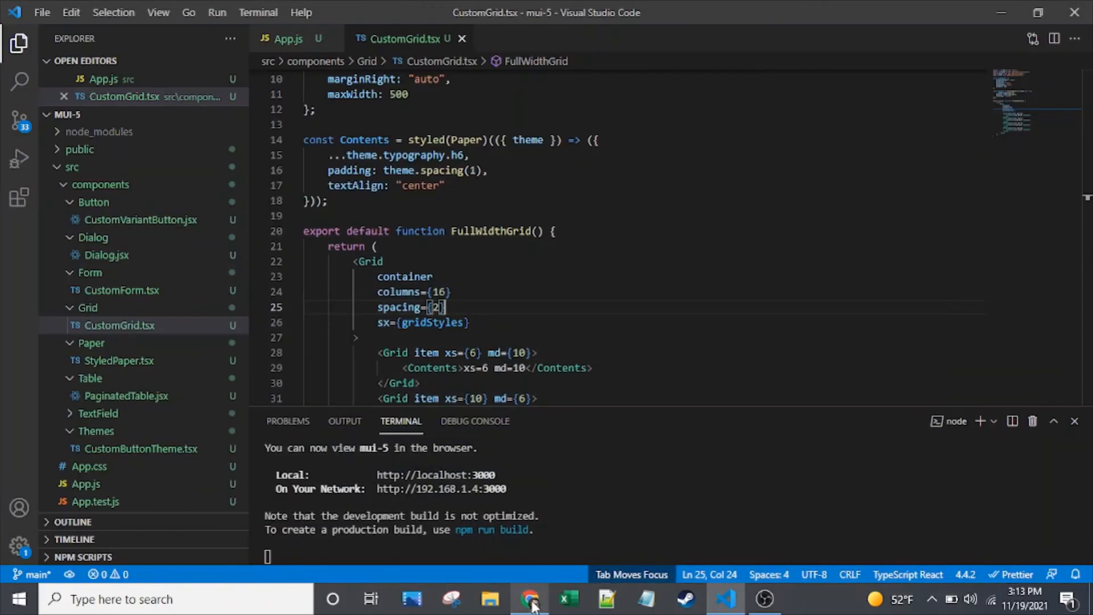
Step: Add paddingRight: 2 to gridStyles below marginTop and start typing paddingBottom
{"action": "left_click", "coordinate": [442, 186]}
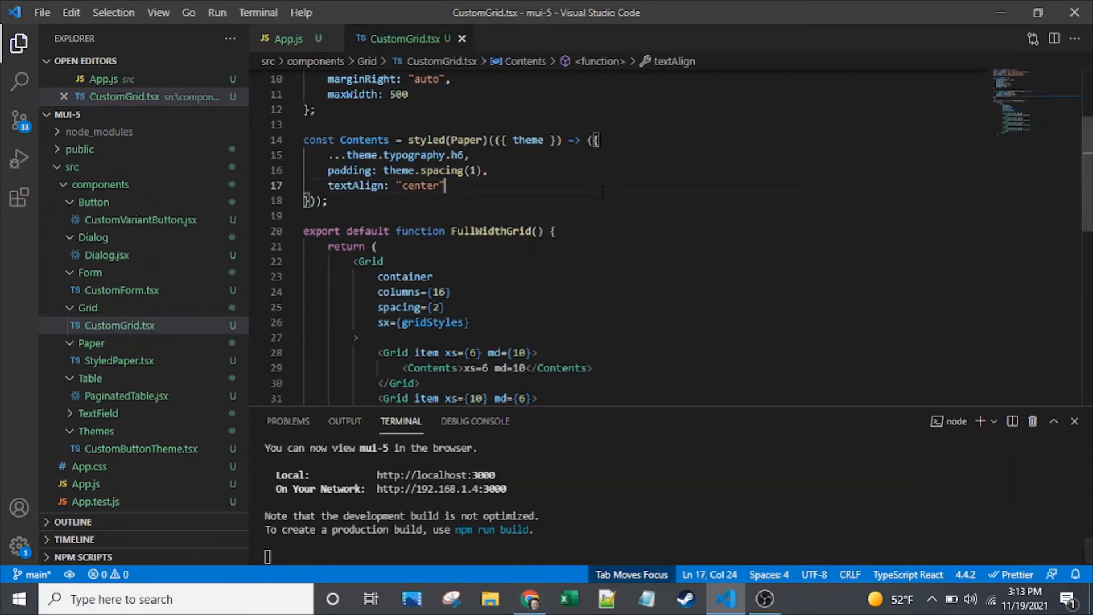
{"action": "scroll", "scroll_direction": "up", "scroll_amount": 3}
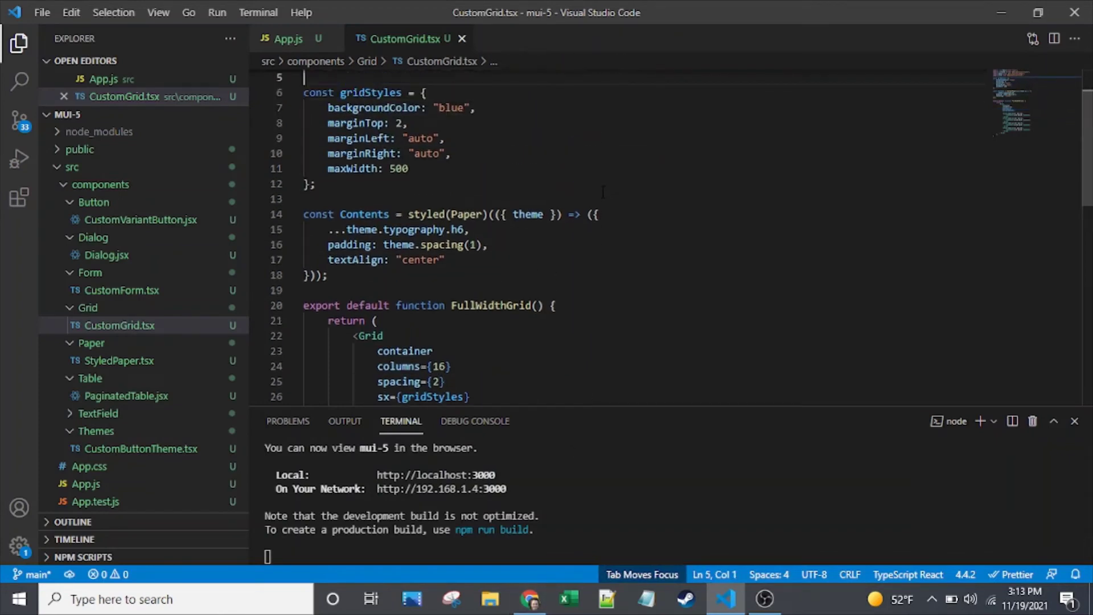
{"action": "left_click", "coordinate": [476, 107]}
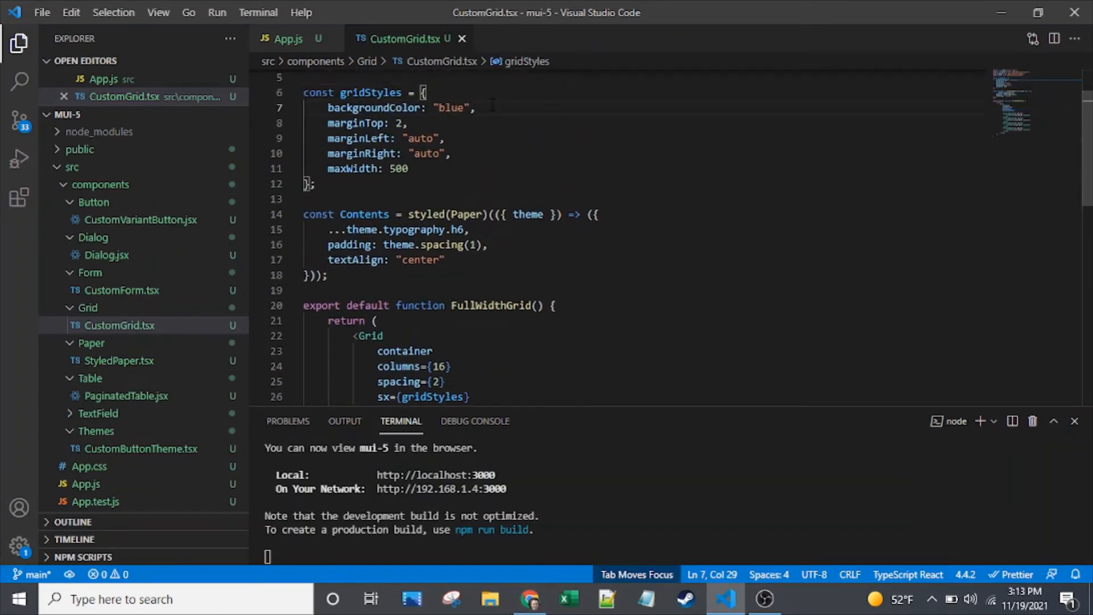
{"action": "type", "text": "padding"}
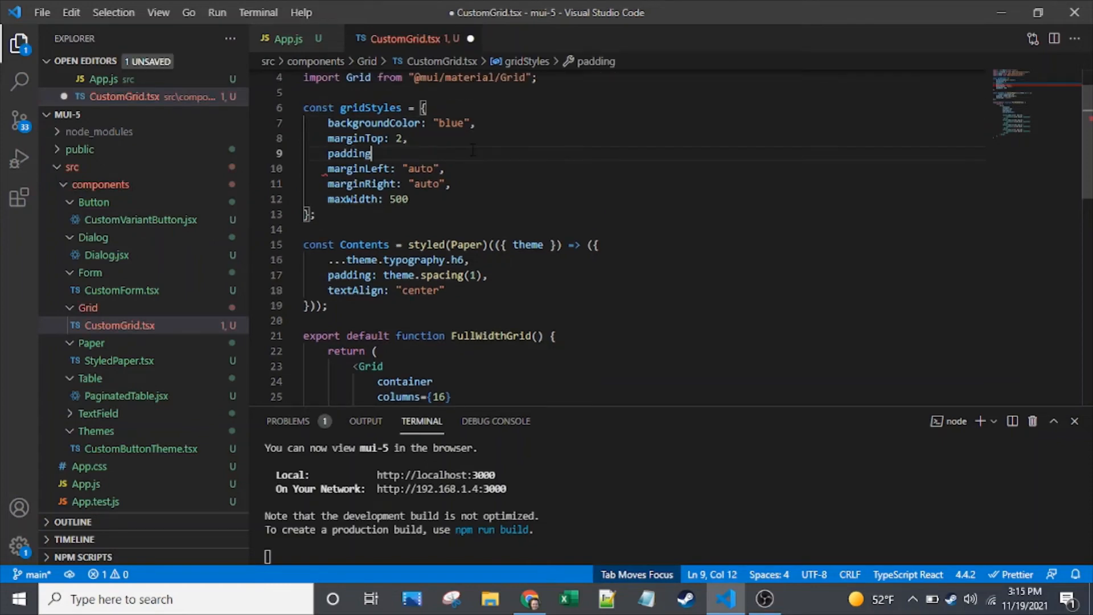
{"action": "type", "text": "Right:"}
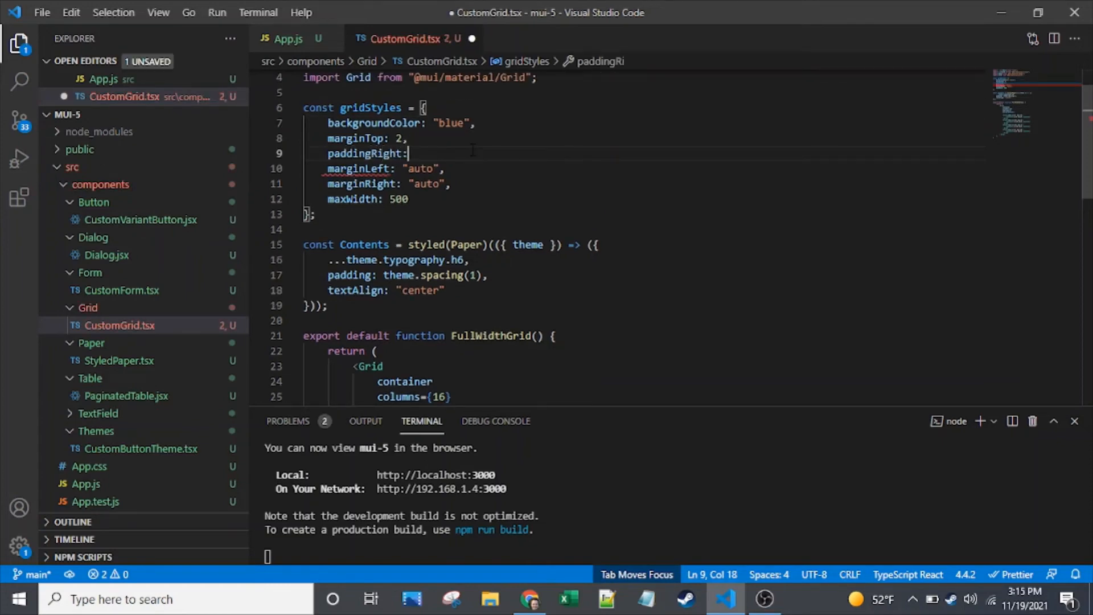
{"action": "type", "text": "2,"}
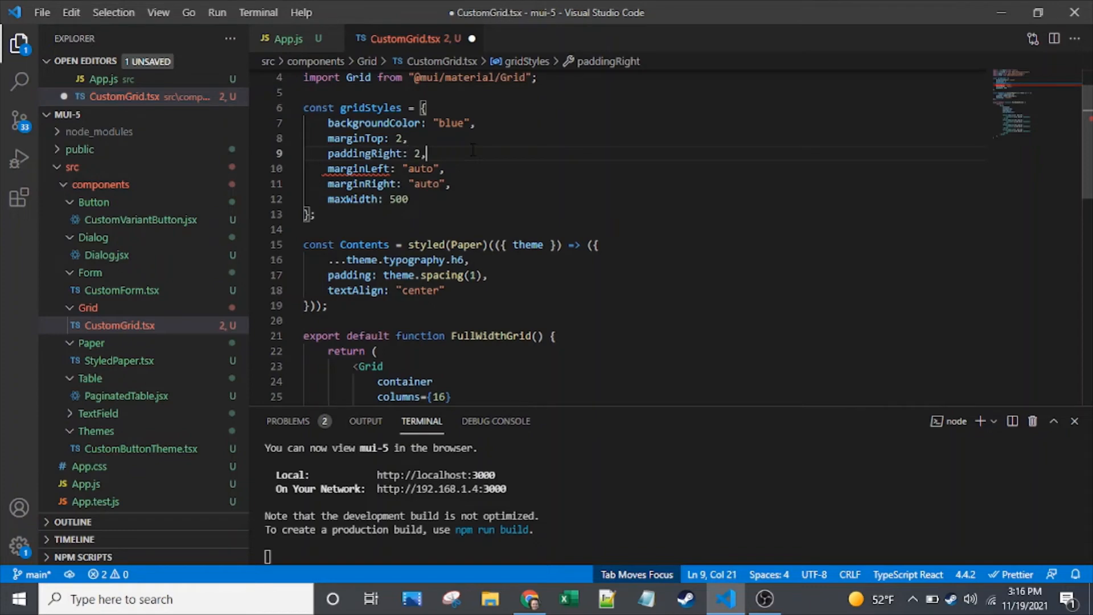
{"action": "type", "text": "paddingBottom"}
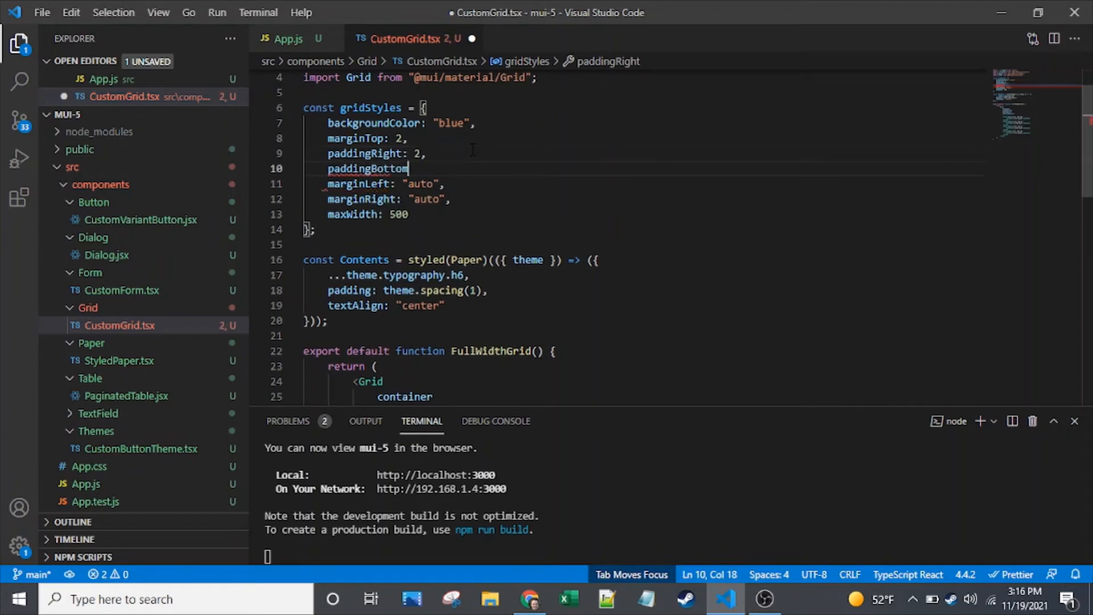
Step: Finish paddingBottom: 2 and inspect the container's 16px right and bottom padding in DevTools
{"action": "type", "text": ": 2,"}
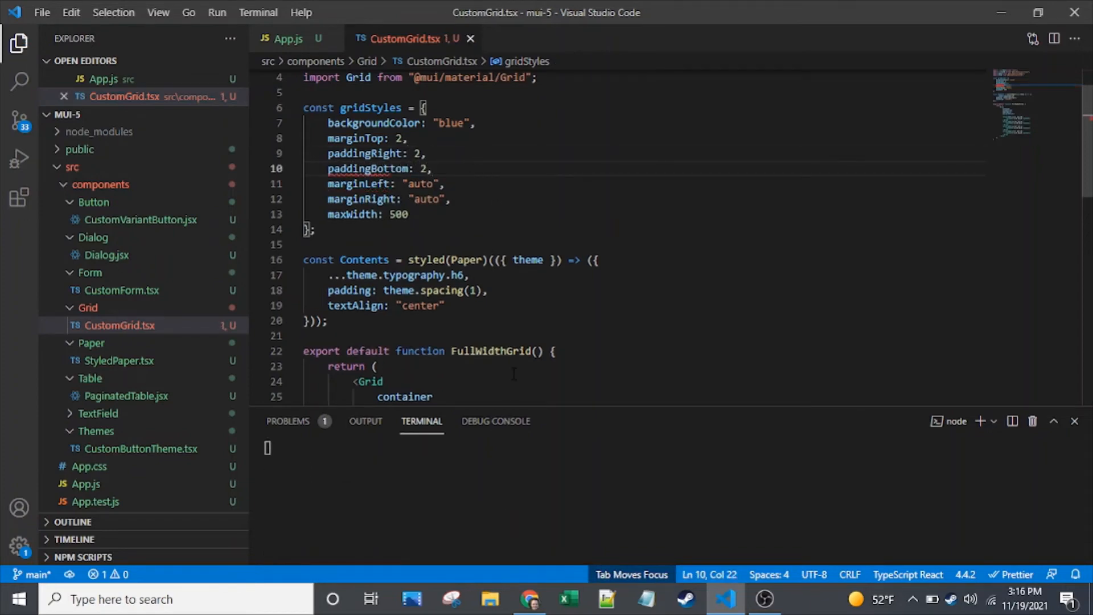
{"action": "left_click", "coordinate": [530, 599]}
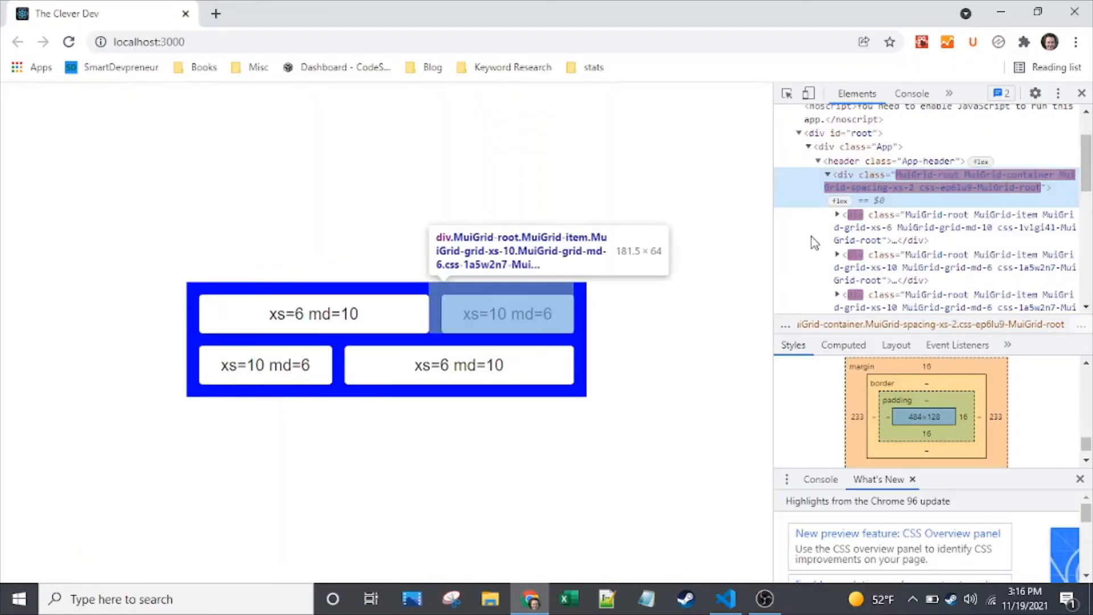
{"action": "mouse_move", "coordinate": [956, 426]}
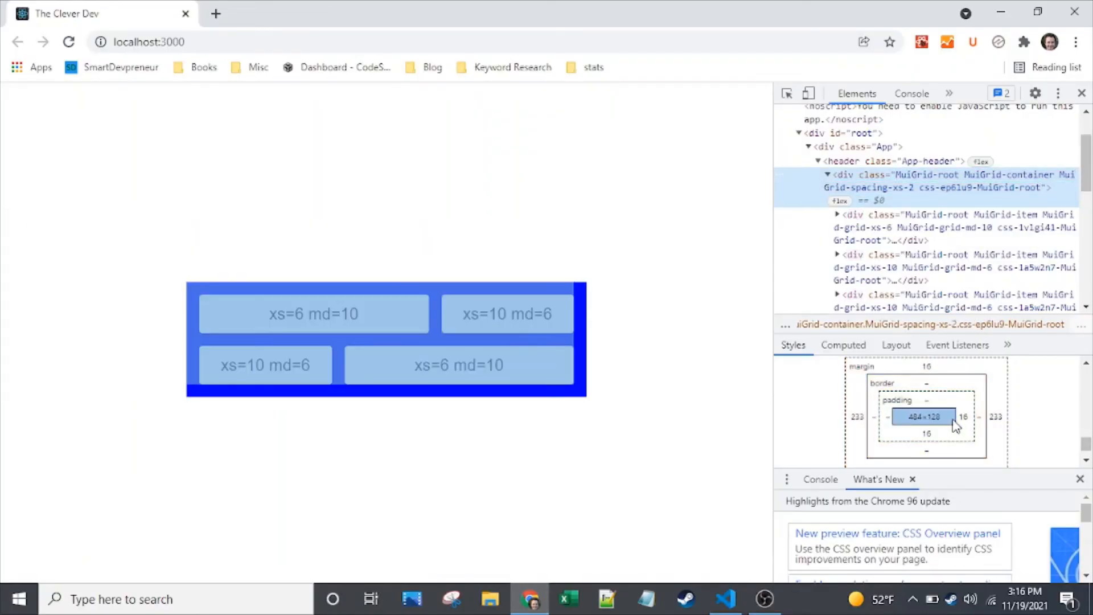
{"action": "mouse_move", "coordinate": [966, 423]}
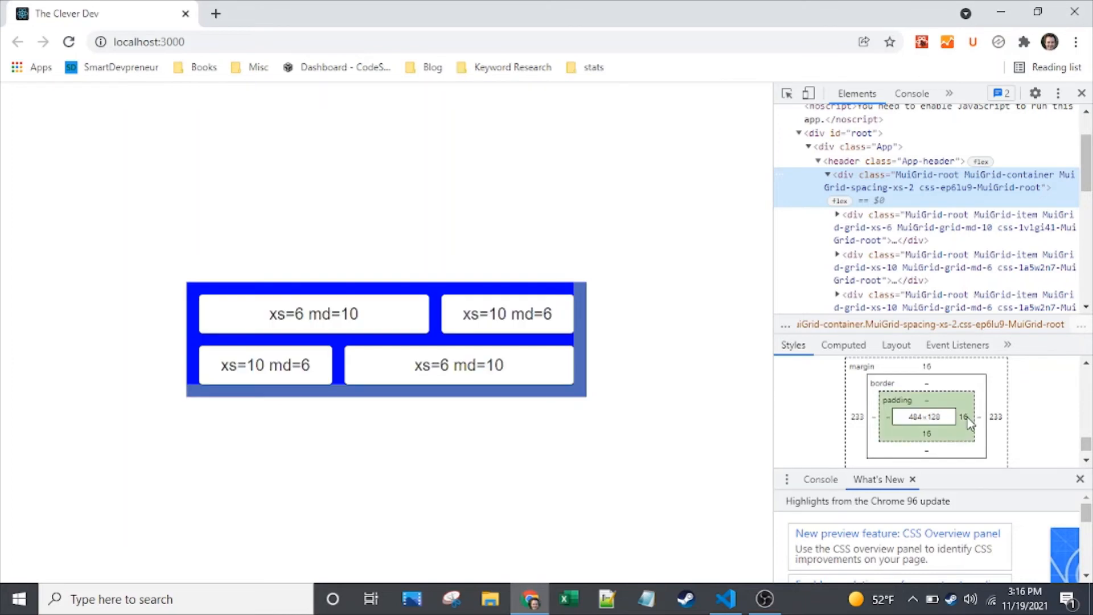
{"action": "mouse_move", "coordinate": [973, 406]}
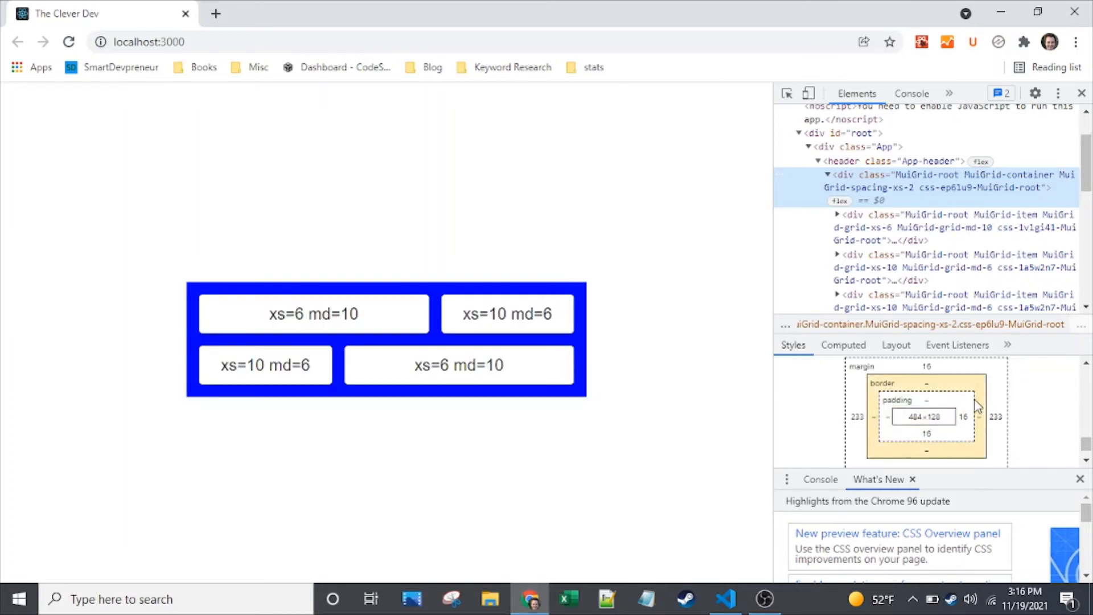
{"action": "left_click", "coordinate": [956, 268]}
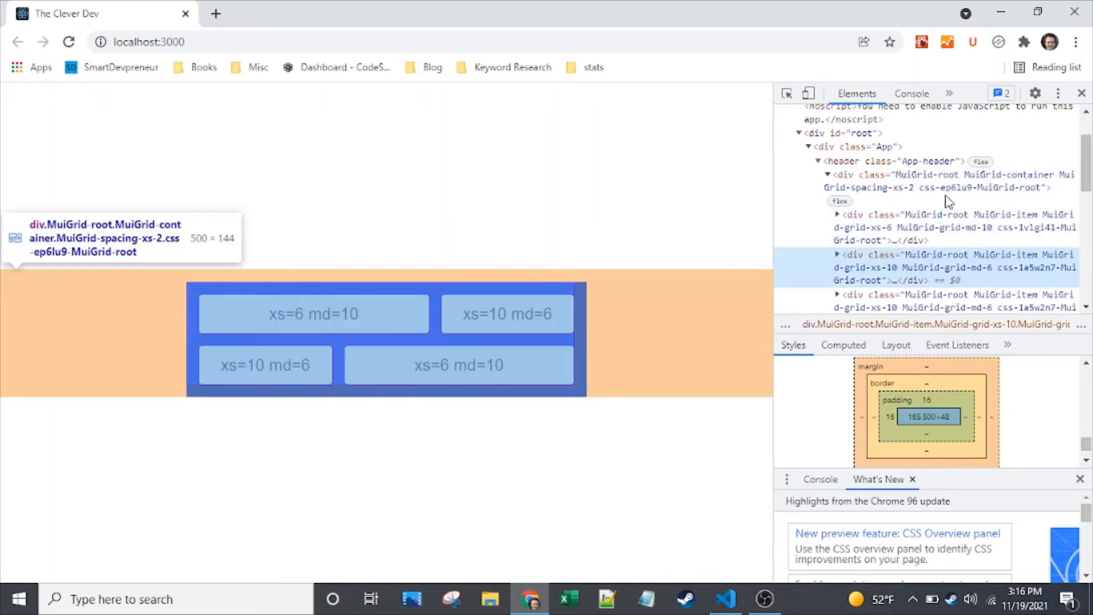
{"action": "left_click", "coordinate": [935, 180]}
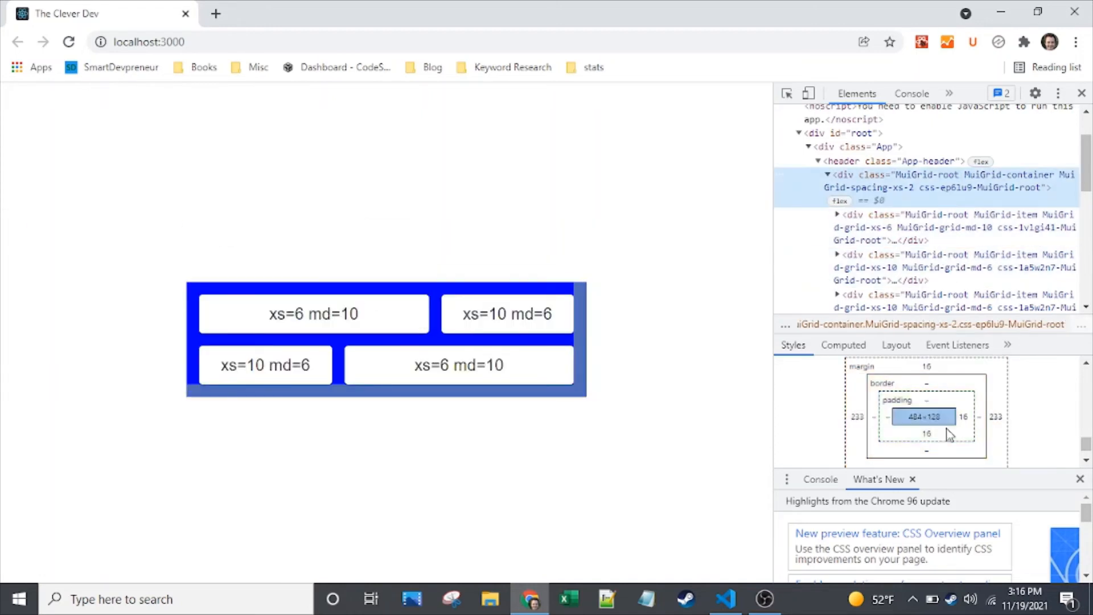
{"action": "mouse_move", "coordinate": [934, 439]}
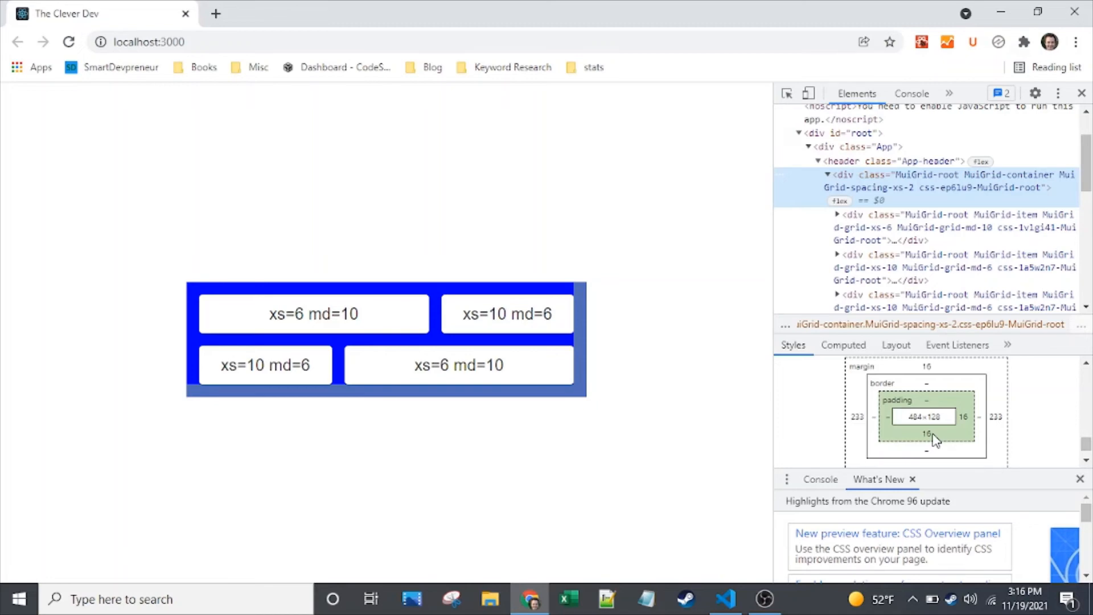
{"action": "mouse_move", "coordinate": [922, 447]}
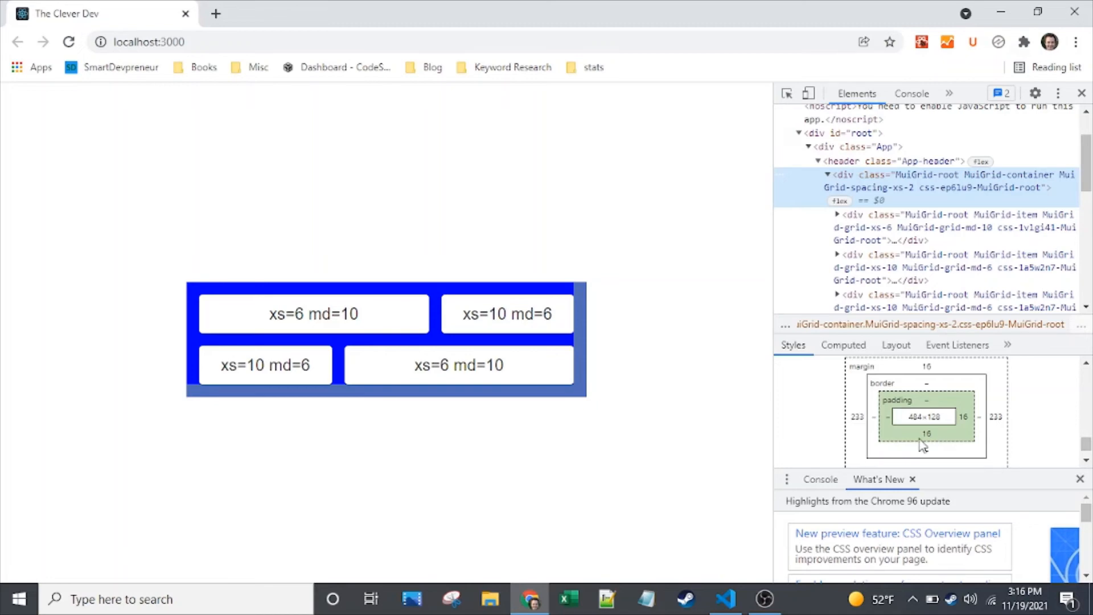
{"action": "mouse_move", "coordinate": [667, 522]}
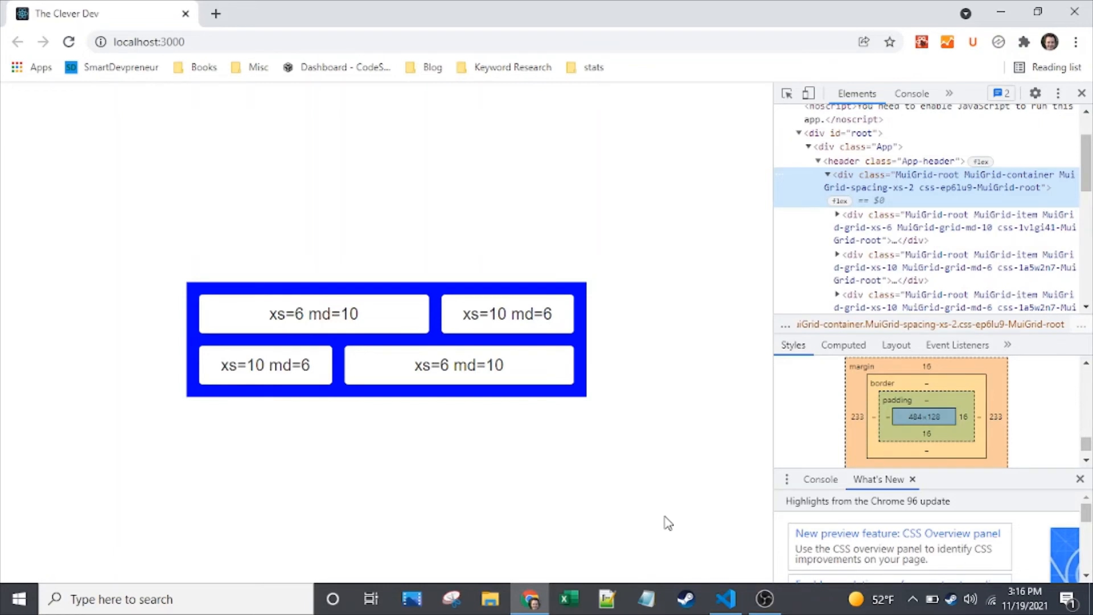
{"action": "mouse_move", "coordinate": [645, 503]}
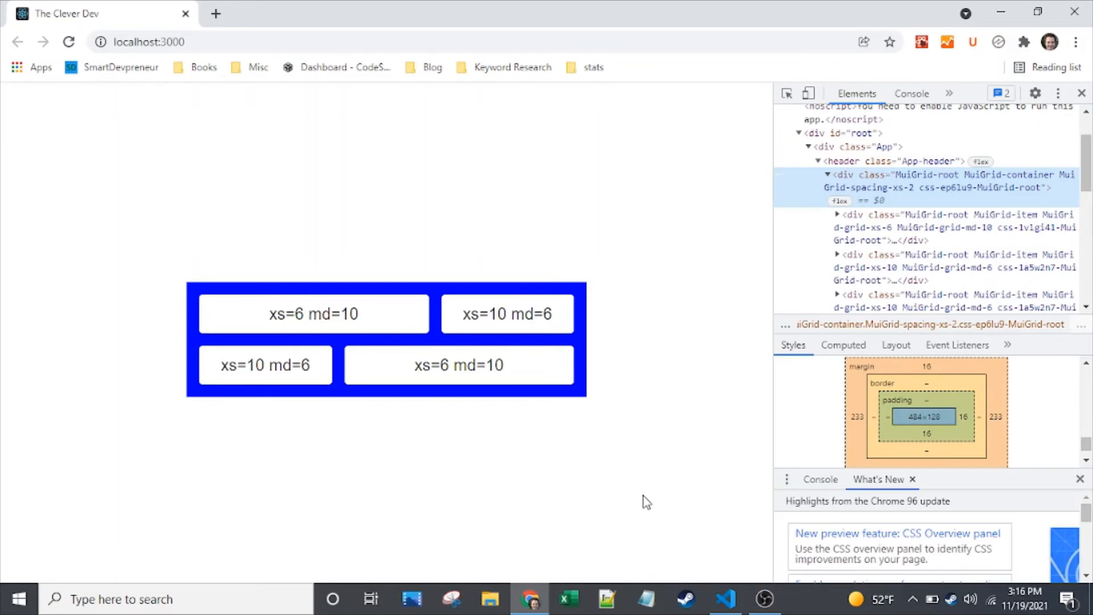
Step: Comment out spacing={2} with // and add rowSpacing={2} below it
{"action": "left_click", "coordinate": [725, 599]}
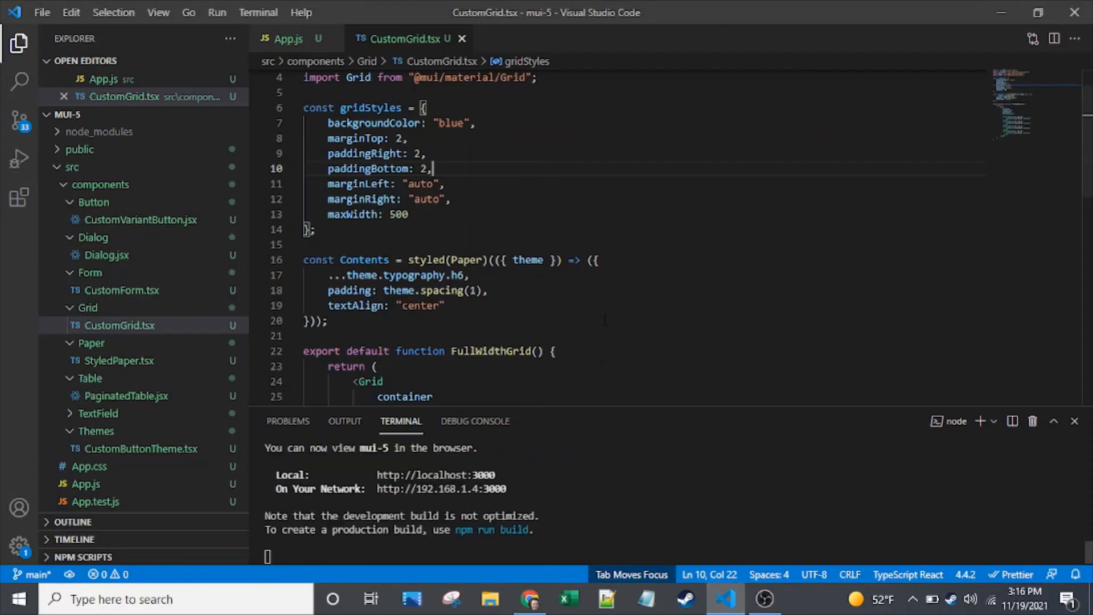
{"action": "left_click", "coordinate": [491, 291]}
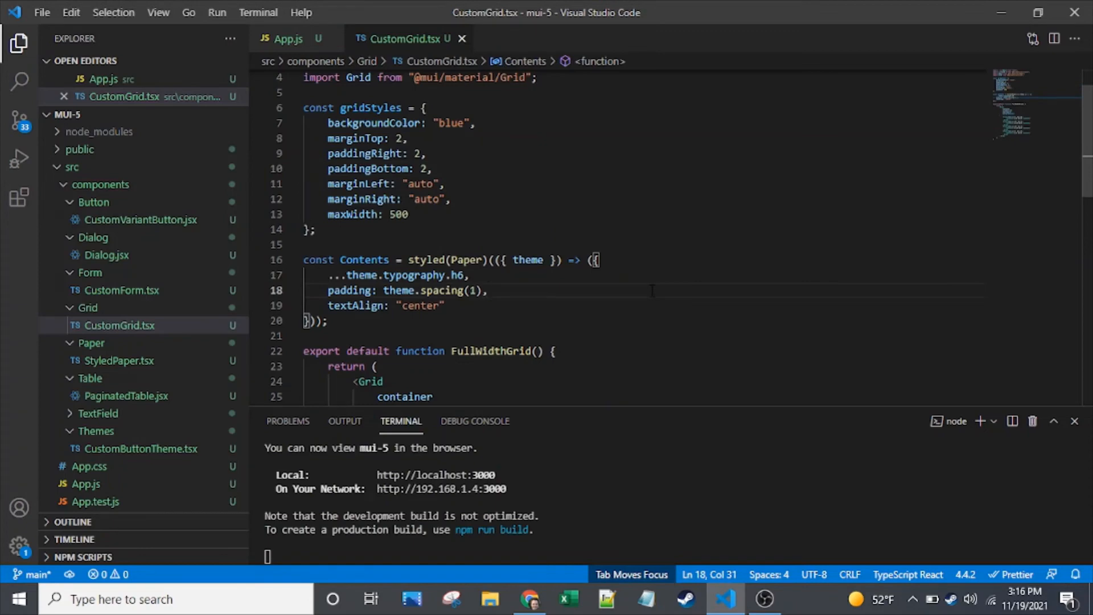
{"action": "left_click", "coordinate": [451, 199]}
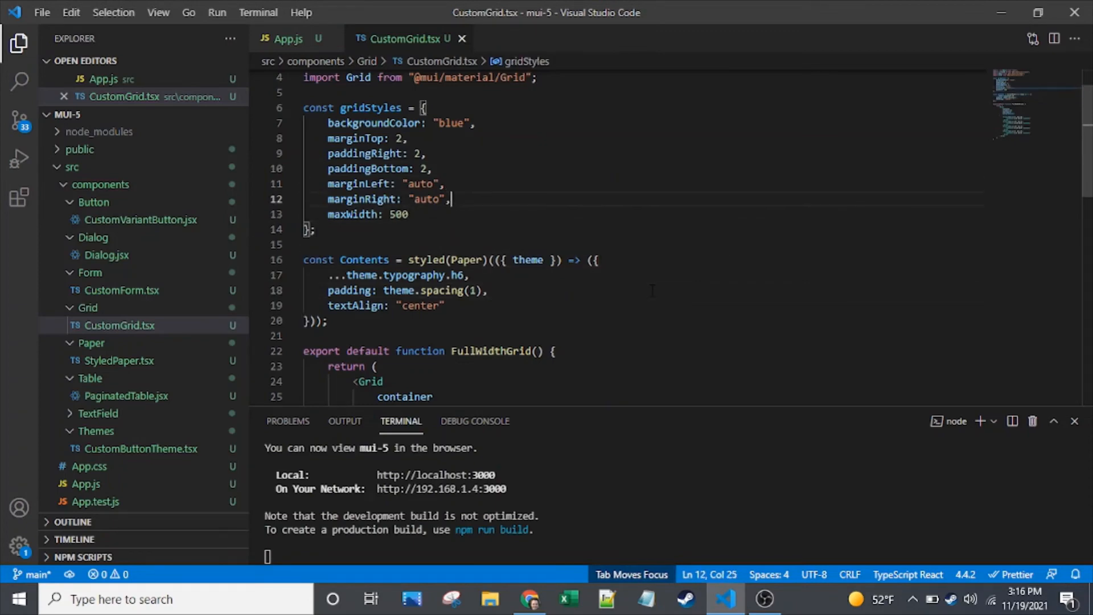
{"action": "left_click", "coordinate": [490, 259]}
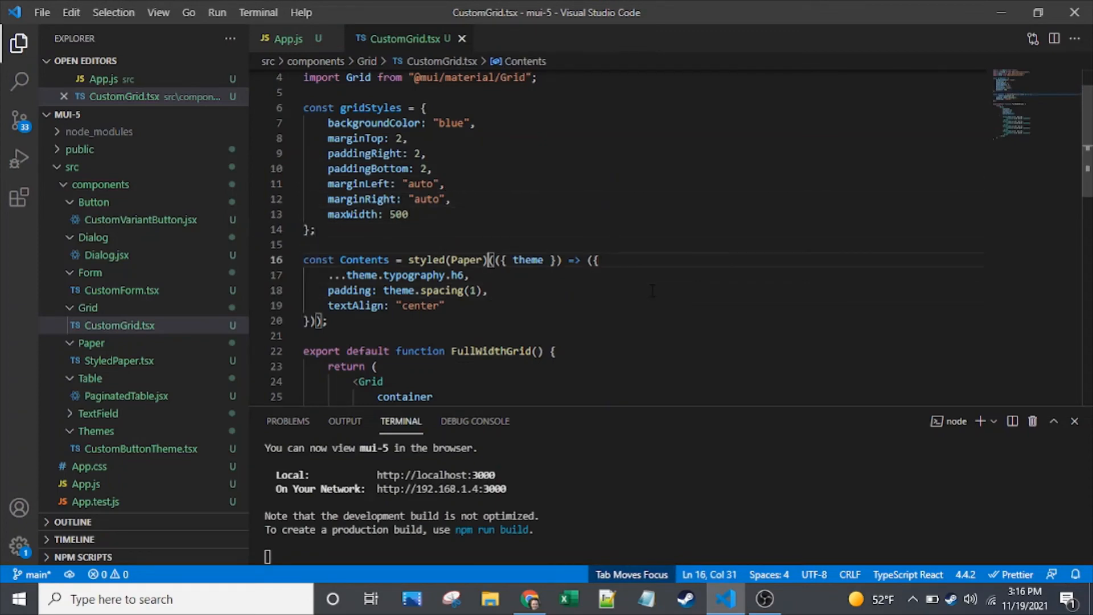
{"action": "scroll", "scroll_direction": "down", "scroll_amount": 3}
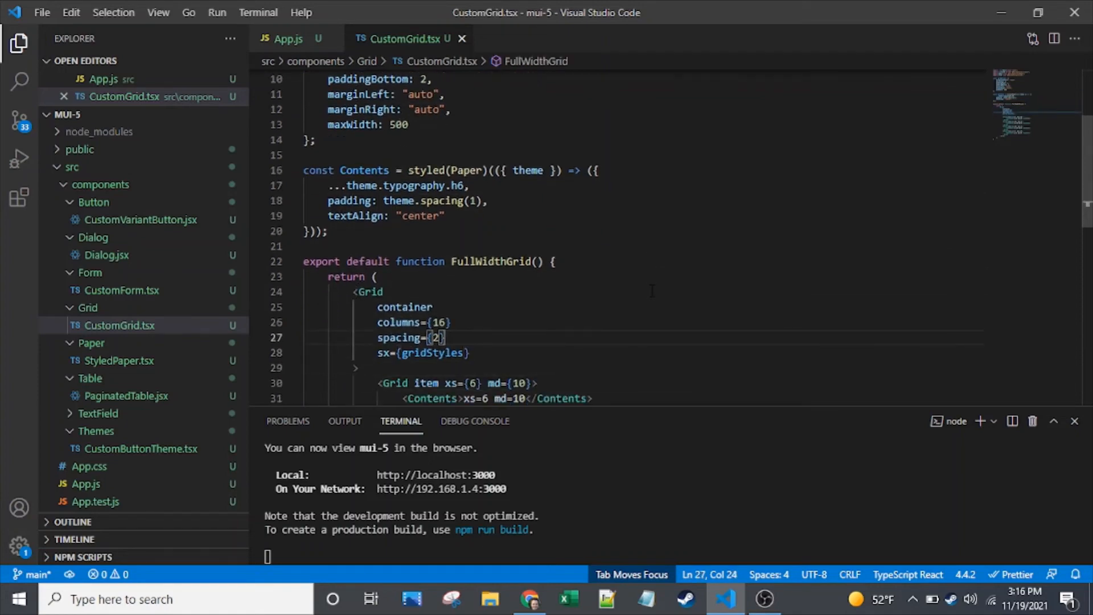
{"action": "type", "text": "//"}
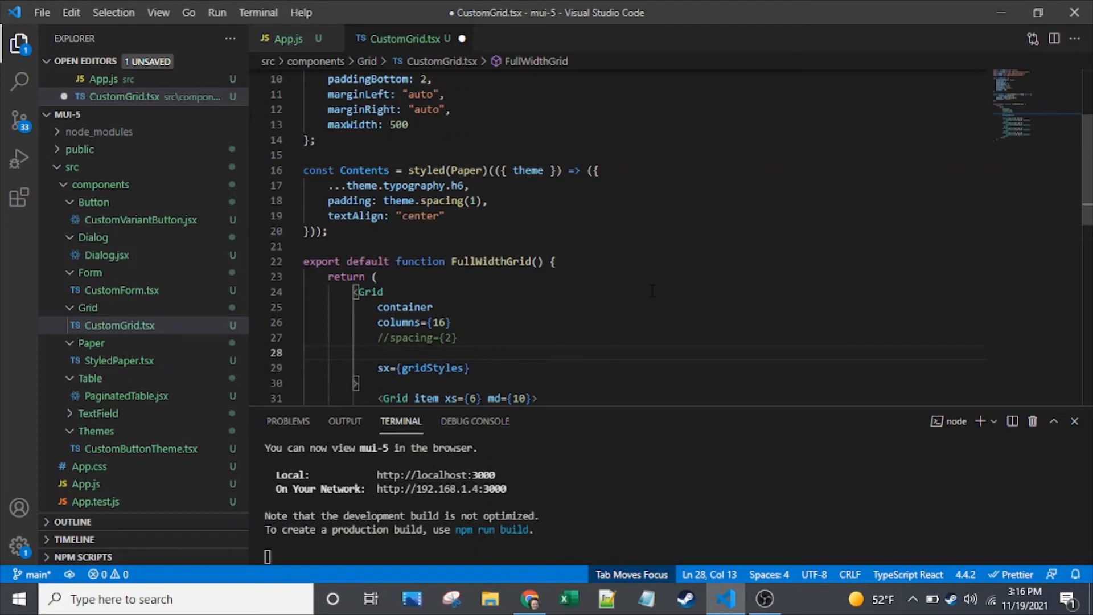
{"action": "type", "text": "rowSpacing={2"}
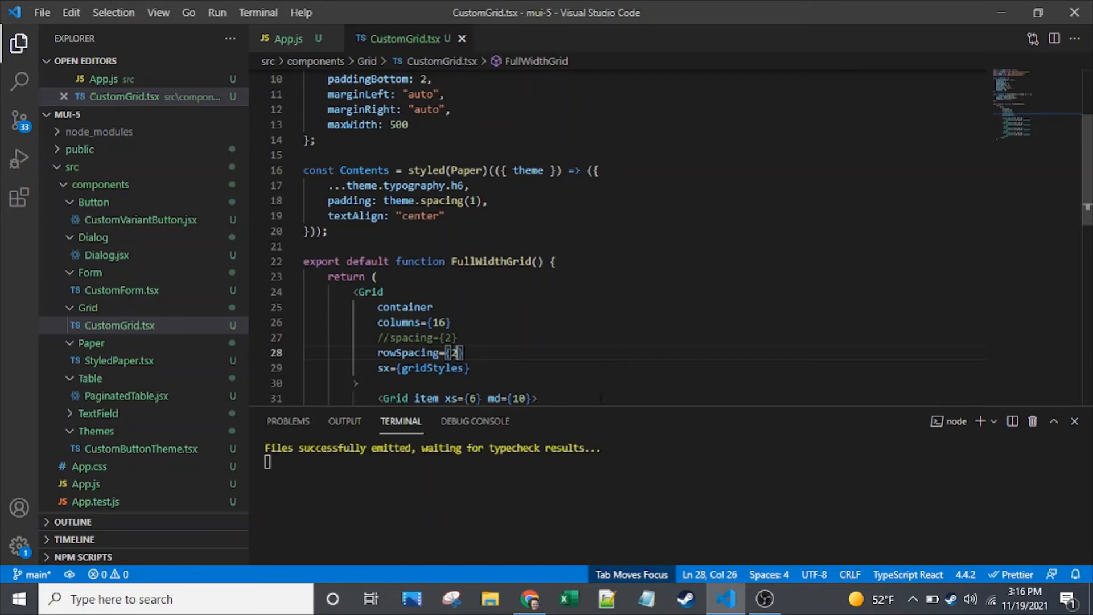
Step: Compare the rendered grid in Chrome with the bottom padding commented out
{"action": "left_click", "coordinate": [530, 600]}
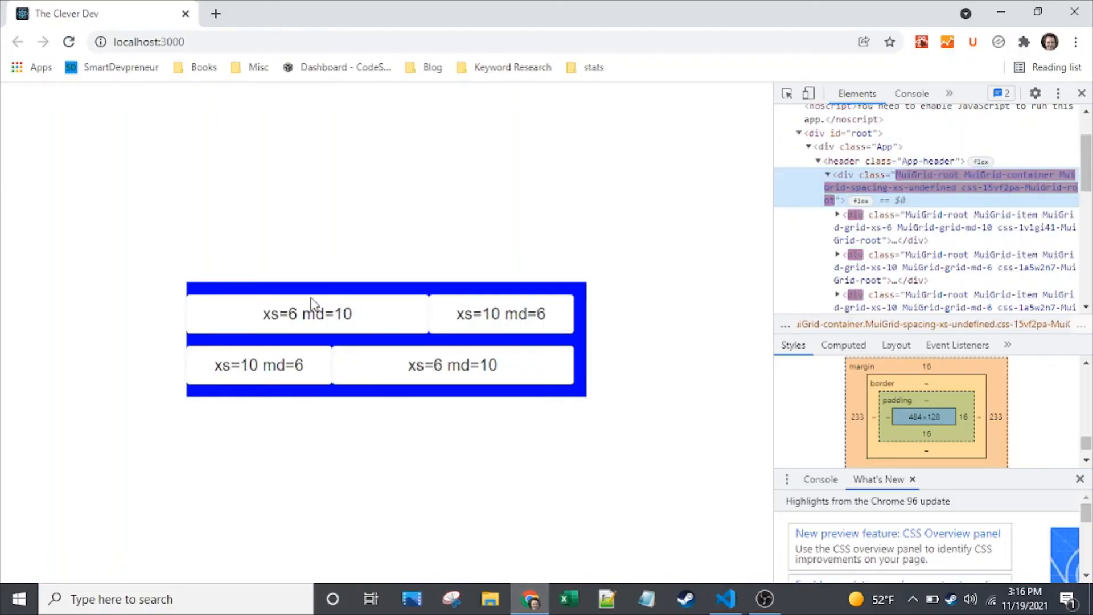
{"action": "mouse_move", "coordinate": [290, 340]}
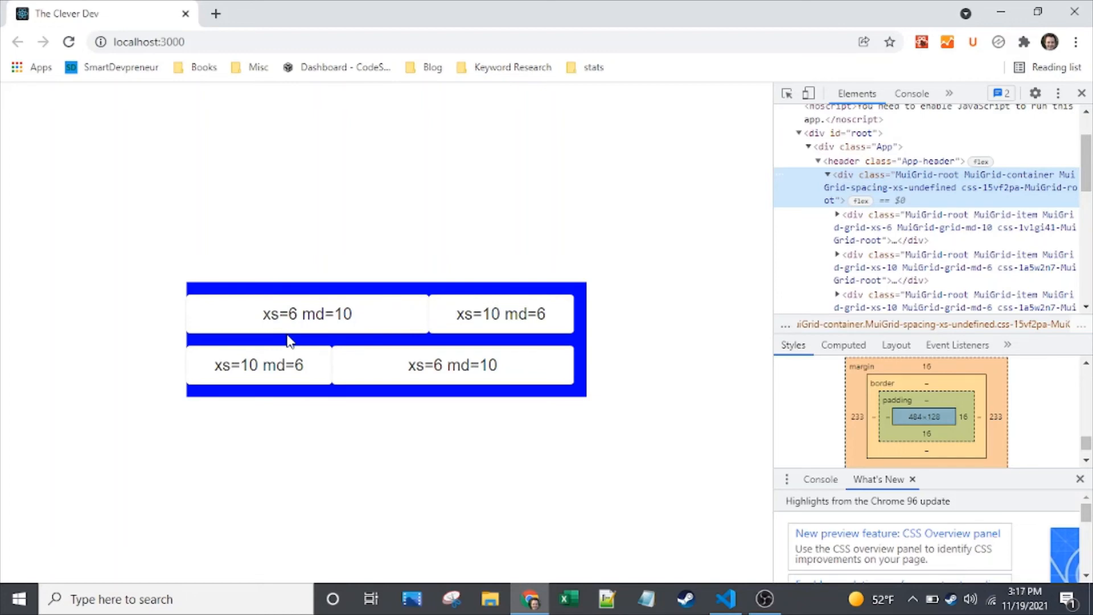
{"action": "mouse_move", "coordinate": [731, 576]}
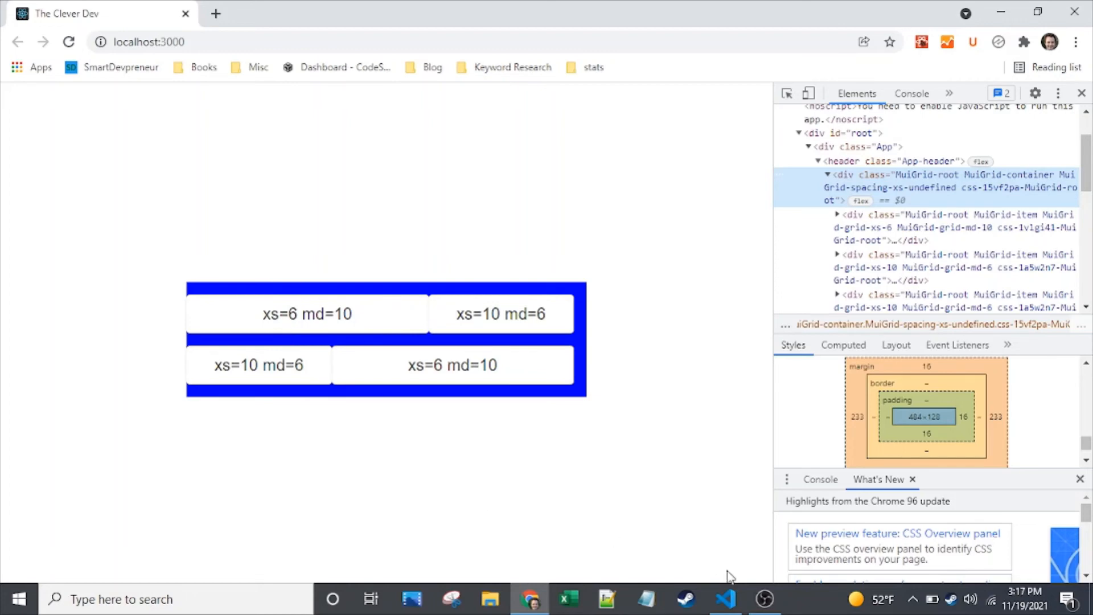
{"action": "left_click", "coordinate": [724, 599]}
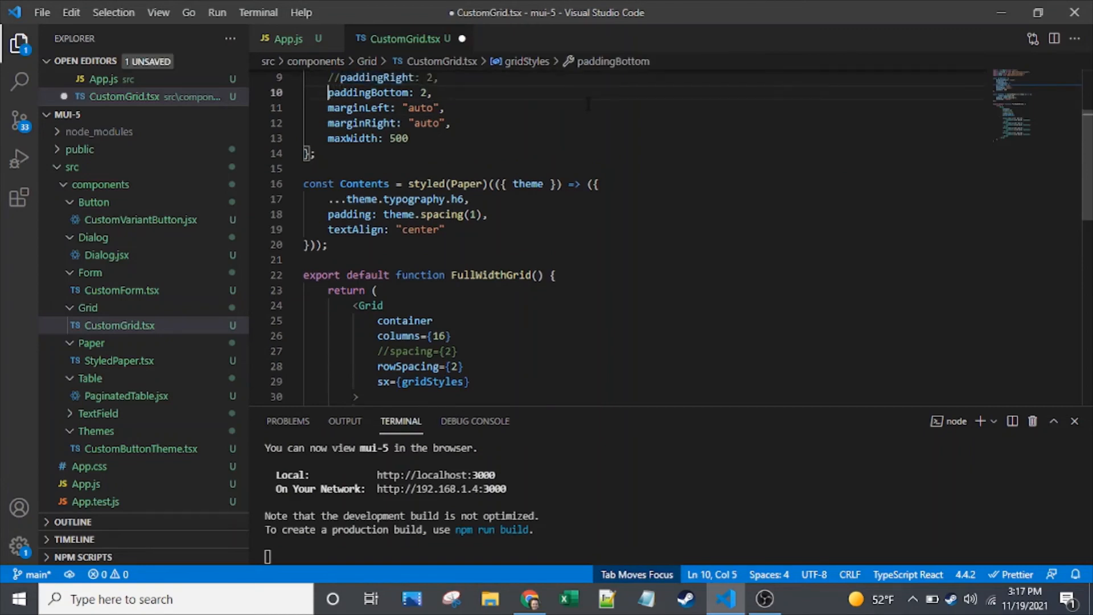
{"action": "left_click", "coordinate": [529, 599]}
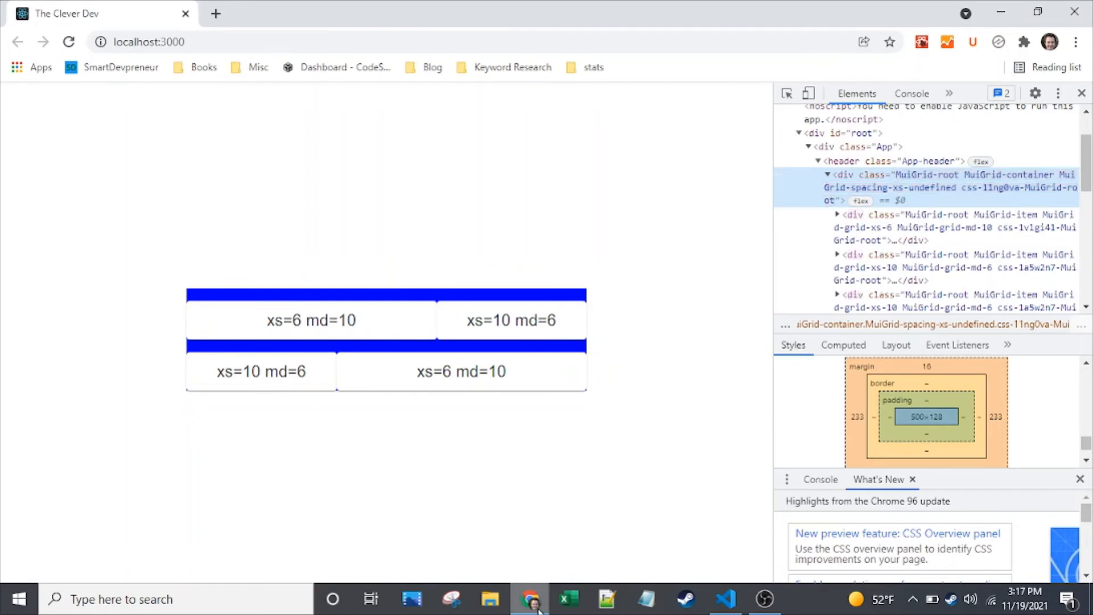
{"action": "left_click", "coordinate": [725, 599]}
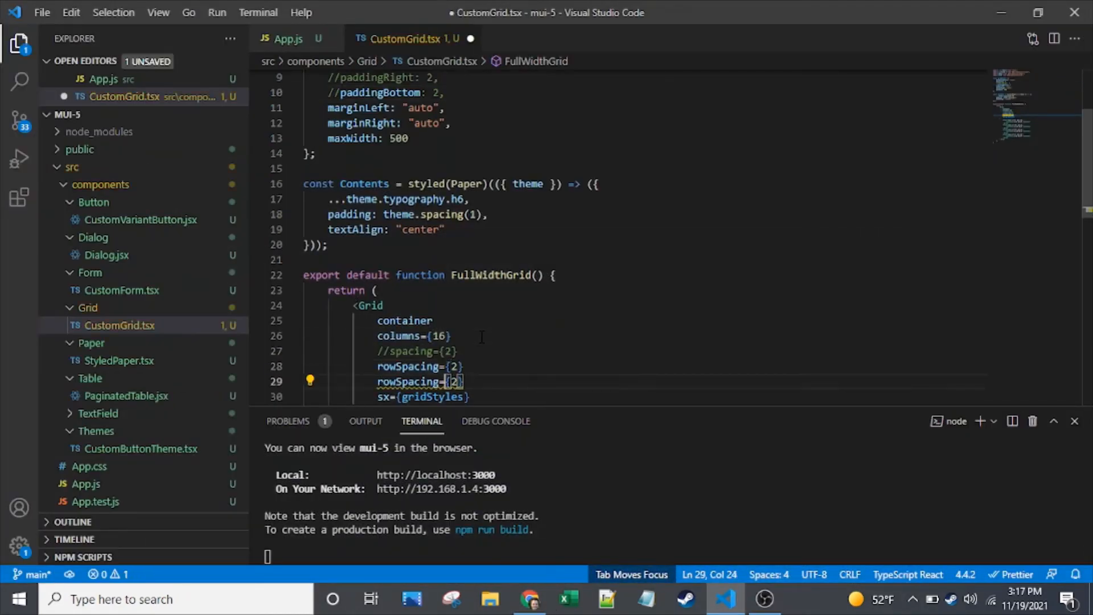
Step: Add columnSpacing={2}, check the column gaps in Chrome, and uncomment paddingBottom: 2
{"action": "type", "text": "col"}
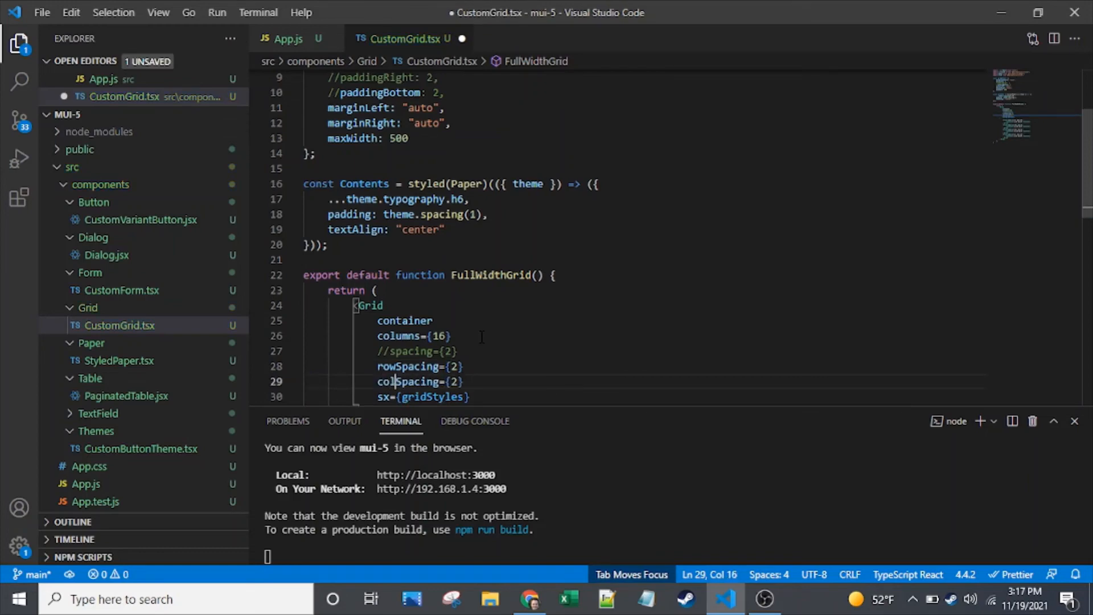
{"action": "left_click", "coordinate": [531, 600]}
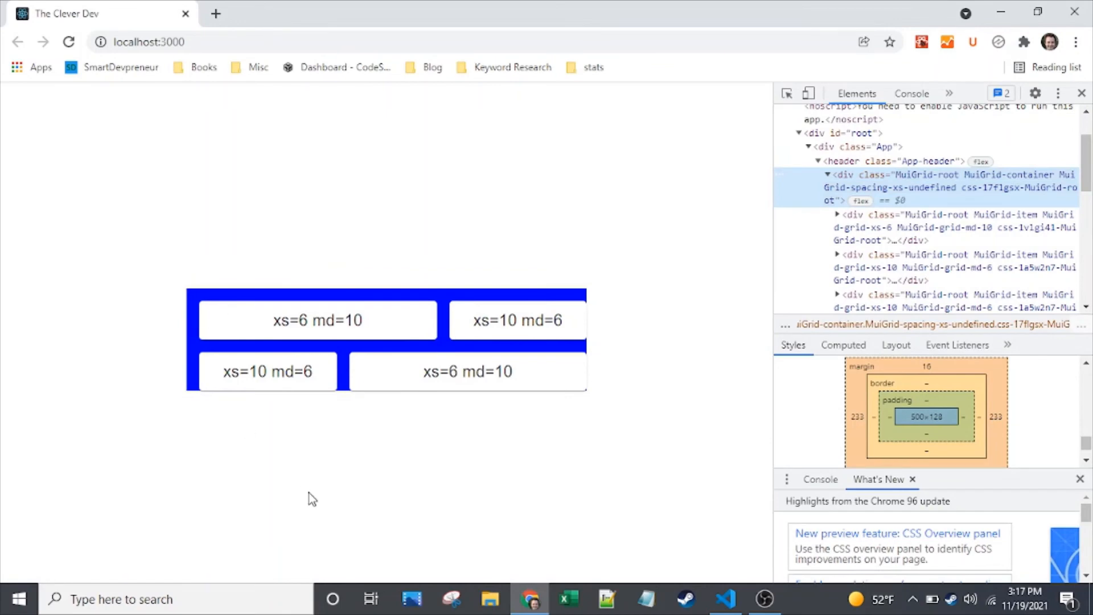
{"action": "left_click", "coordinate": [725, 599]}
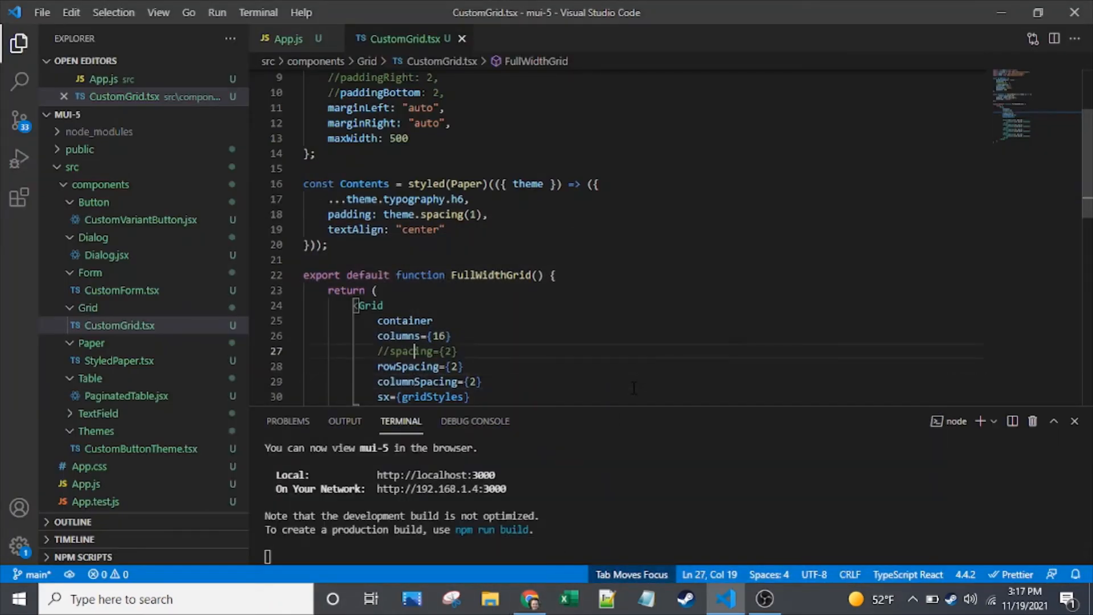
{"action": "left_click", "coordinate": [315, 154]}
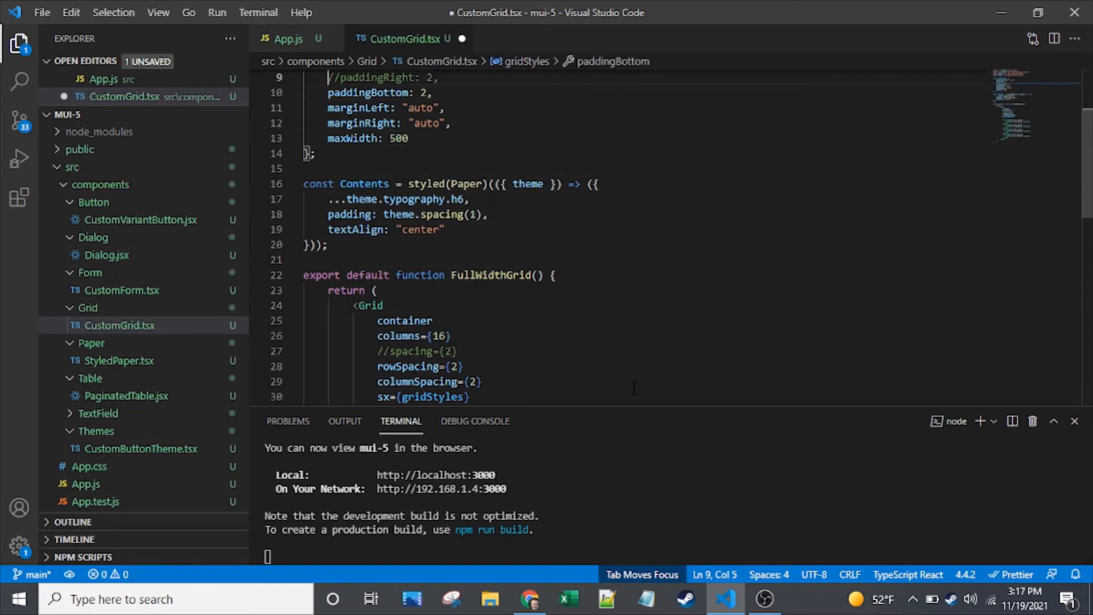
Step: Save the padding change, then set the second, third and fourth items' xs to 4, 4 and 2
{"action": "key", "text": "ctrl+s"}
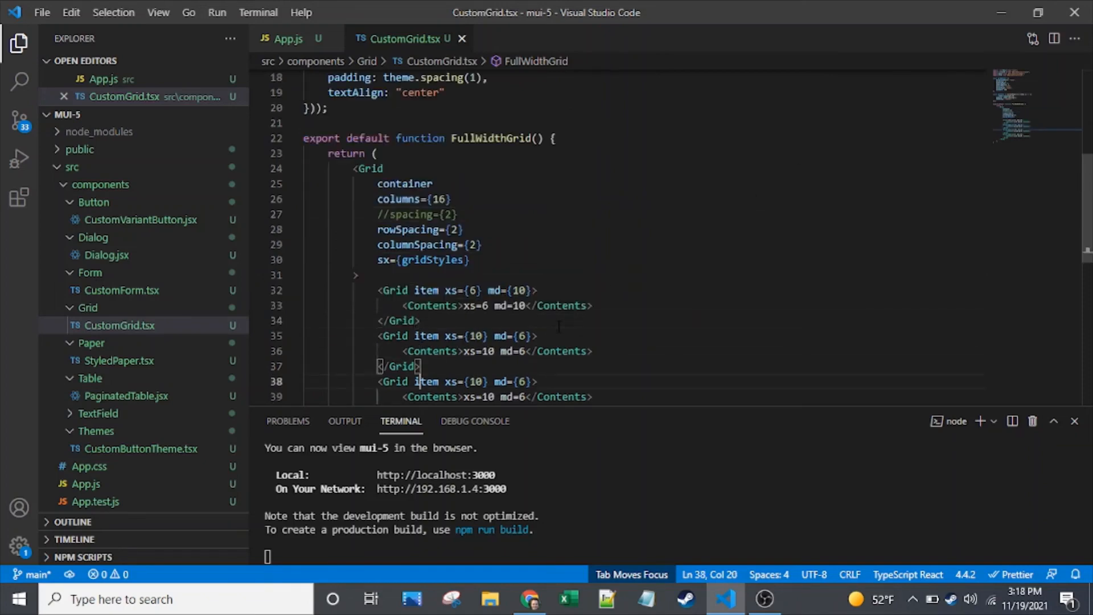
{"action": "scroll", "scroll_direction": "down", "scroll_amount": 3}
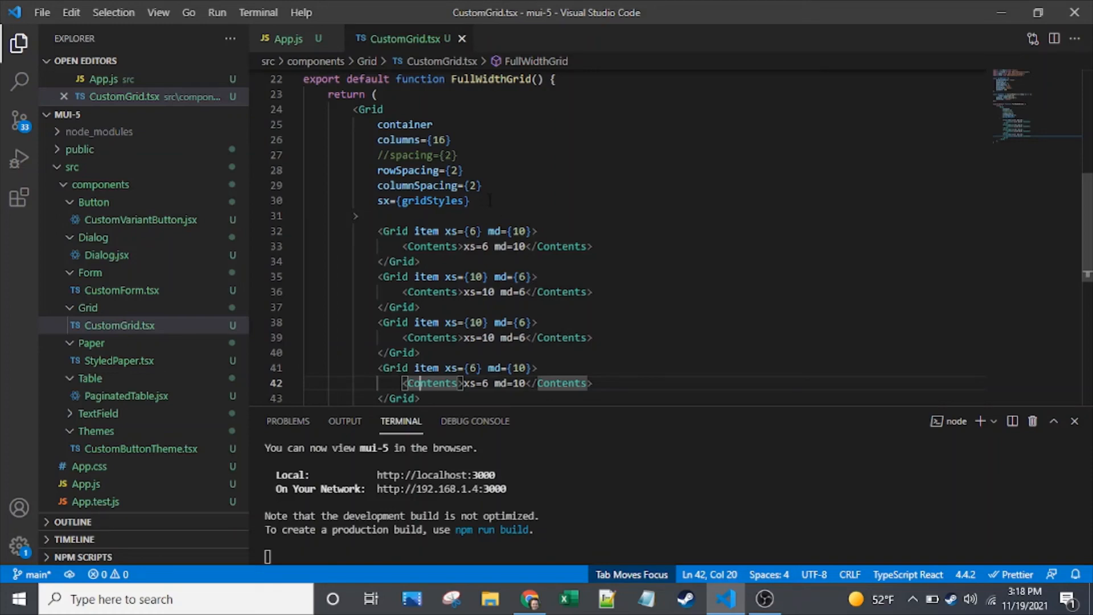
{"action": "left_click", "coordinate": [530, 231]}
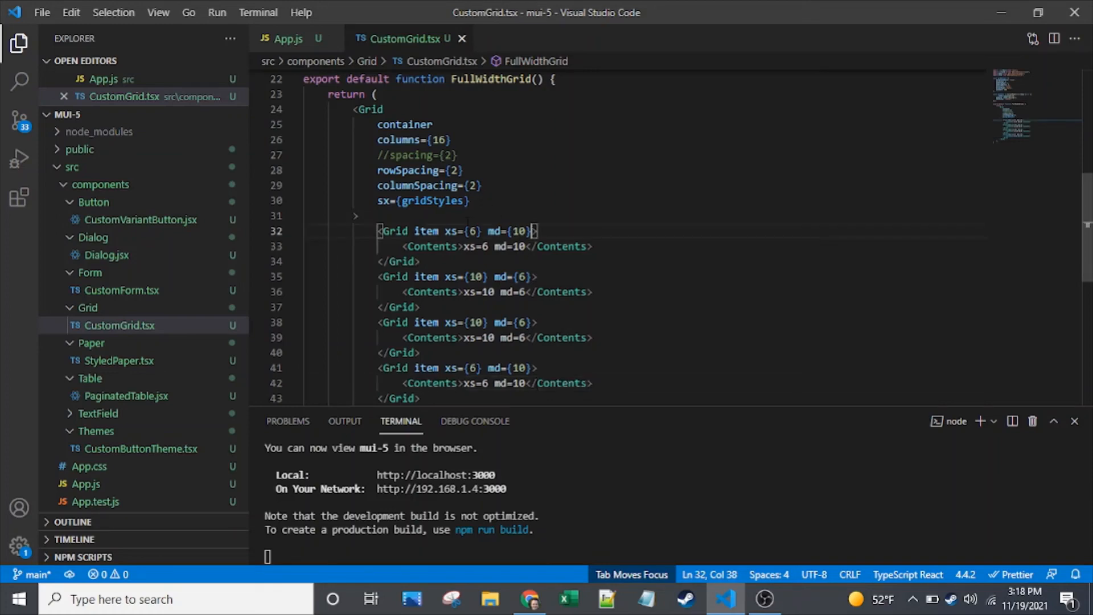
{"action": "mouse_move", "coordinate": [499, 230]}
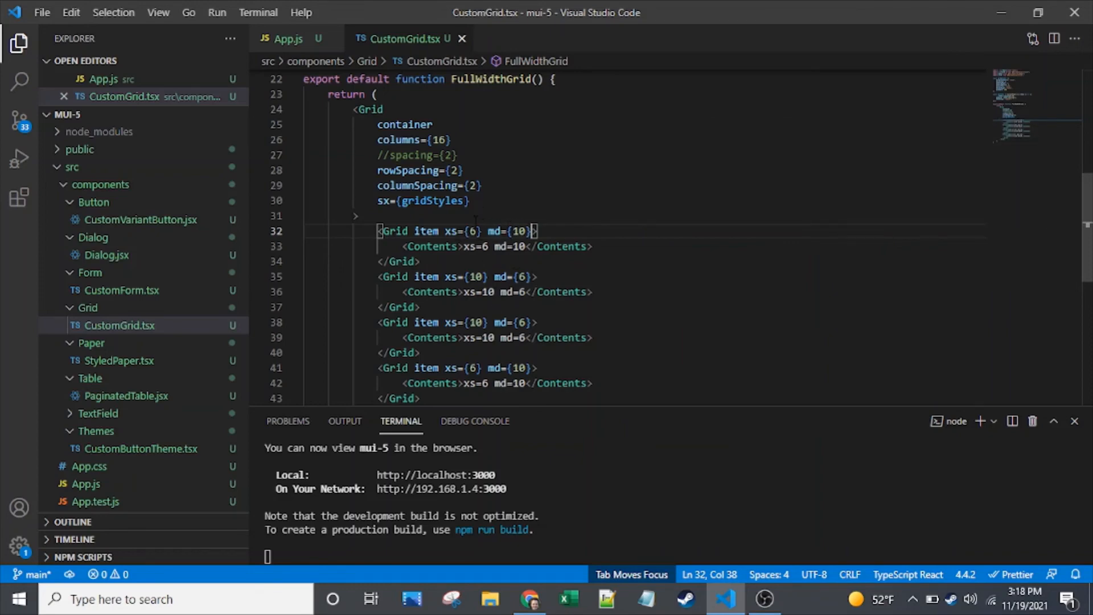
{"action": "double_click", "coordinate": [449, 231]}
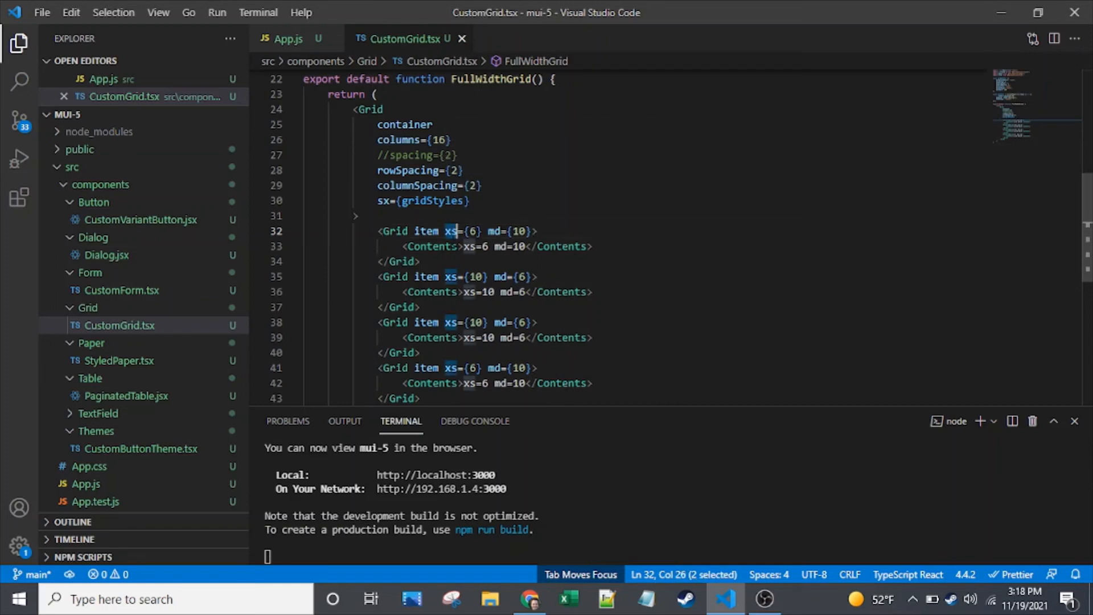
{"action": "left_click", "coordinate": [478, 323]}
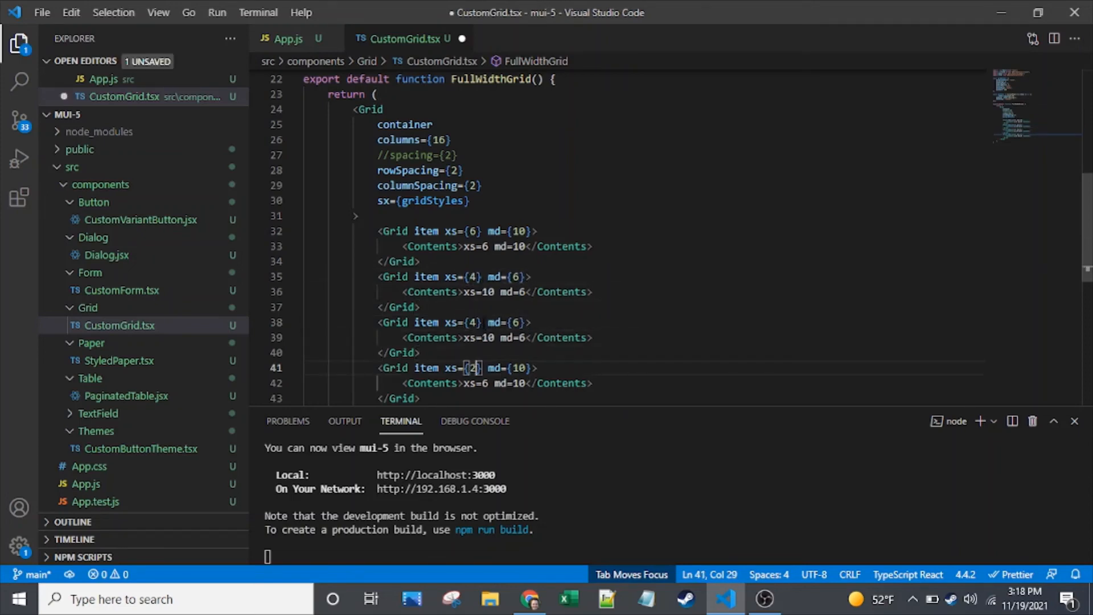
Step: Check in Chrome that all four items share one row with the last overflowing, then return
{"action": "left_click", "coordinate": [531, 599]}
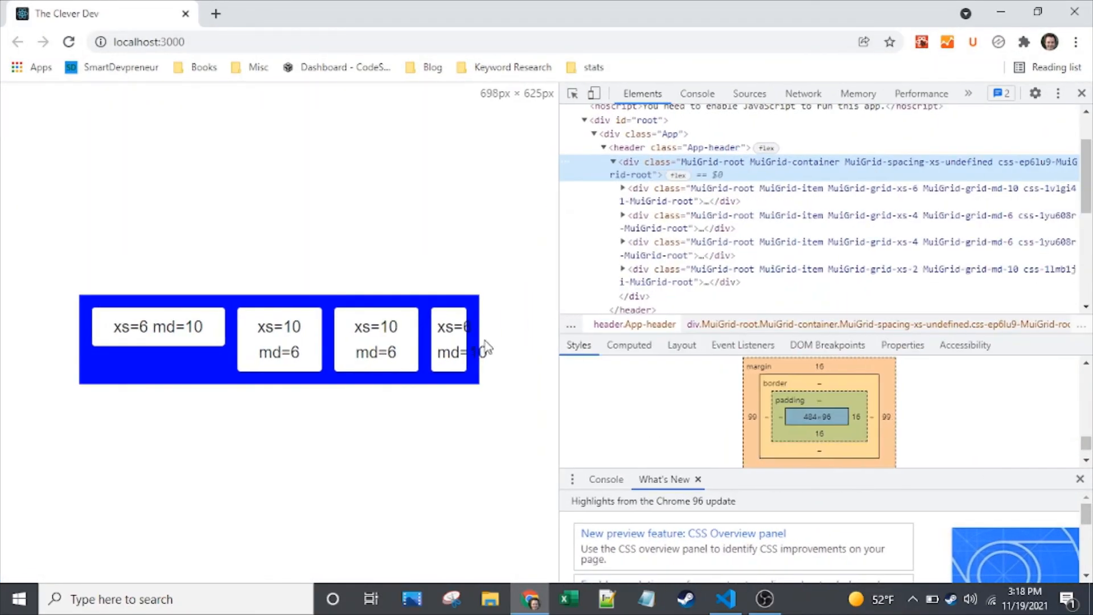
{"action": "mouse_move", "coordinate": [467, 411]}
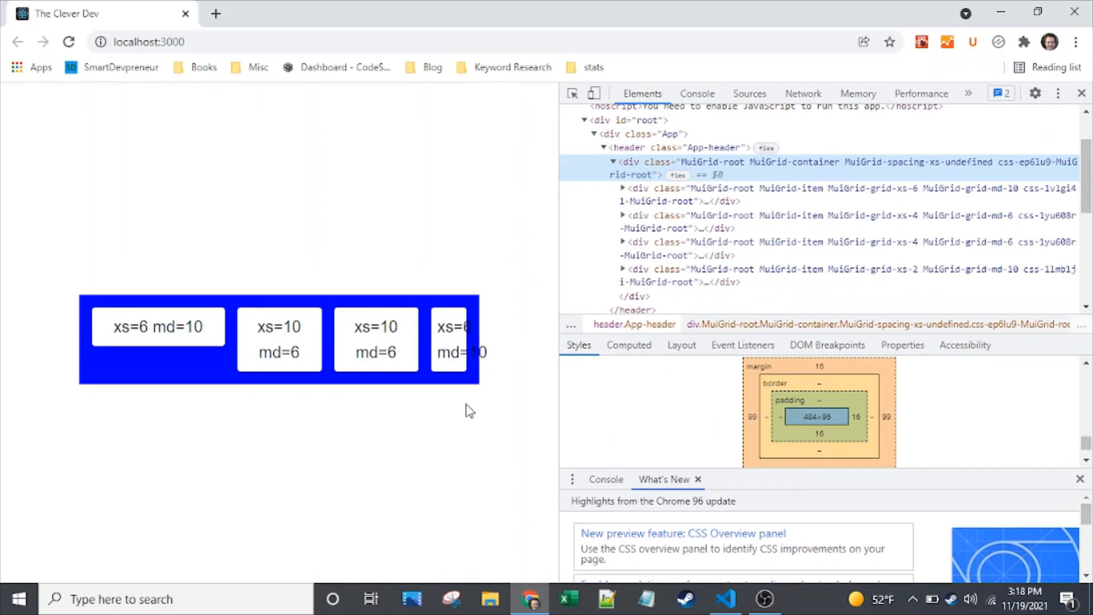
{"action": "mouse_move", "coordinate": [502, 380]}
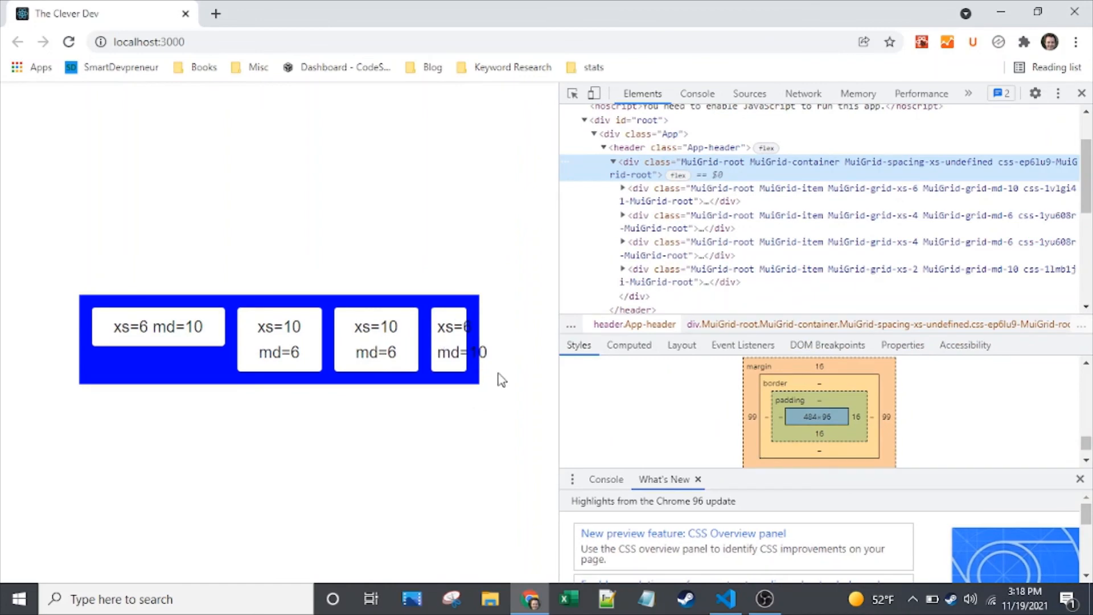
{"action": "mouse_move", "coordinate": [529, 599]}
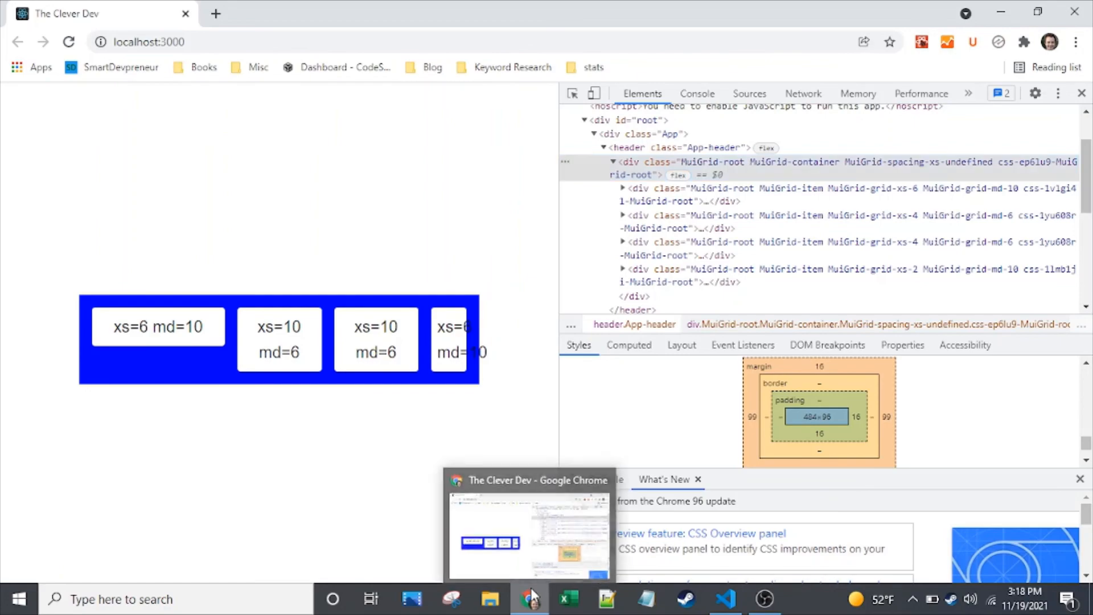
{"action": "left_click", "coordinate": [725, 599]}
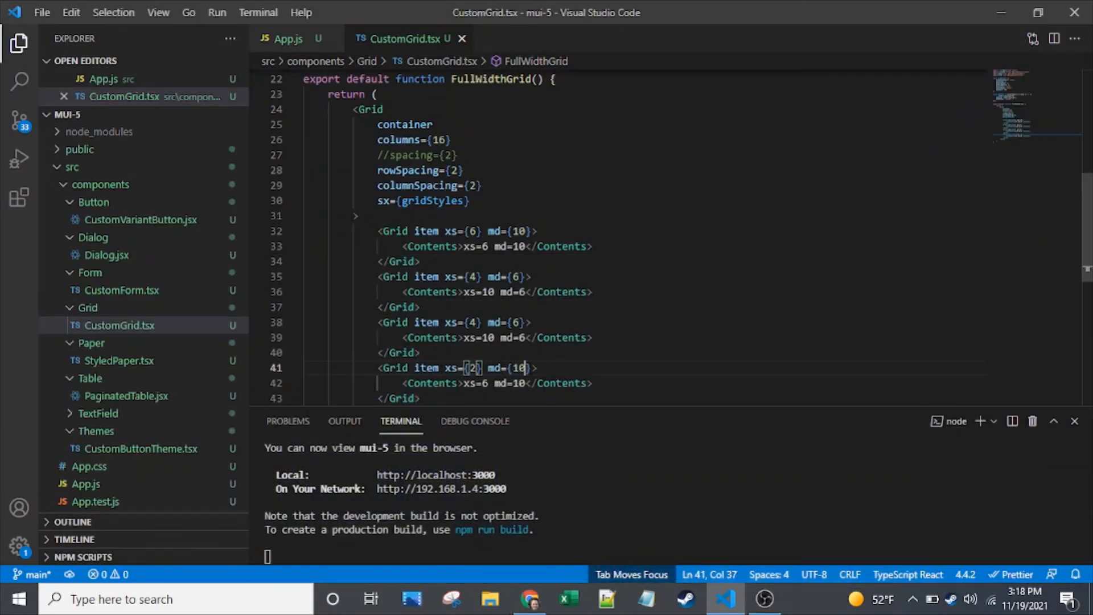
Step: Try noWrap and zeroMinWidth props on the fourth Grid item, remove them, and view the grid in Chrome
{"action": "type", "text": "noWrap"}
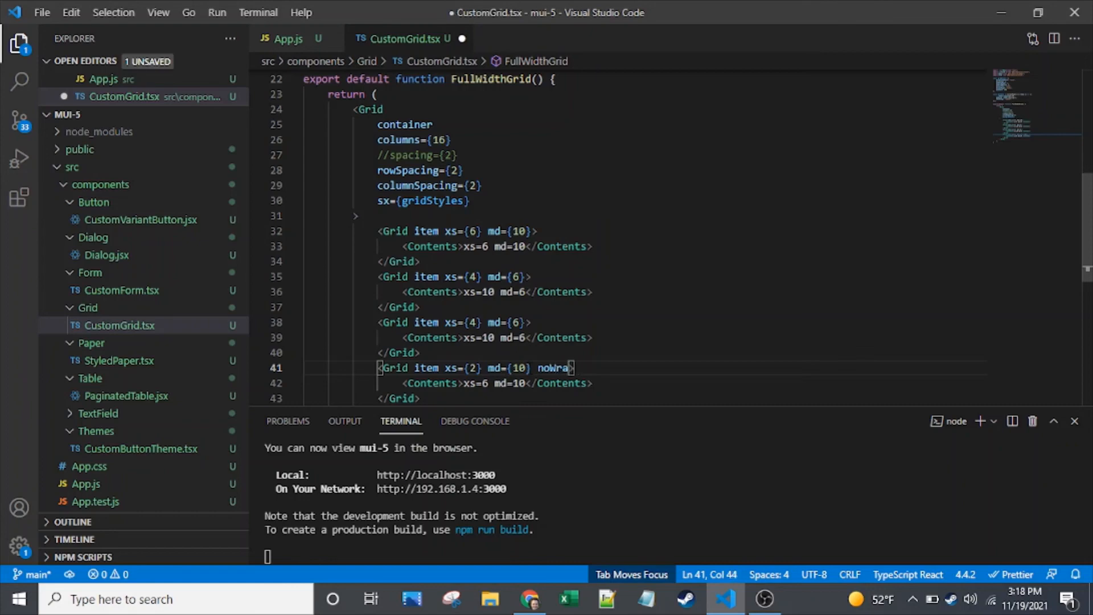
{"action": "type", "text": "p"}
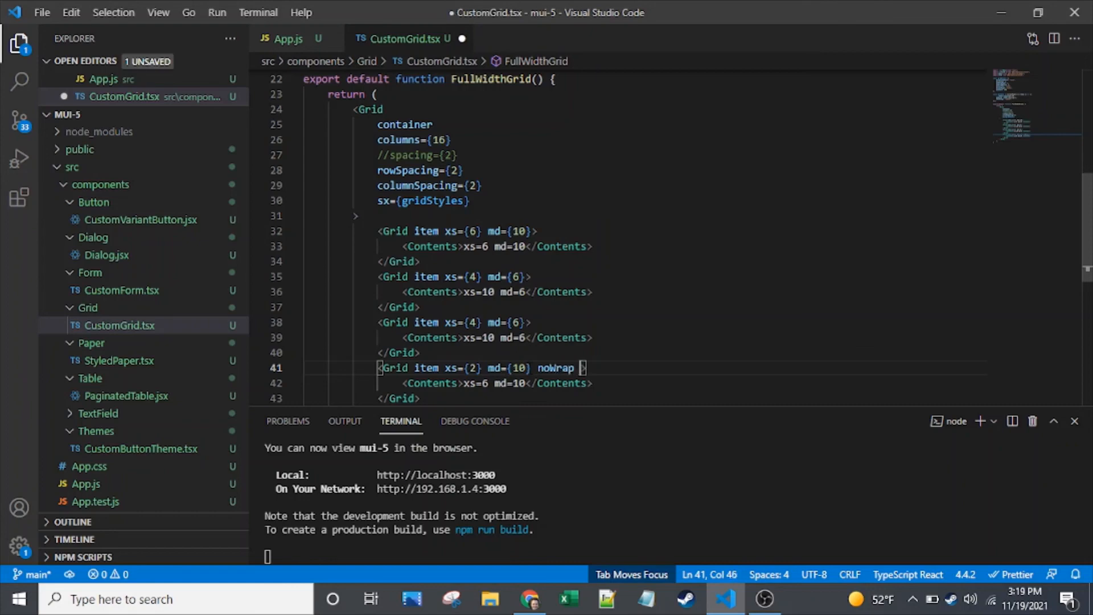
{"action": "type", "text": "zeroMinWidt"}
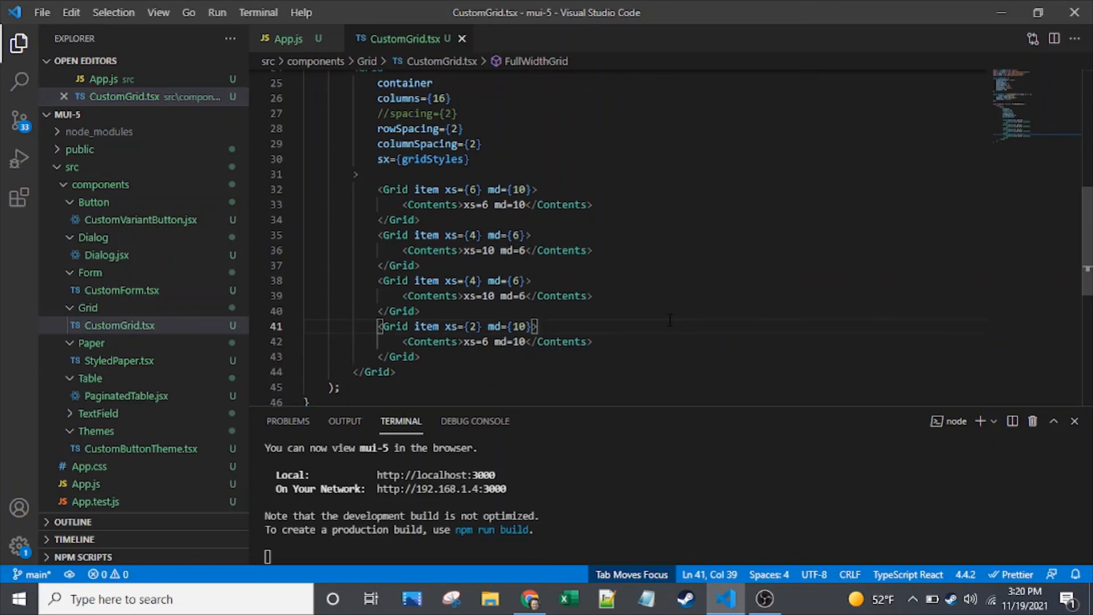
{"action": "mouse_move", "coordinate": [669, 319]}
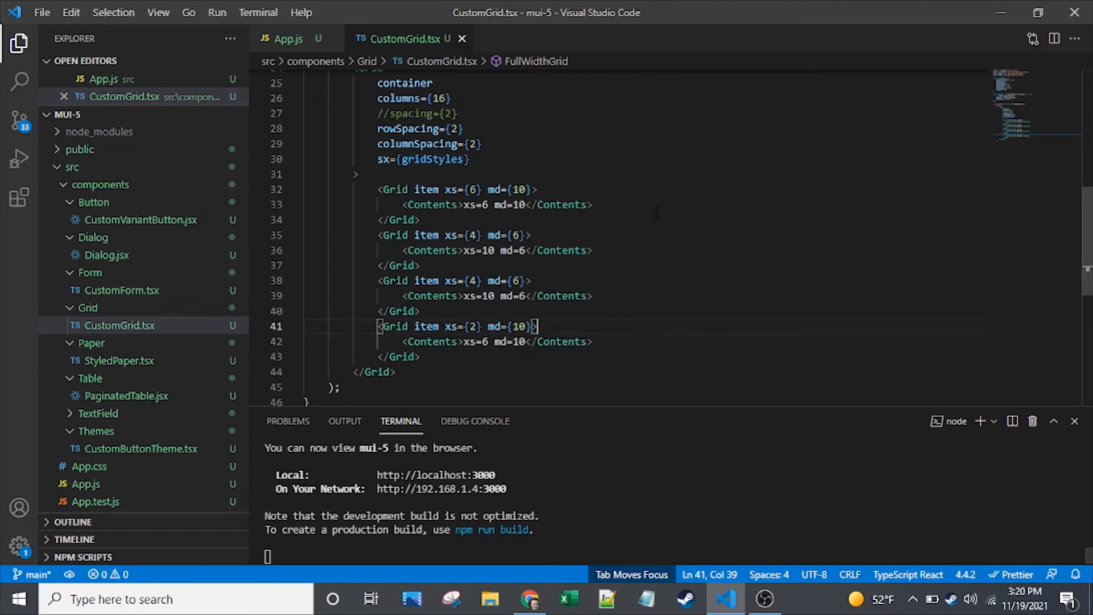
{"action": "left_click", "coordinate": [530, 599]}
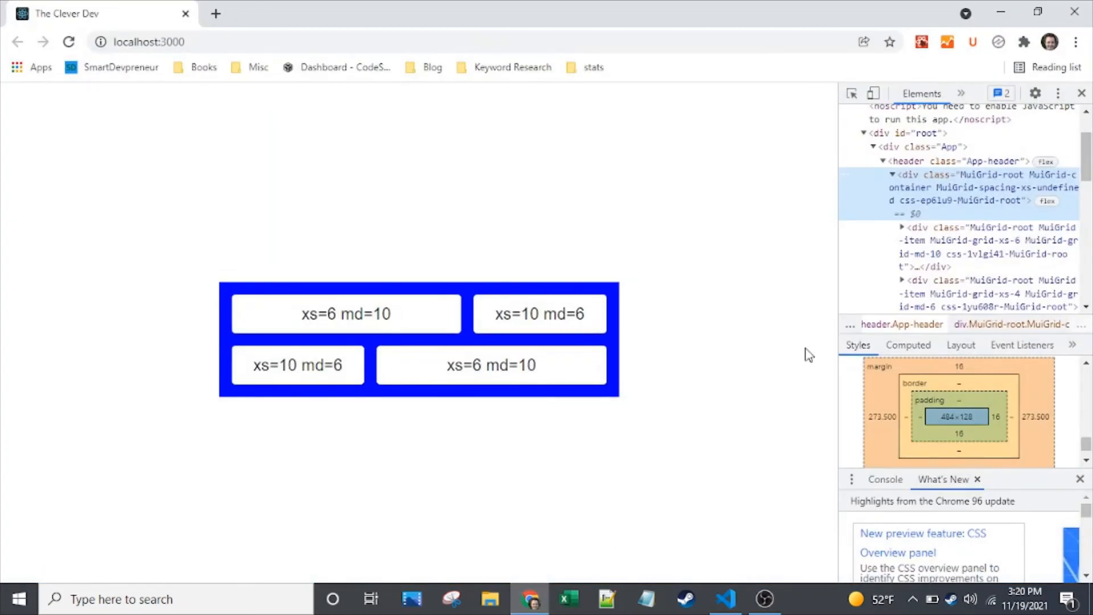